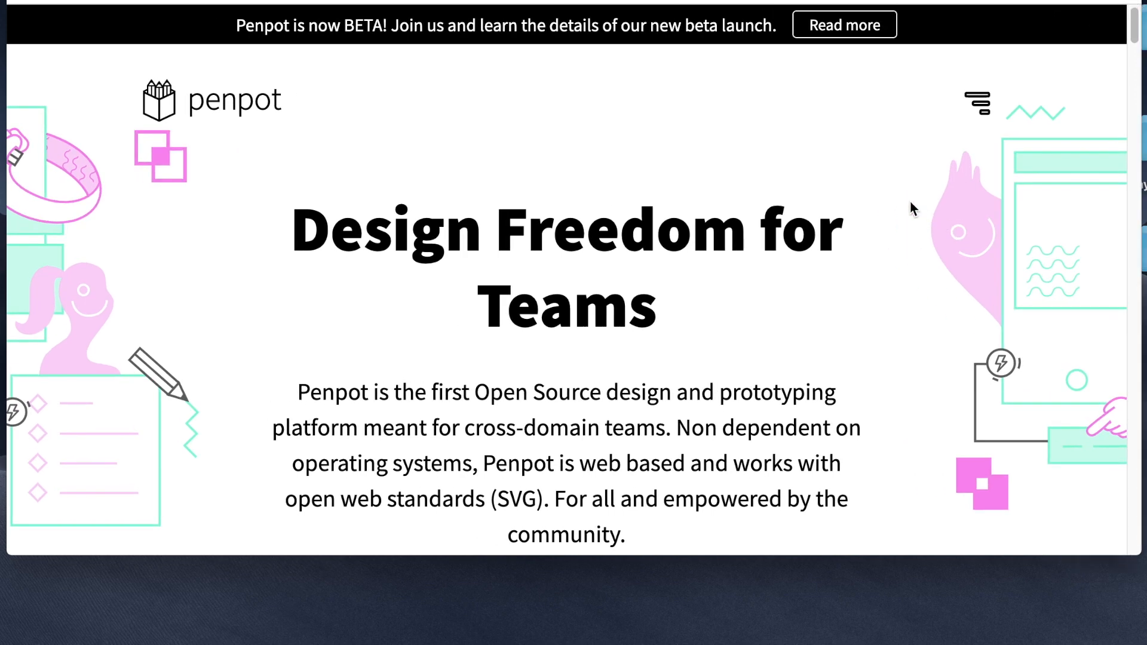
{"action": "mouse_move", "coordinate": [416, 182]}
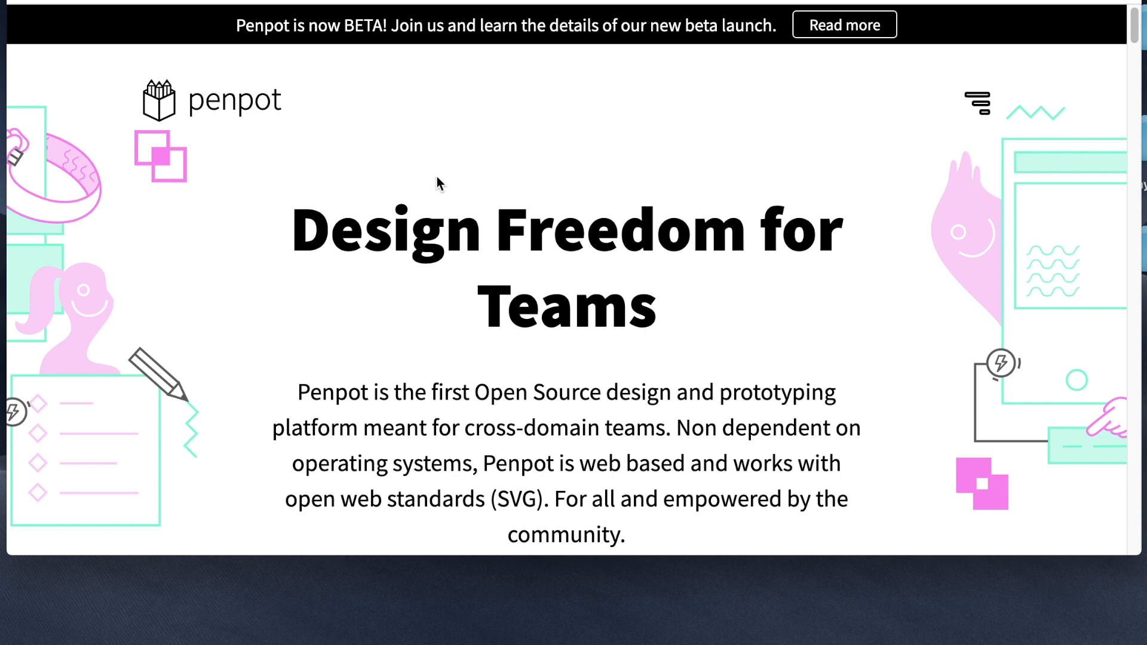
{"action": "scroll", "scroll_direction": "down", "scroll_amount": 3}
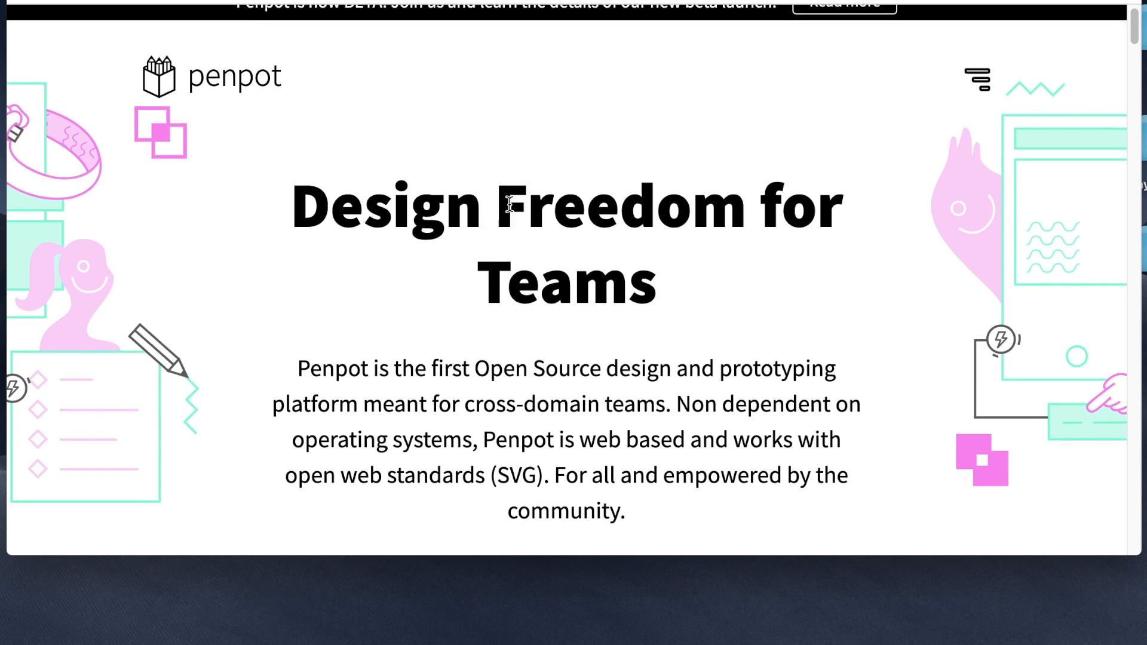
{"action": "mouse_move", "coordinate": [602, 353]}
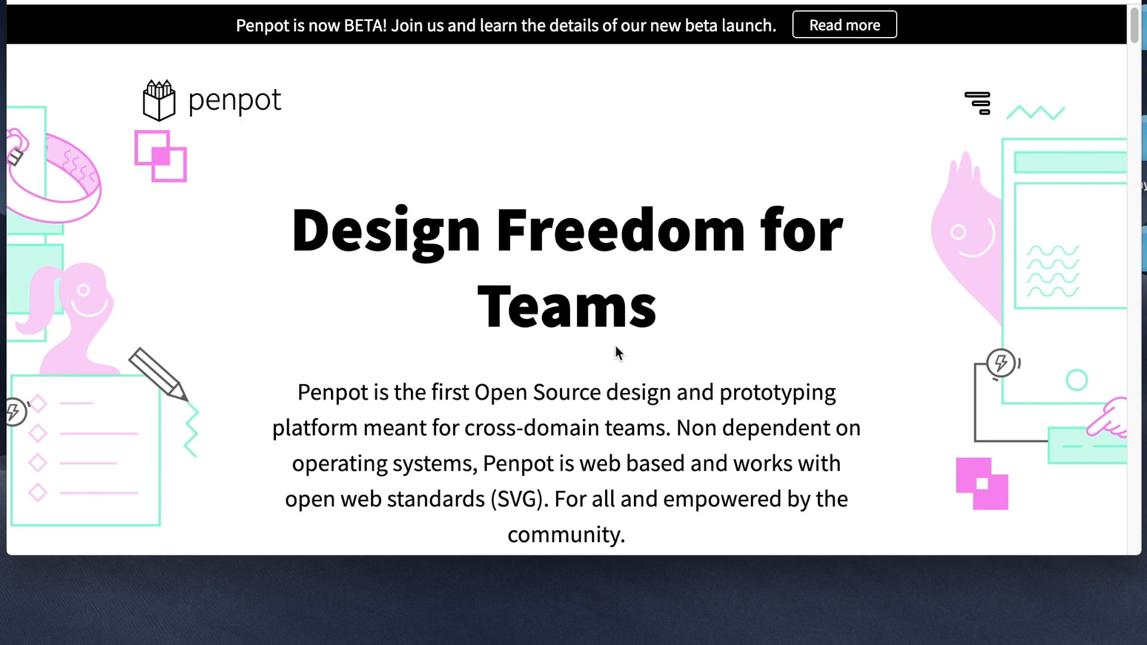
{"action": "mouse_move", "coordinate": [968, 104]}
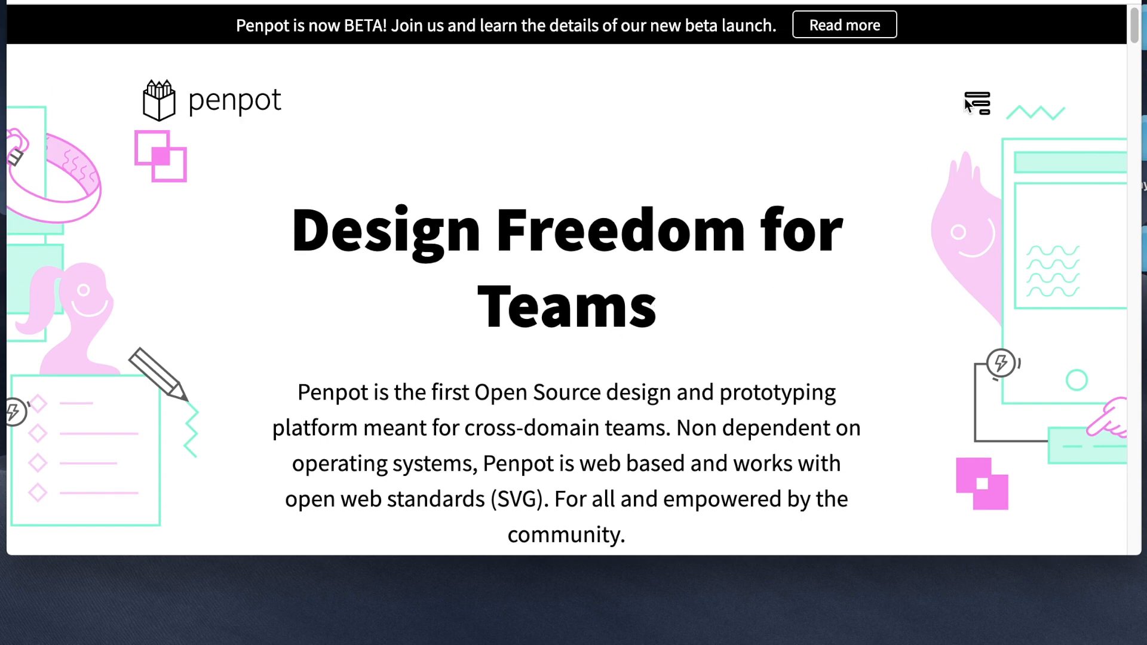
{"action": "left_click", "coordinate": [976, 103]}
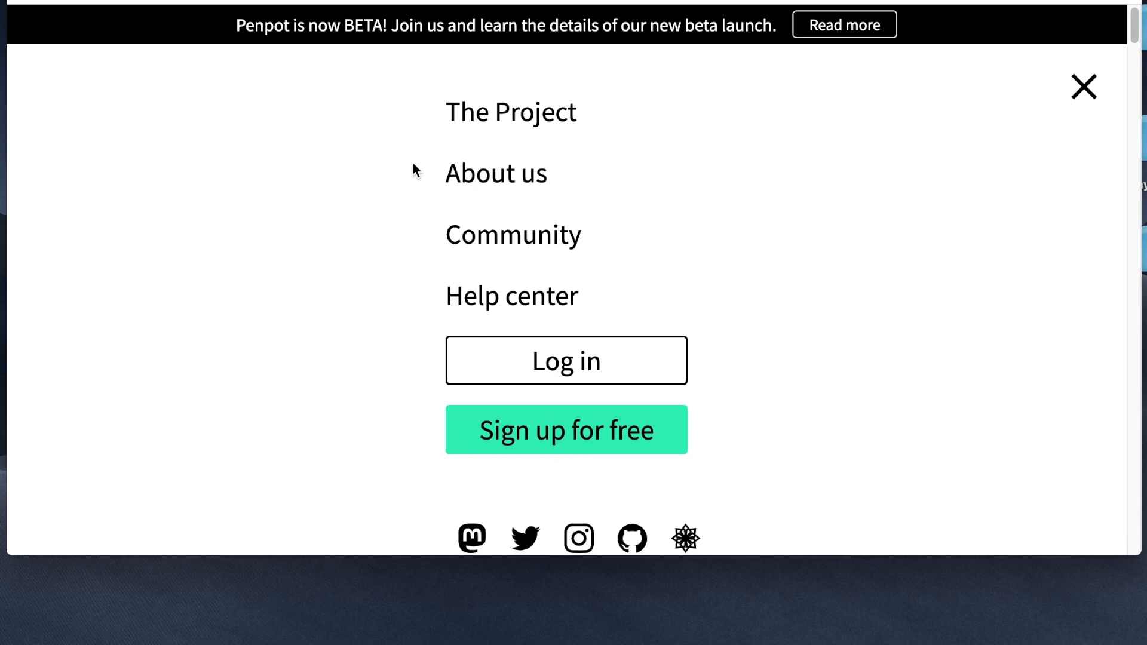
{"action": "left_click", "coordinate": [566, 359]}
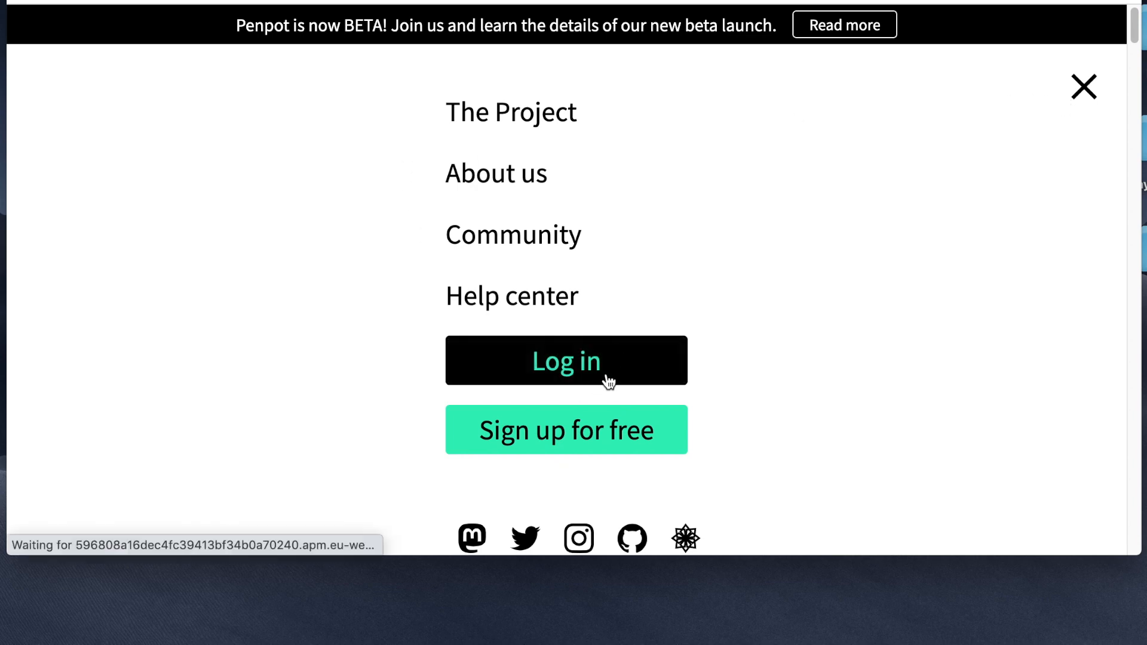
{"action": "left_click", "coordinate": [565, 359]}
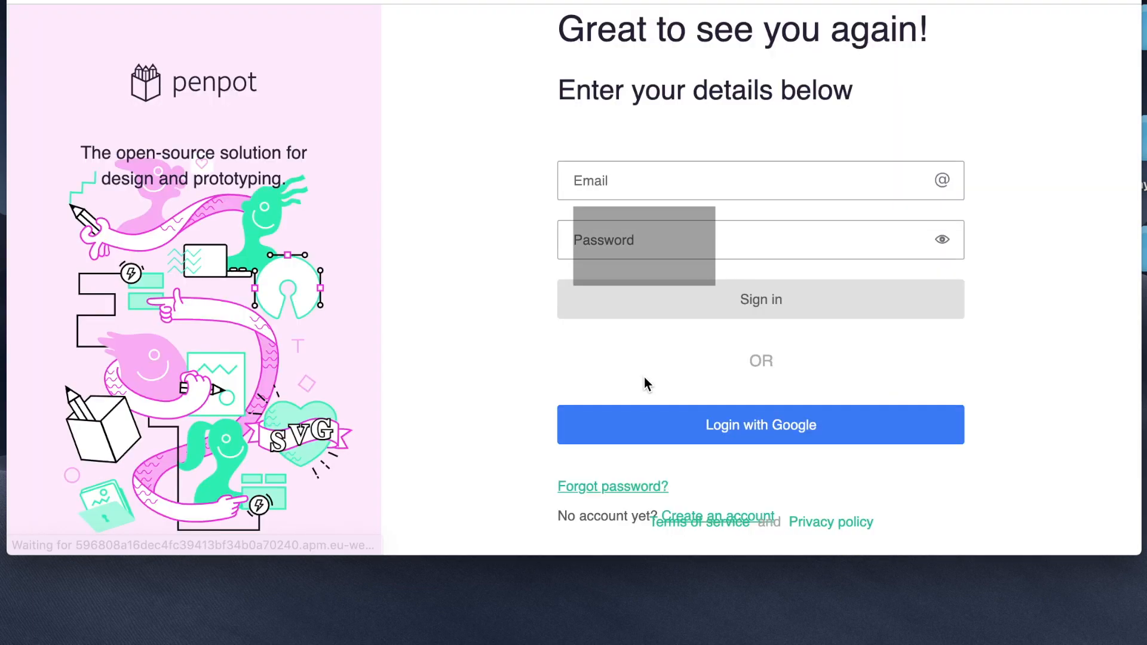
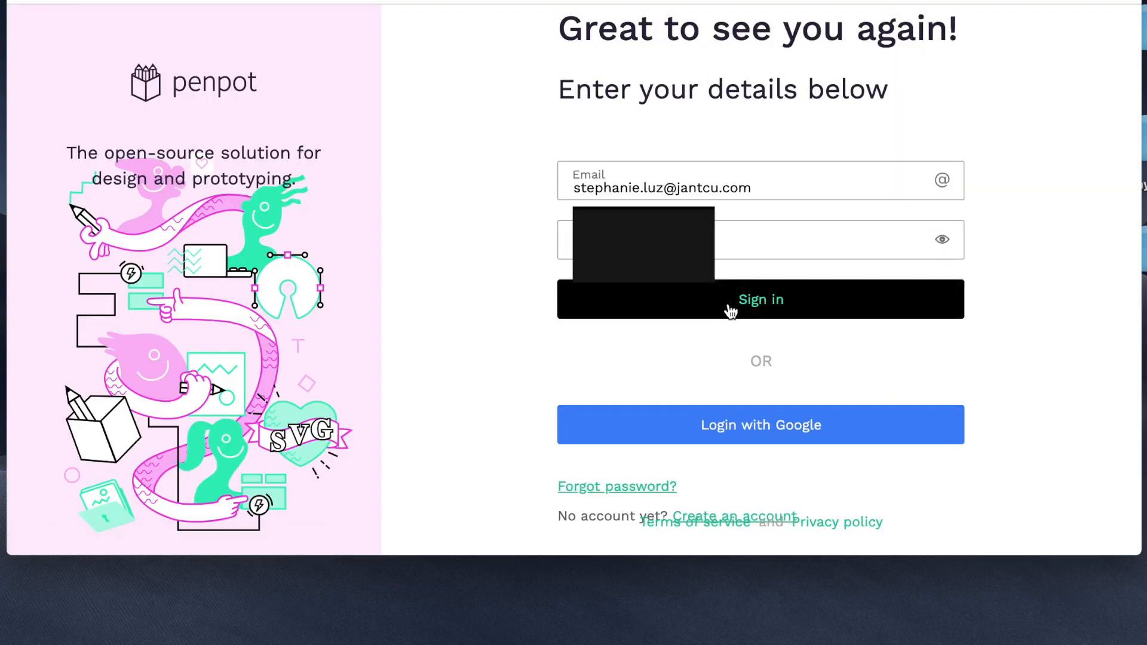
{"action": "left_click", "coordinate": [760, 300]}
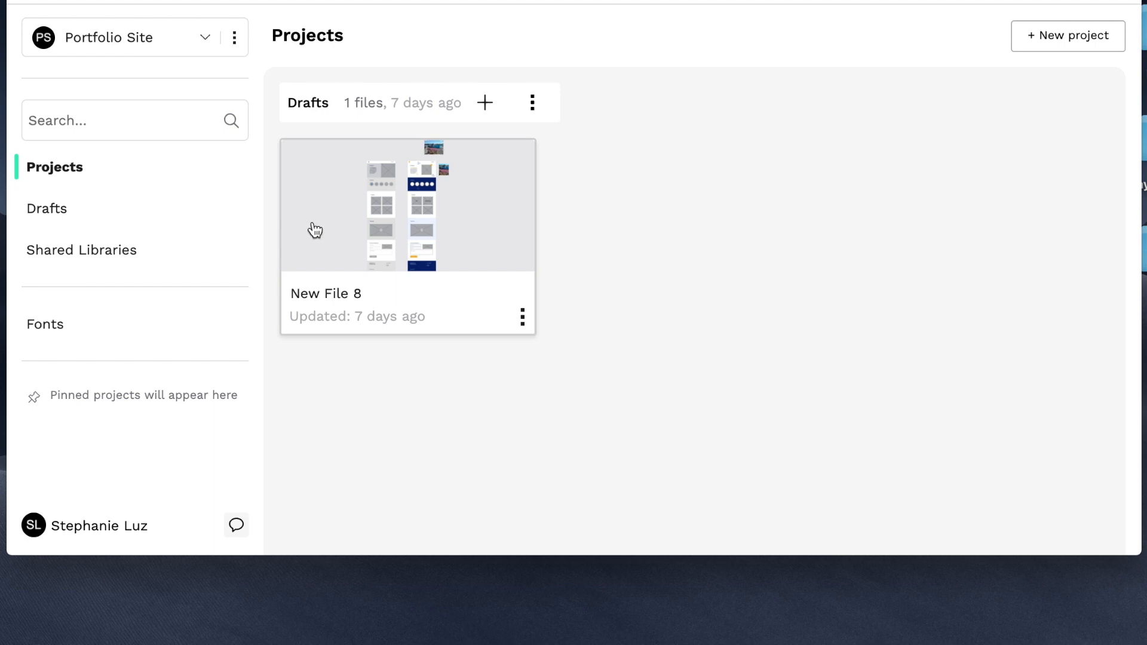
{"action": "mouse_move", "coordinate": [127, 66]}
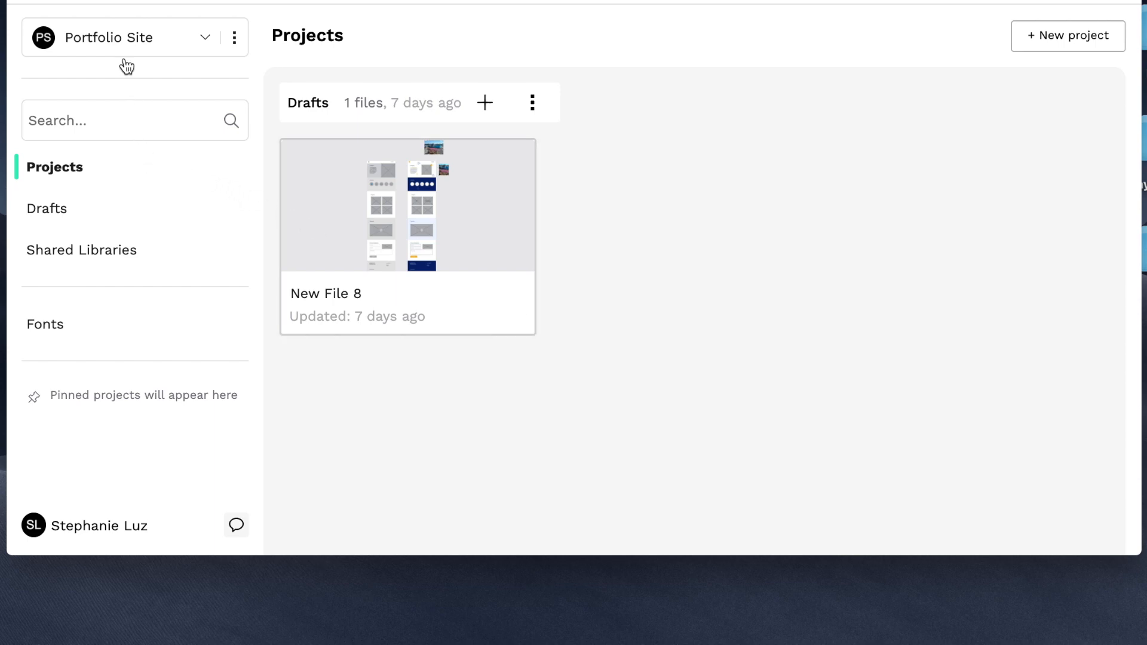
{"action": "mouse_move", "coordinate": [437, 250]}
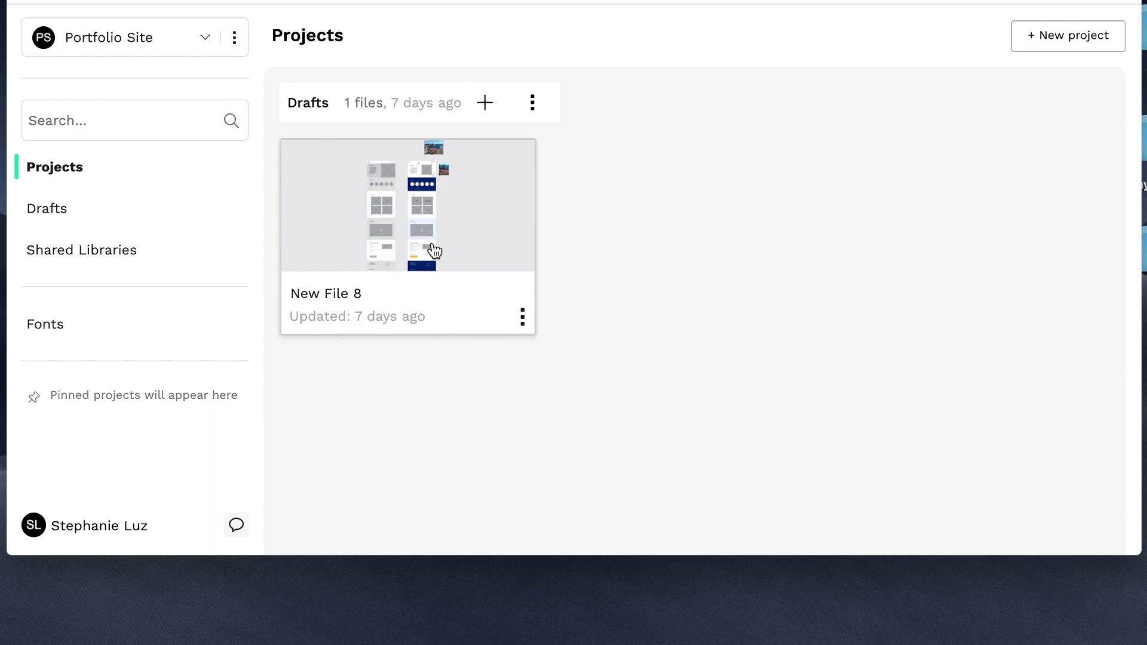
- Open the New File 8 draft from the Projects dashboard in the editor
{"action": "double_click", "coordinate": [407, 205]}
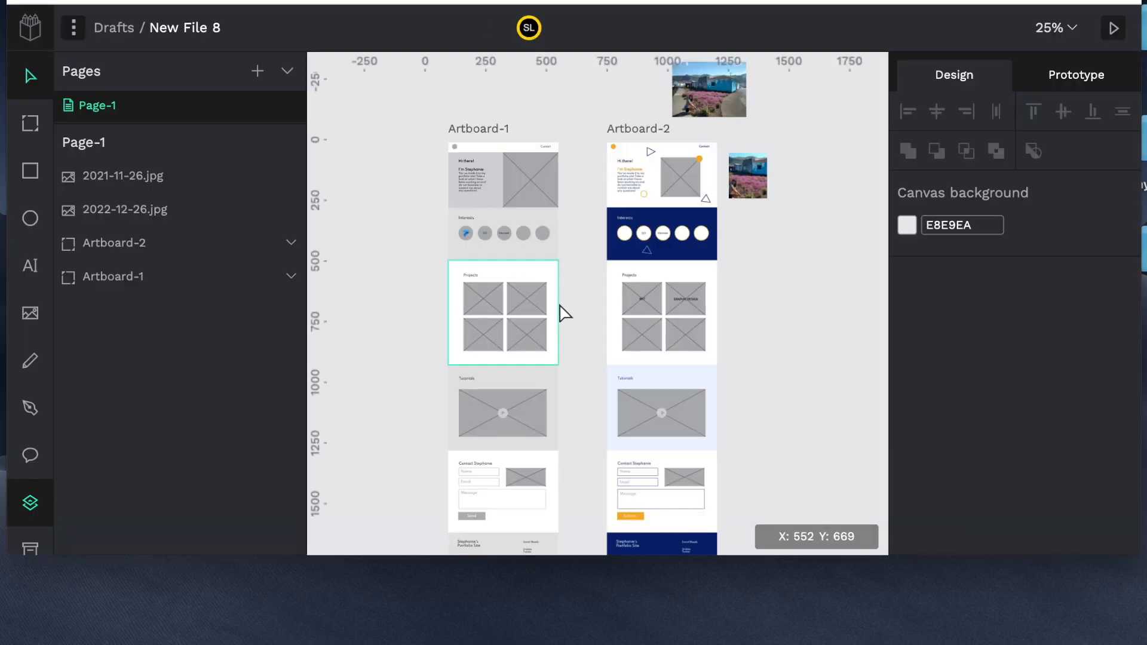
{"action": "scroll", "scroll_direction": "down", "scroll_amount": 3}
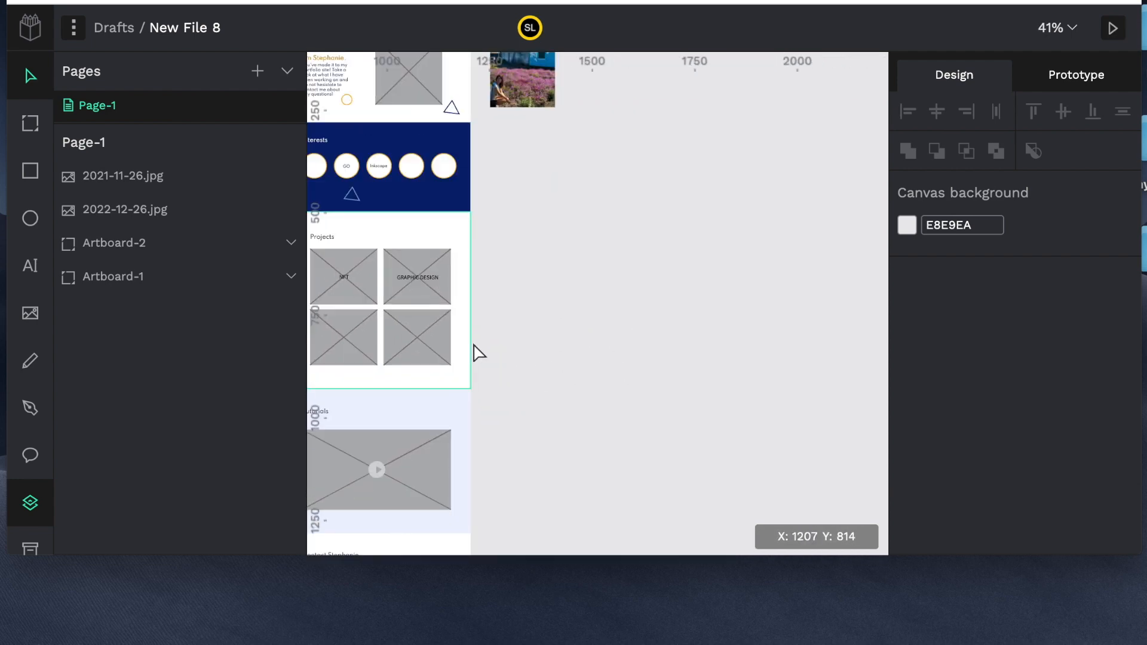
{"action": "left_click_drag", "start_coordinate": [480, 353], "coordinate": [567, 390]}
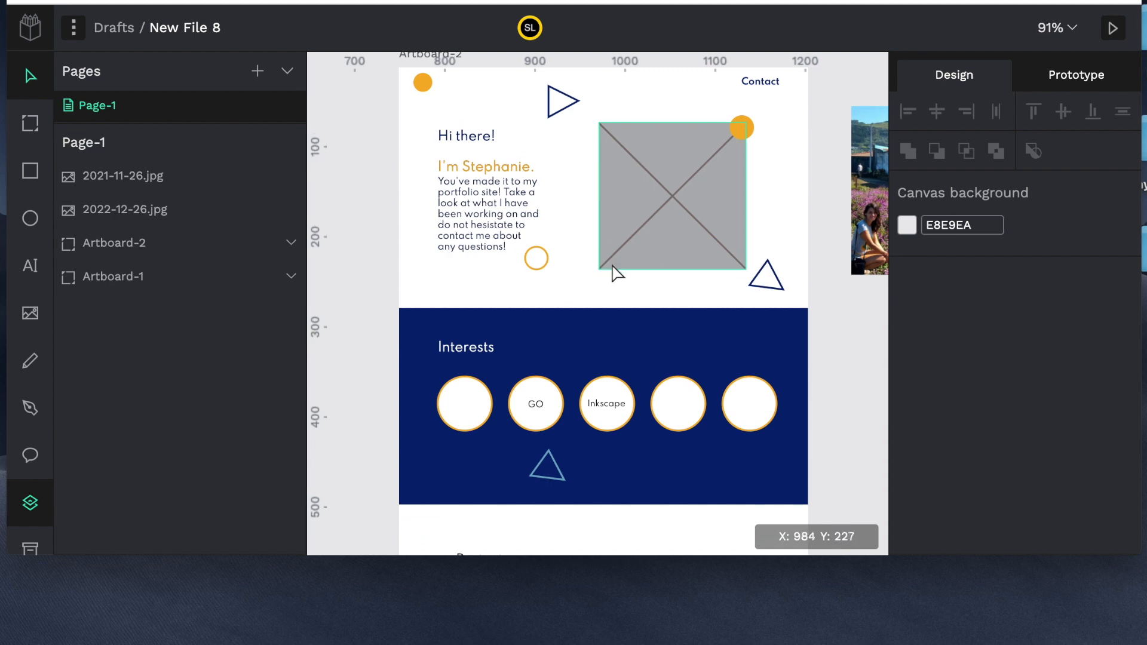
{"action": "scroll", "scroll_direction": "down", "scroll_amount": 3}
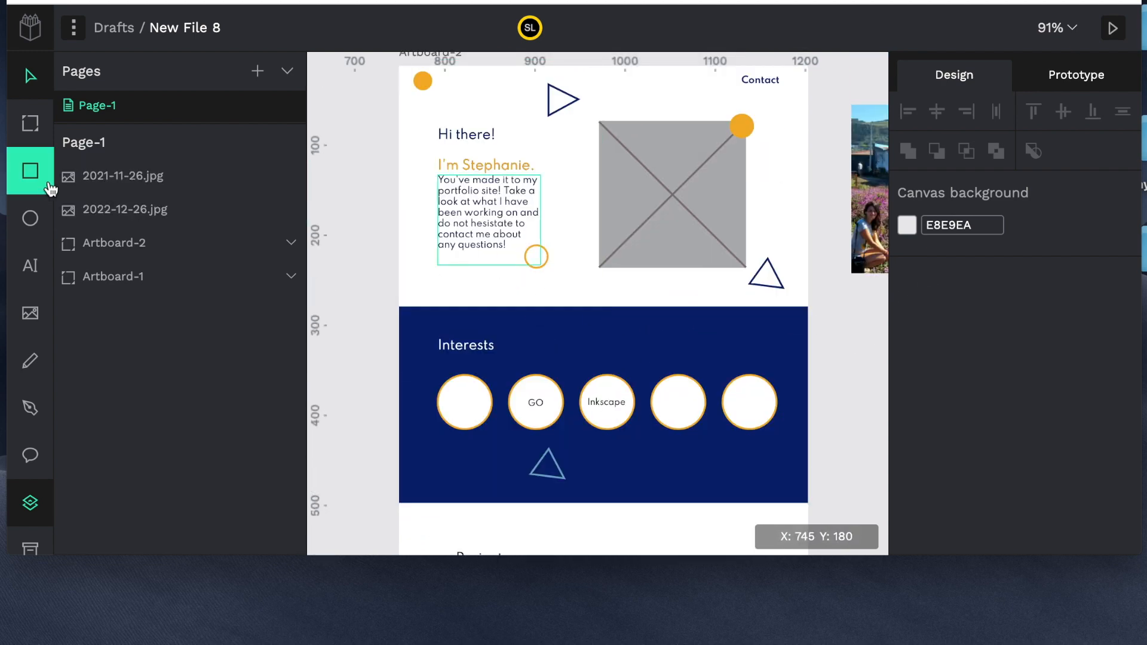
- Activate the Rectangle tool and scroll the canvas down past Artboard-2's footer
{"action": "left_click", "coordinate": [30, 76]}
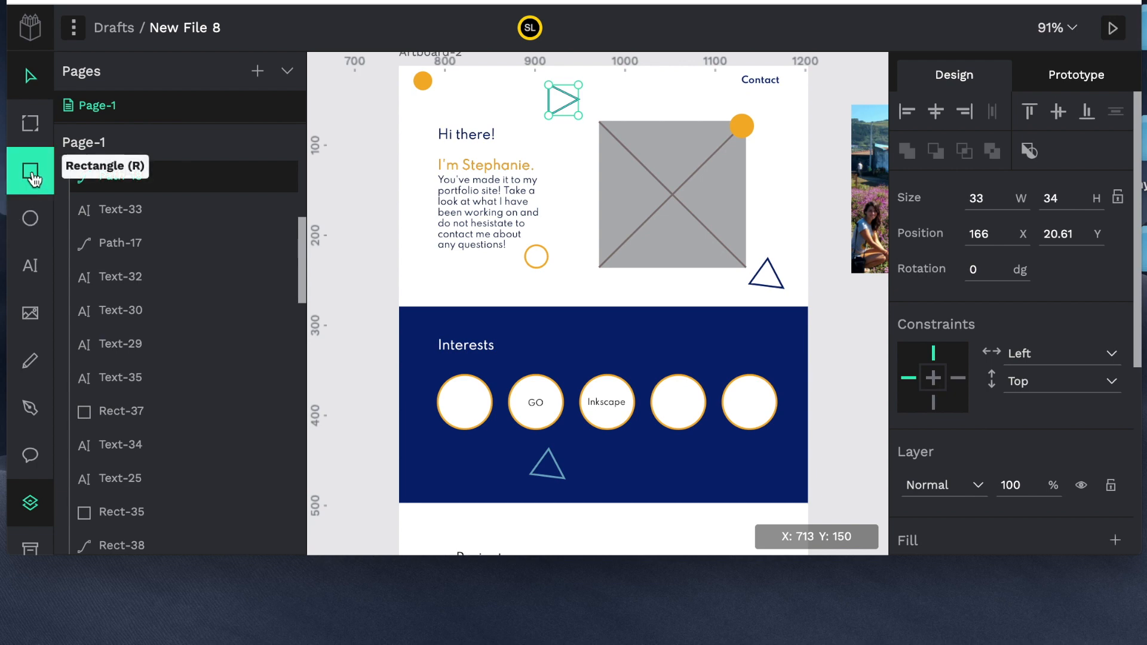
{"action": "scroll", "scroll_direction": "down", "scroll_amount": 3}
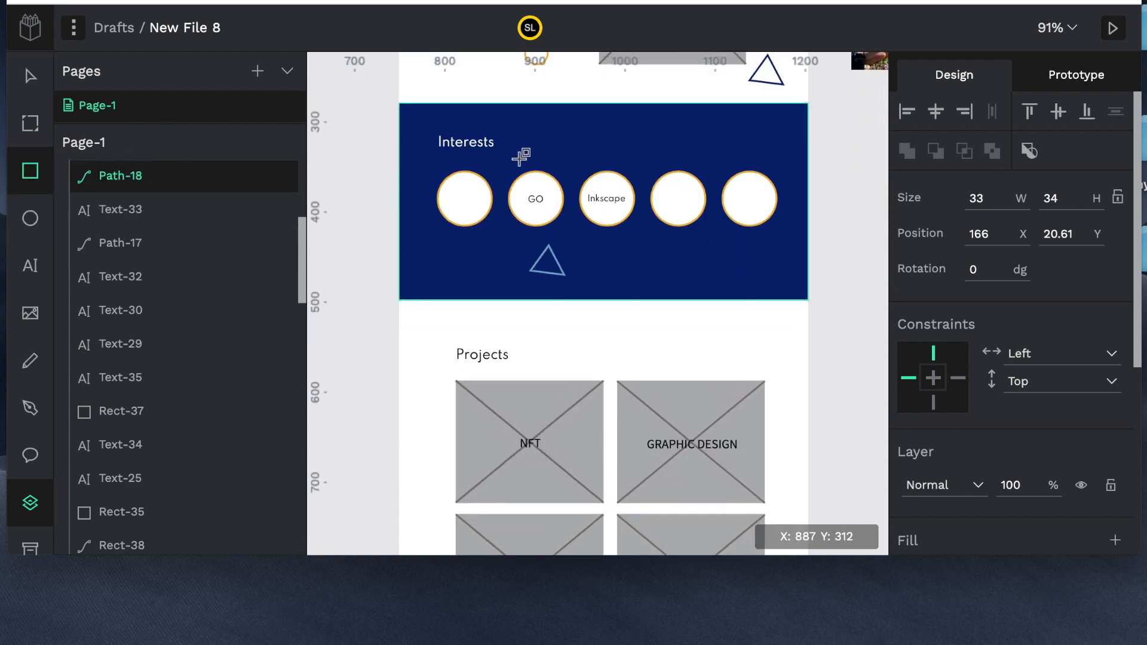
{"action": "scroll", "scroll_direction": "down", "scroll_amount": 3}
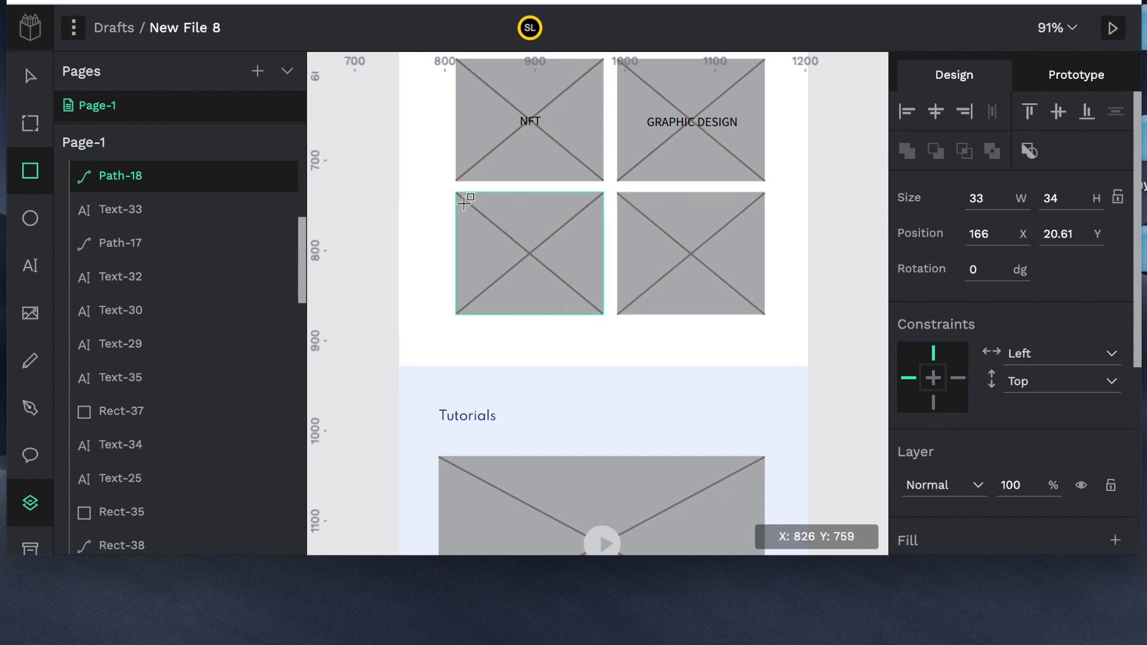
{"action": "mouse_move", "coordinate": [472, 194]}
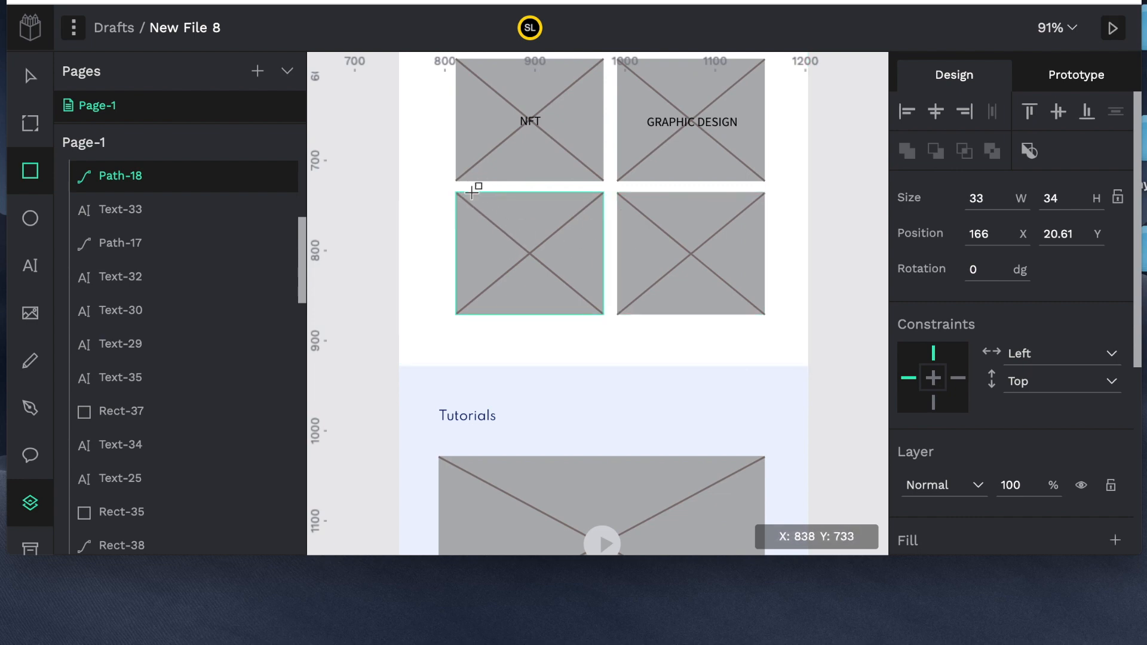
{"action": "scroll", "scroll_direction": "down", "scroll_amount": 3}
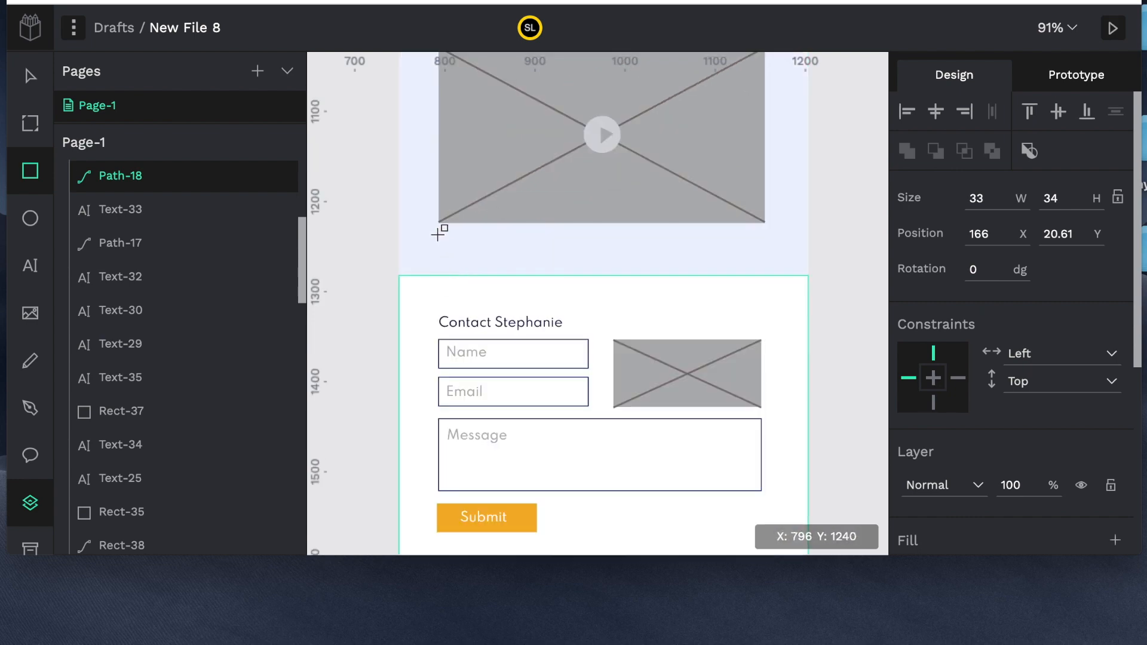
{"action": "scroll", "scroll_direction": "down", "scroll_amount": 3}
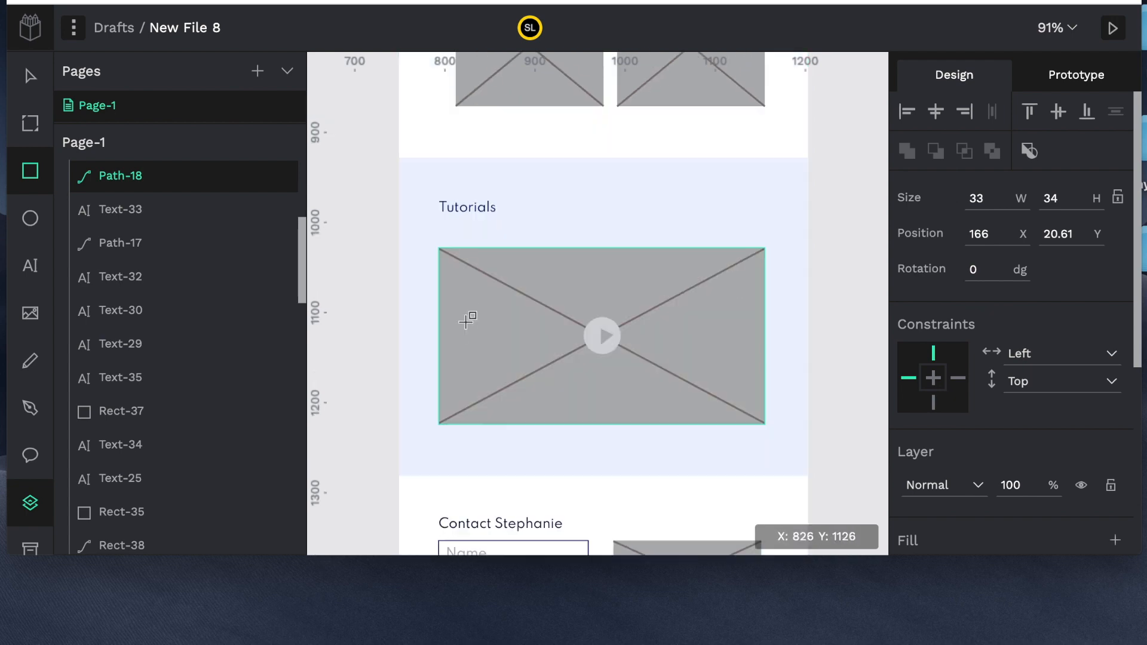
{"action": "scroll", "scroll_direction": "down", "scroll_amount": 3}
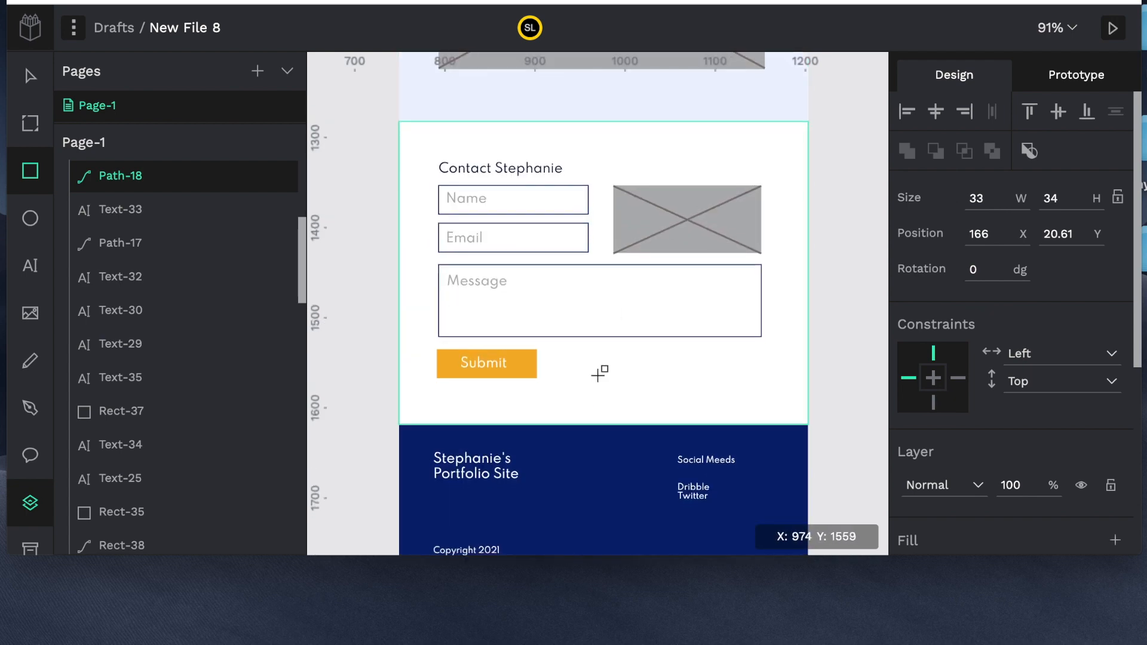
{"action": "scroll", "scroll_direction": "down", "scroll_amount": 3}
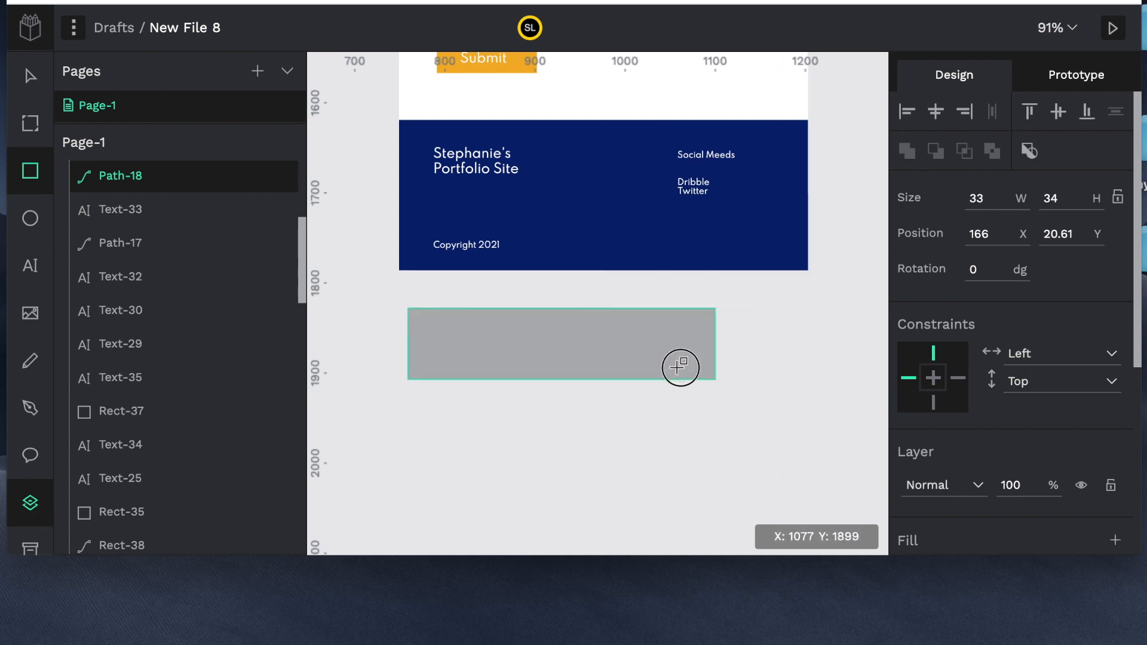
- Draw a roughly 358×128 placeholder rectangle, Rect-39, below Artboard-2's footer
{"action": "left_click_drag", "start_coordinate": [681, 368], "coordinate": [446, 430]}
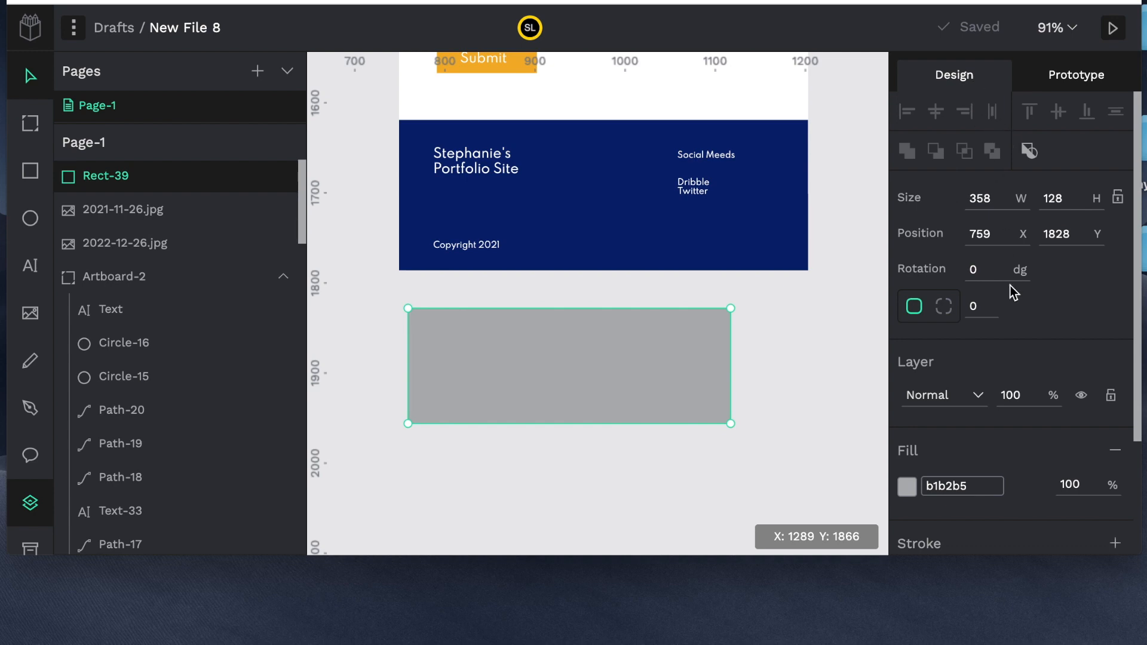
{"action": "mouse_move", "coordinate": [335, 296]}
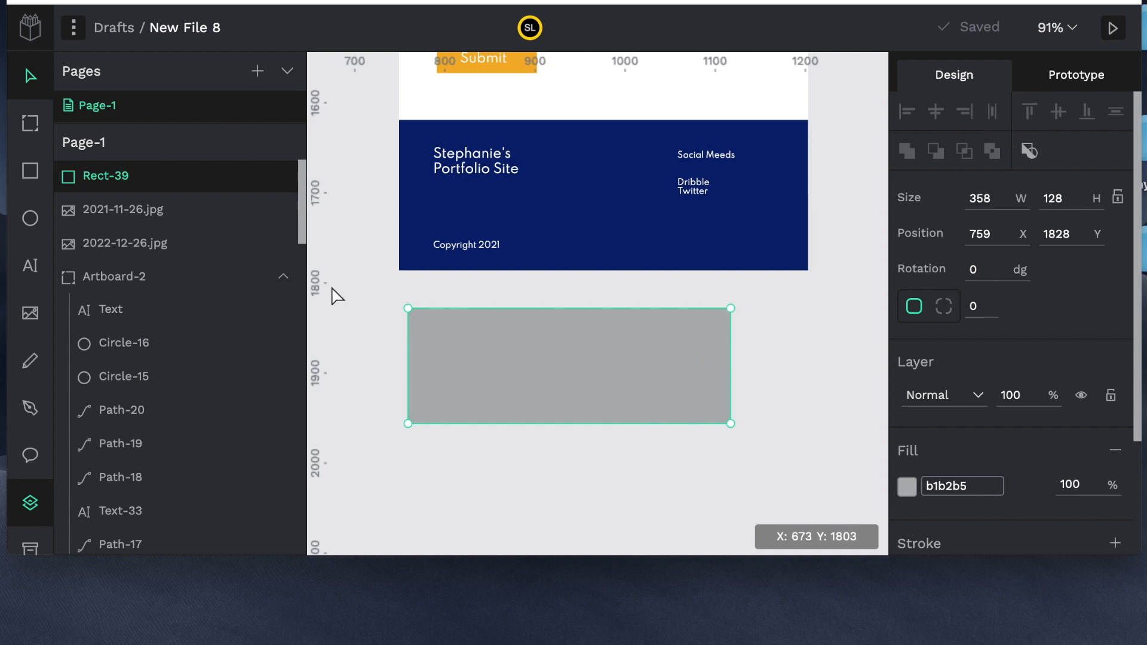
{"action": "mouse_move", "coordinate": [461, 347]}
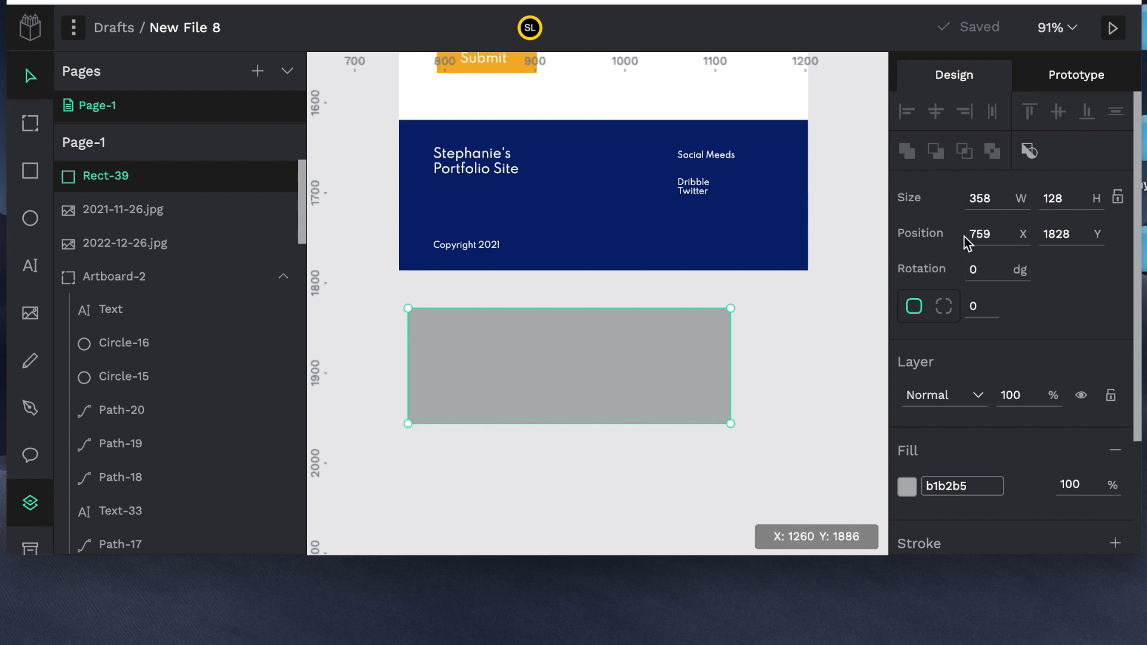
- Set each of Rect-39's four corner radii to 10
{"action": "left_click", "coordinate": [981, 306]}
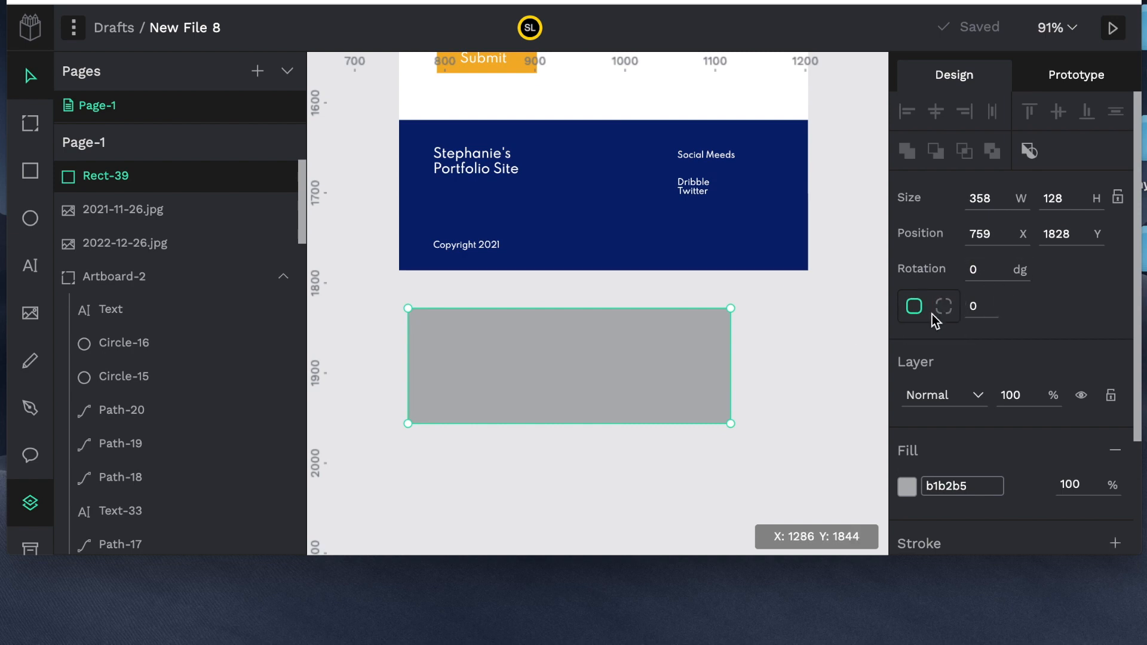
{"action": "left_click", "coordinate": [982, 306]}
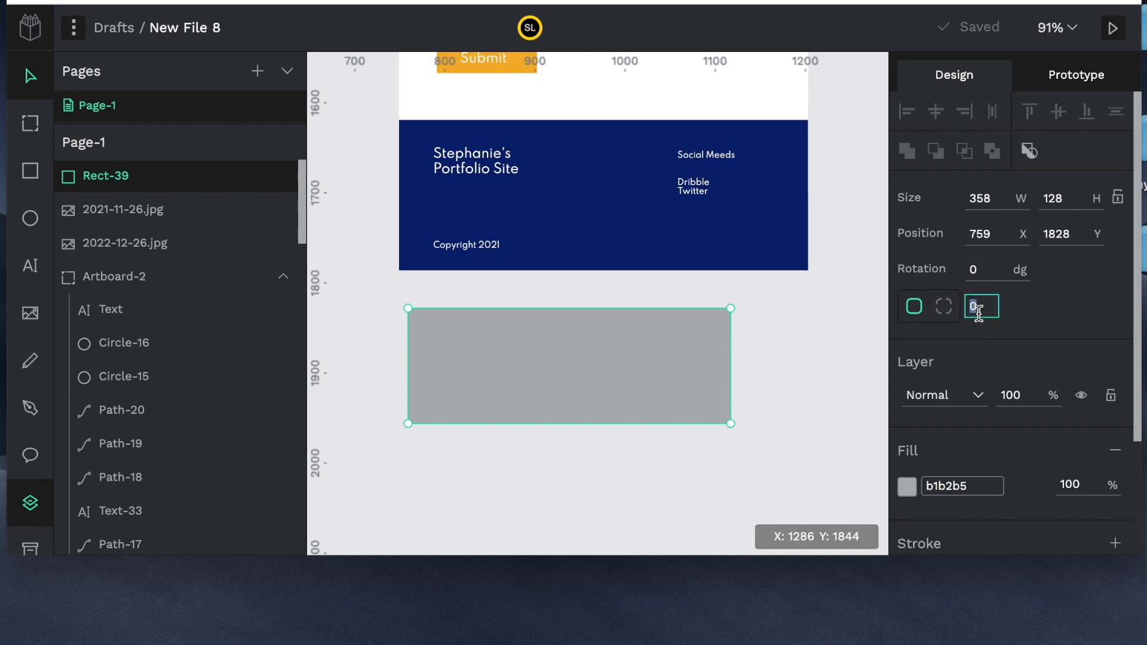
{"action": "type", "text": "1"}
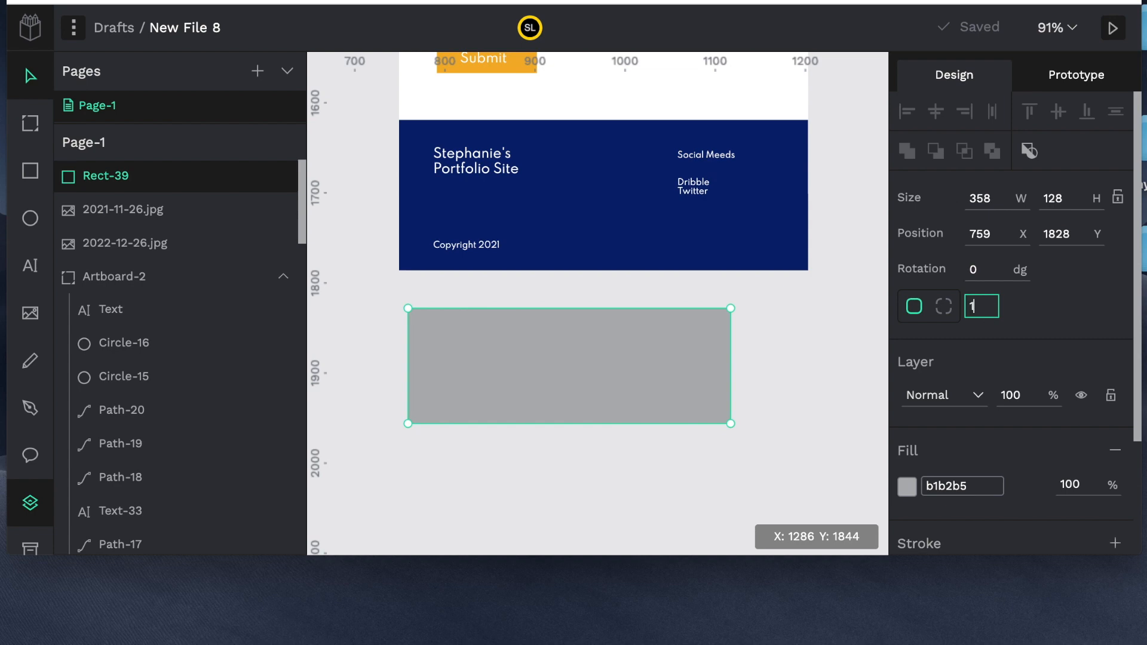
{"action": "left_click", "coordinate": [785, 405]}
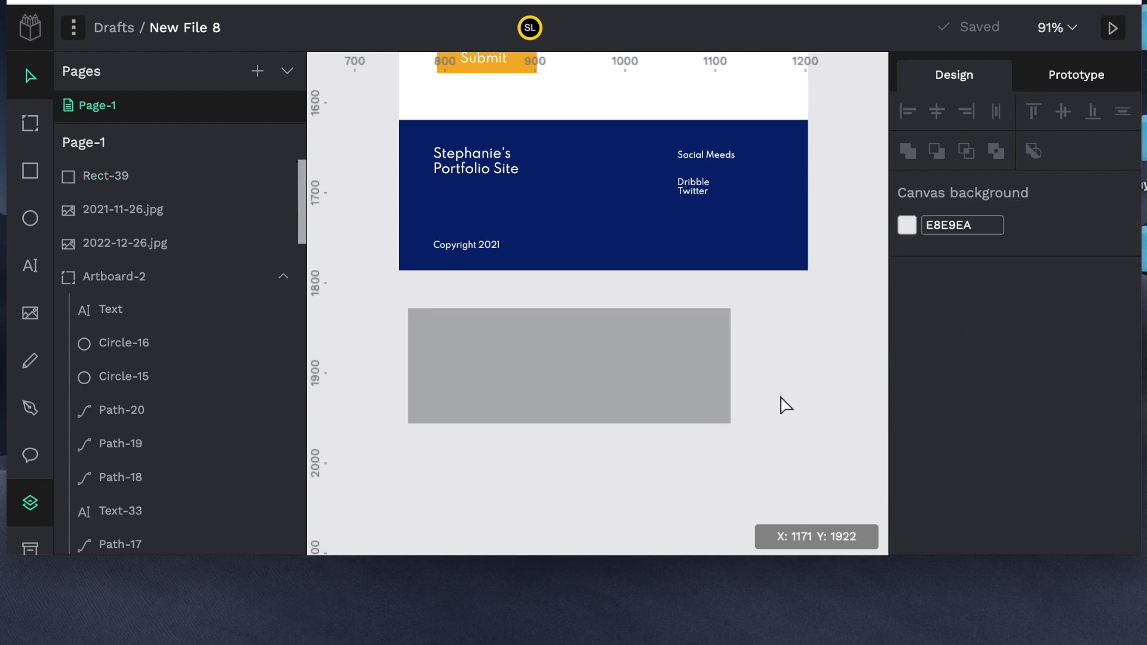
{"action": "left_click", "coordinate": [570, 366]}
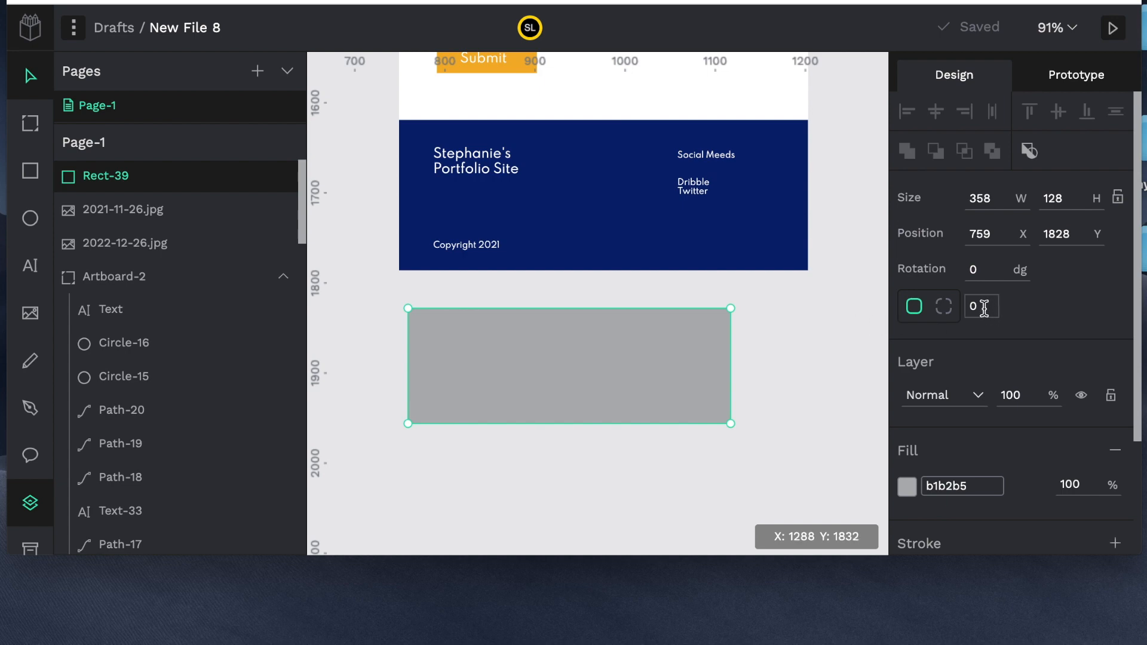
{"action": "type", "text": "10"}
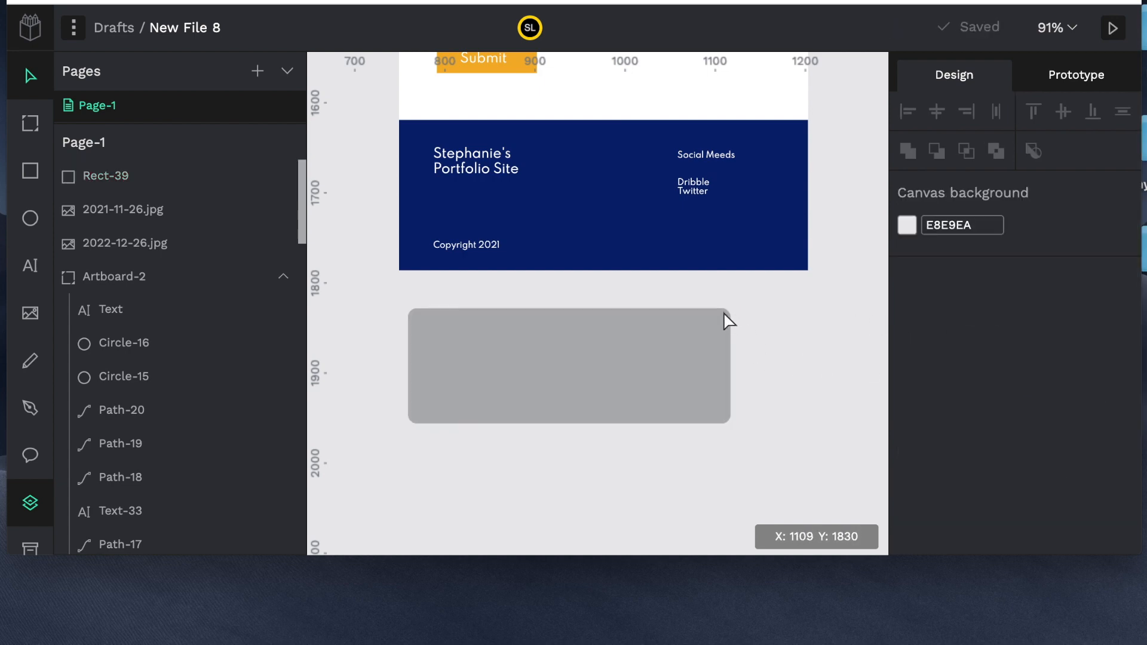
{"action": "left_click", "coordinate": [592, 366]}
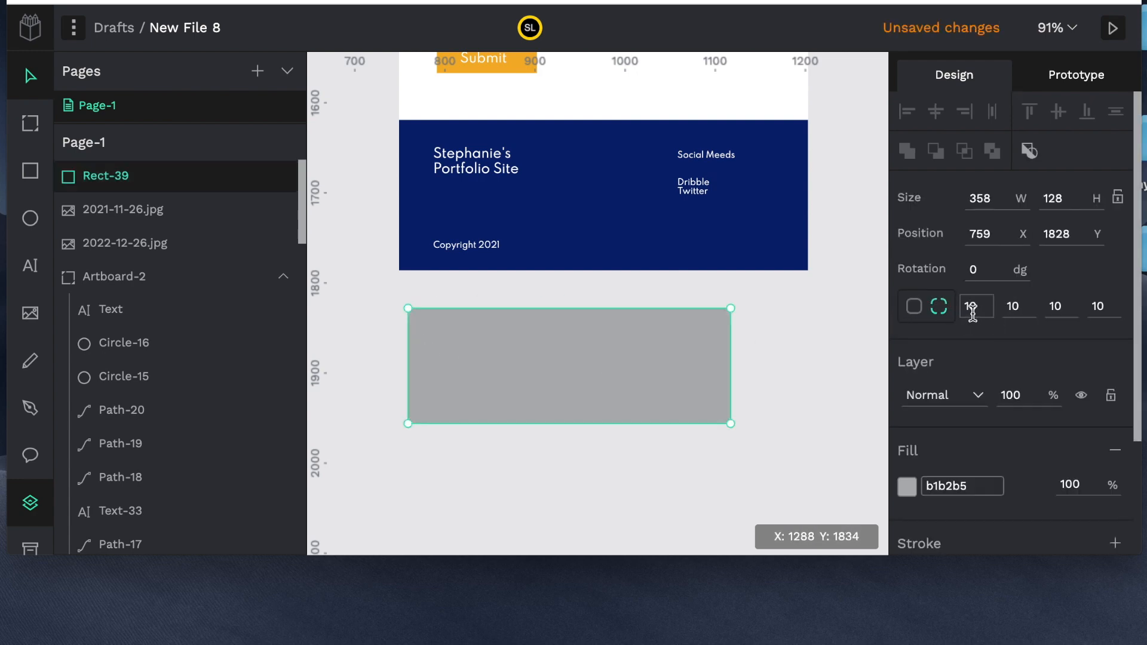
{"action": "left_click", "coordinate": [976, 306]}
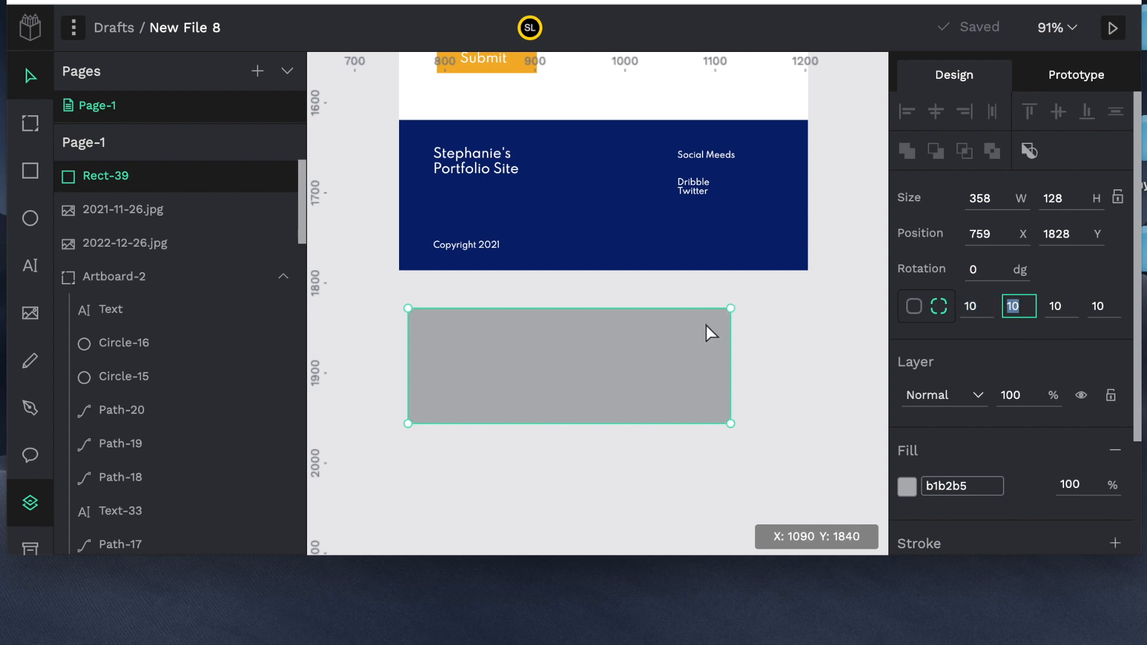
{"action": "mouse_move", "coordinate": [482, 345]}
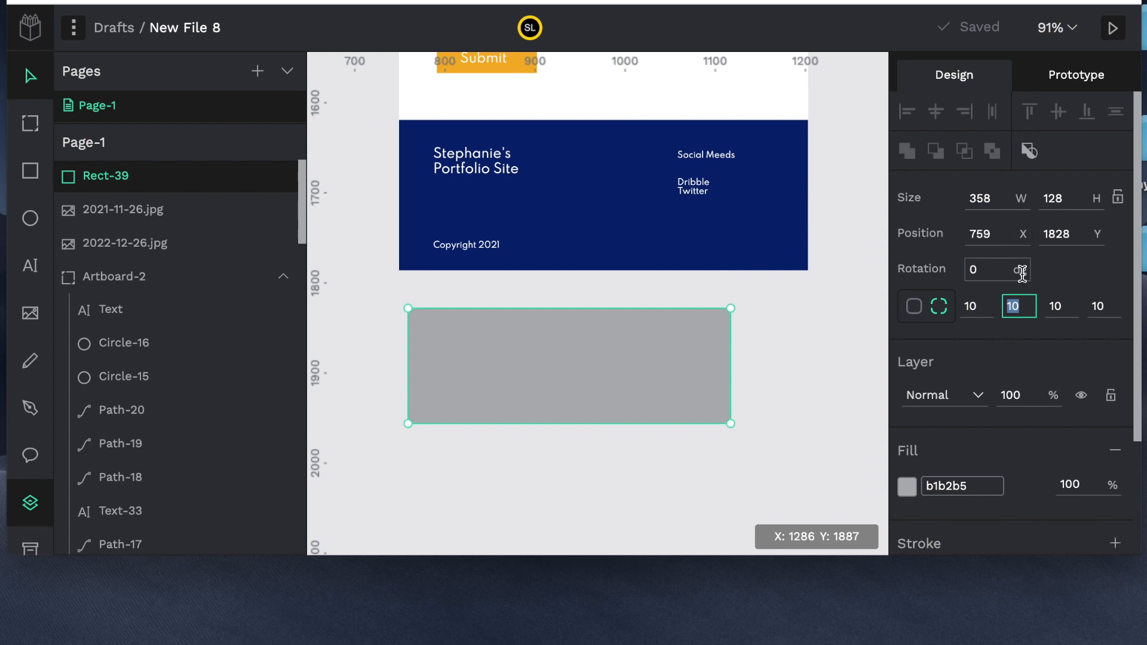
{"action": "type", "text": "358"}
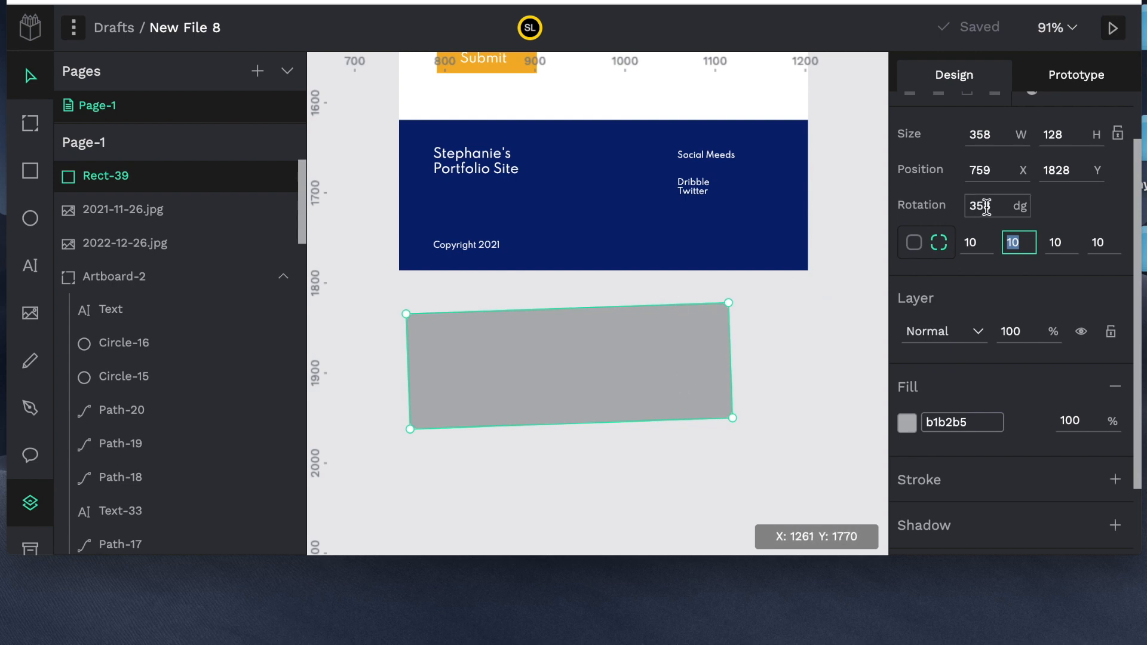
{"action": "type", "text": "358"}
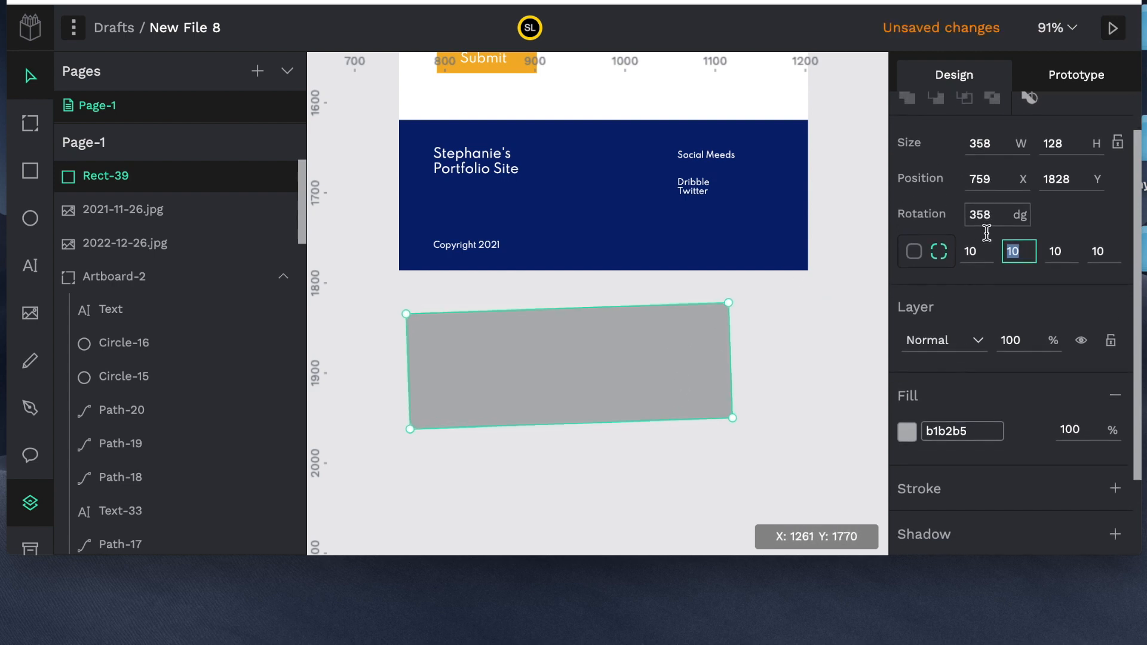
{"action": "type", "text": "0"}
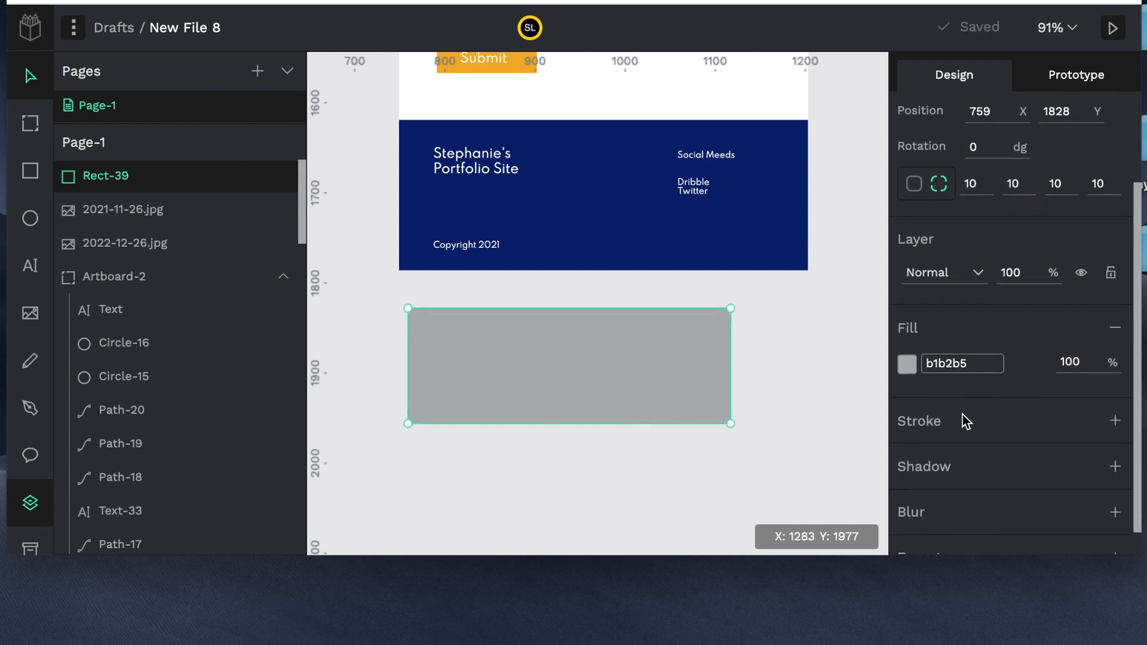
- Give Rect-39 a black 1 px stroke, drop shadow, 2 px blur and PNG export
{"action": "left_click", "coordinate": [1116, 421]}
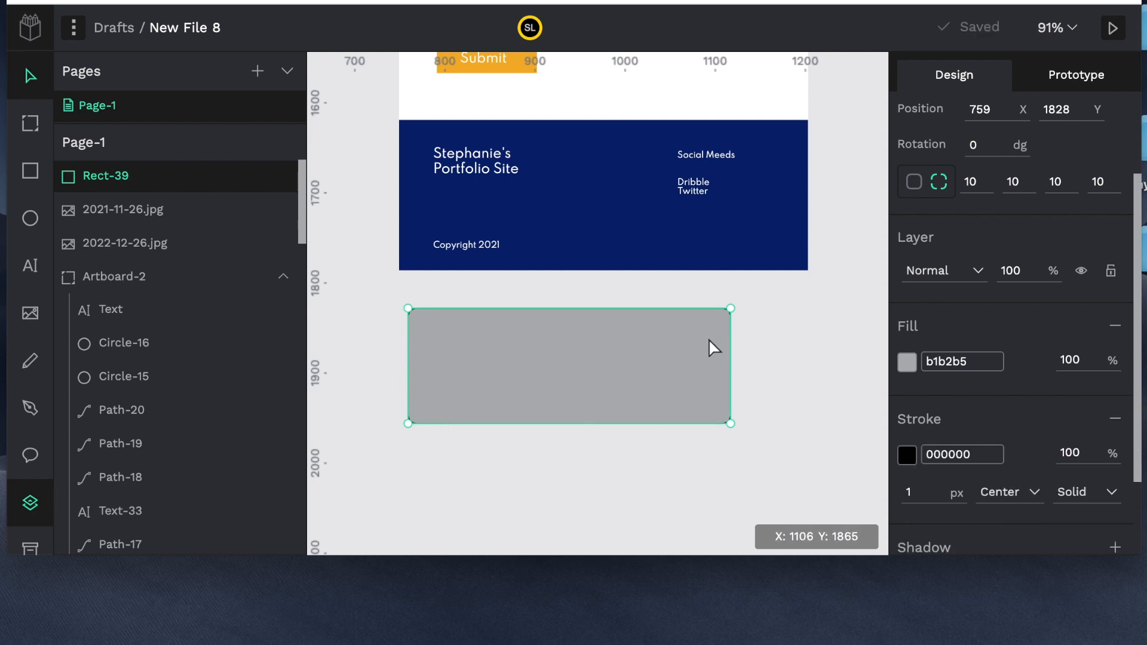
{"action": "scroll", "scroll_direction": "down", "scroll_amount": 3}
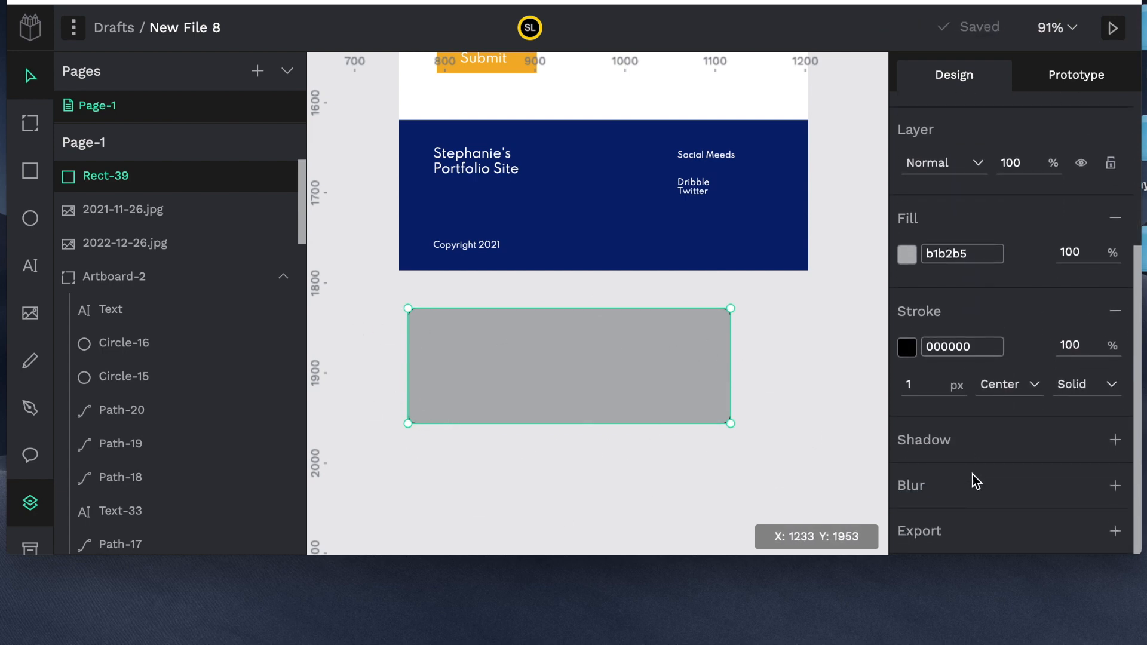
{"action": "left_click", "coordinate": [1115, 440]}
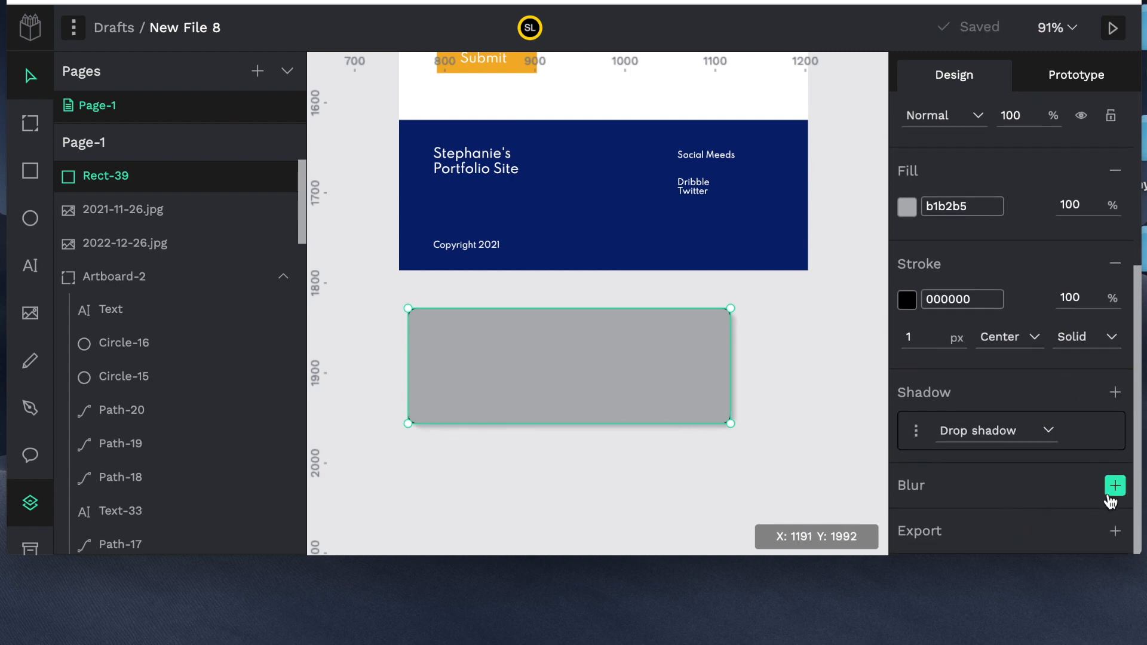
{"action": "left_click", "coordinate": [1116, 486]}
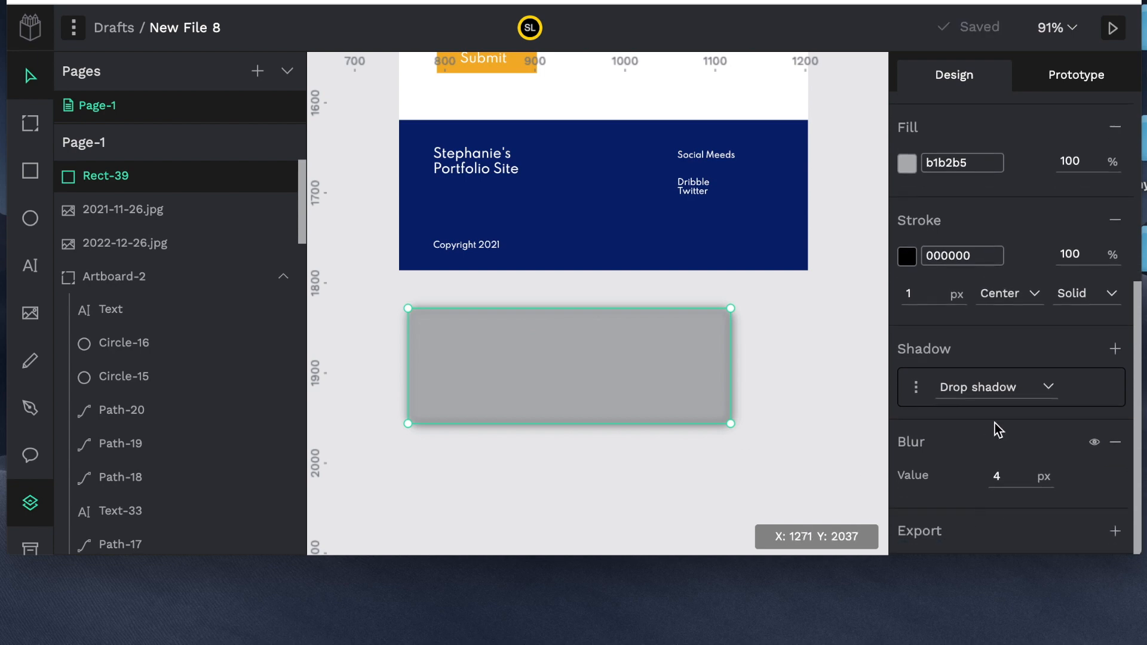
{"action": "type", "text": "2"}
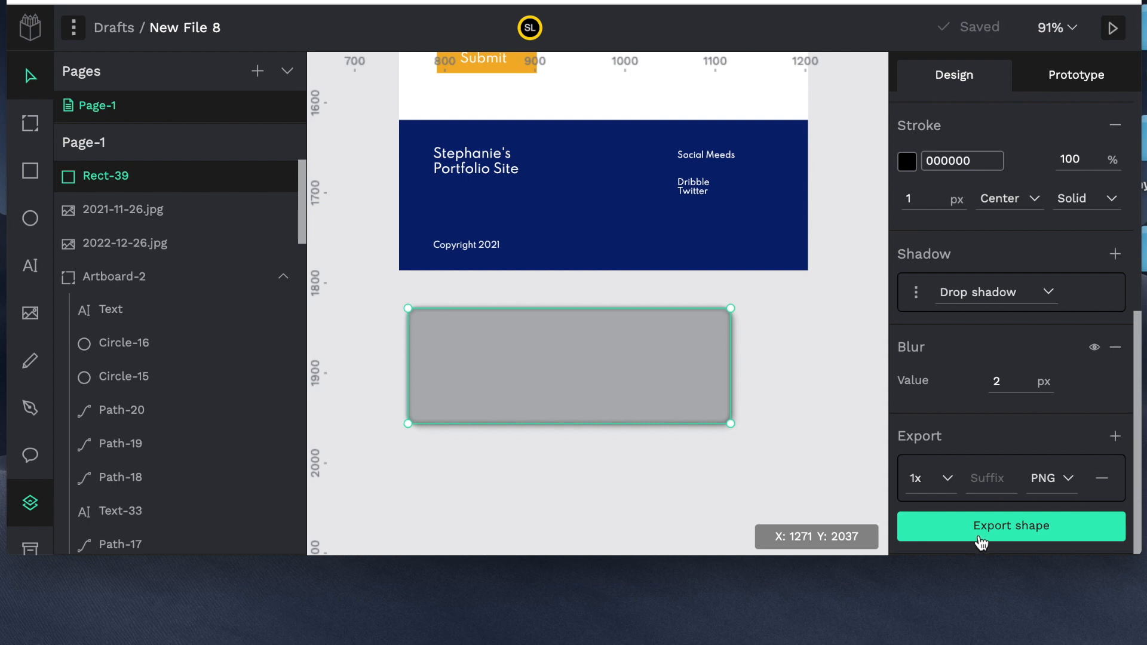
{"action": "left_click", "coordinate": [128, 243]}
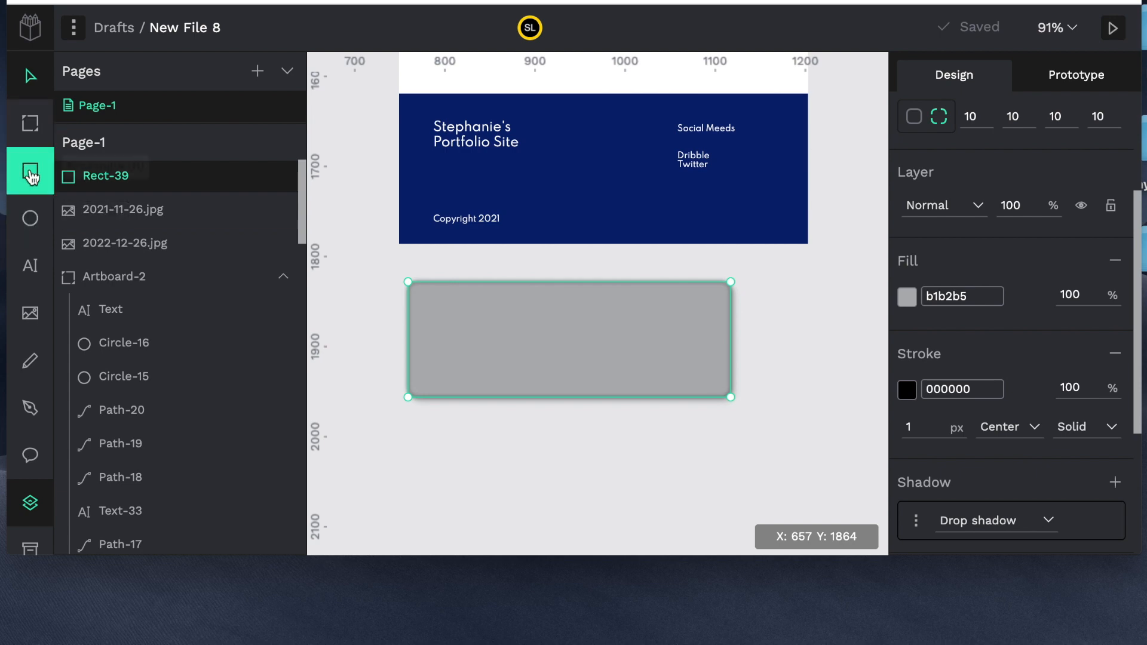
{"action": "mouse_move", "coordinate": [30, 218]}
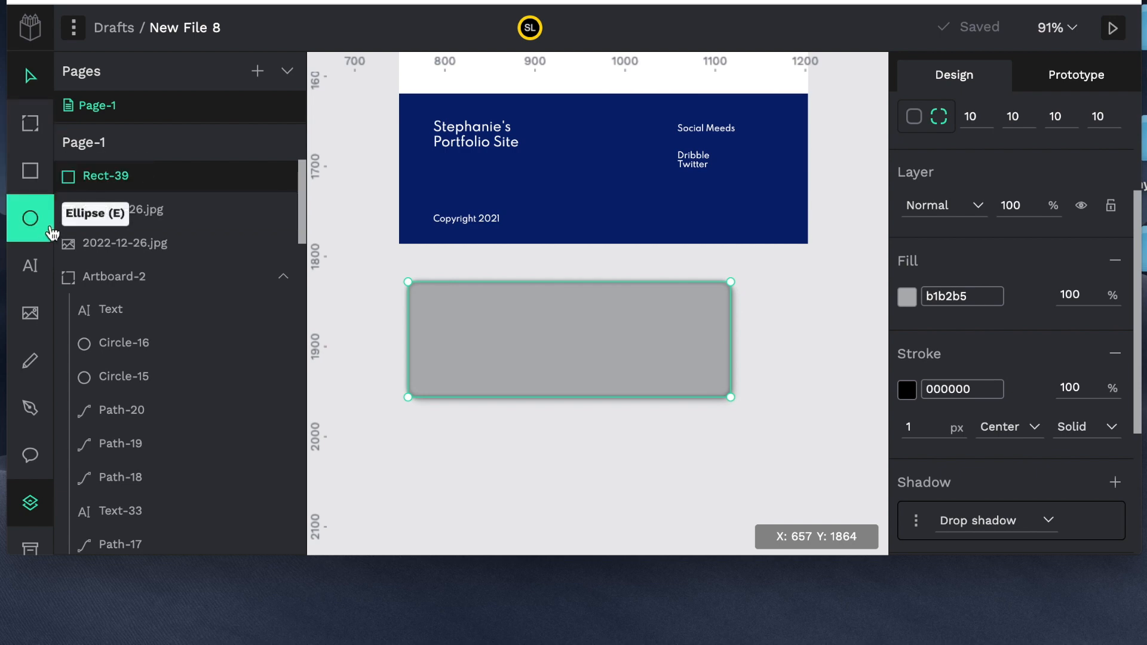
- Draw a grey circle, Circle-17, about 137 px across, below Rect-39
{"action": "scroll", "scroll_direction": "down", "scroll_amount": 3}
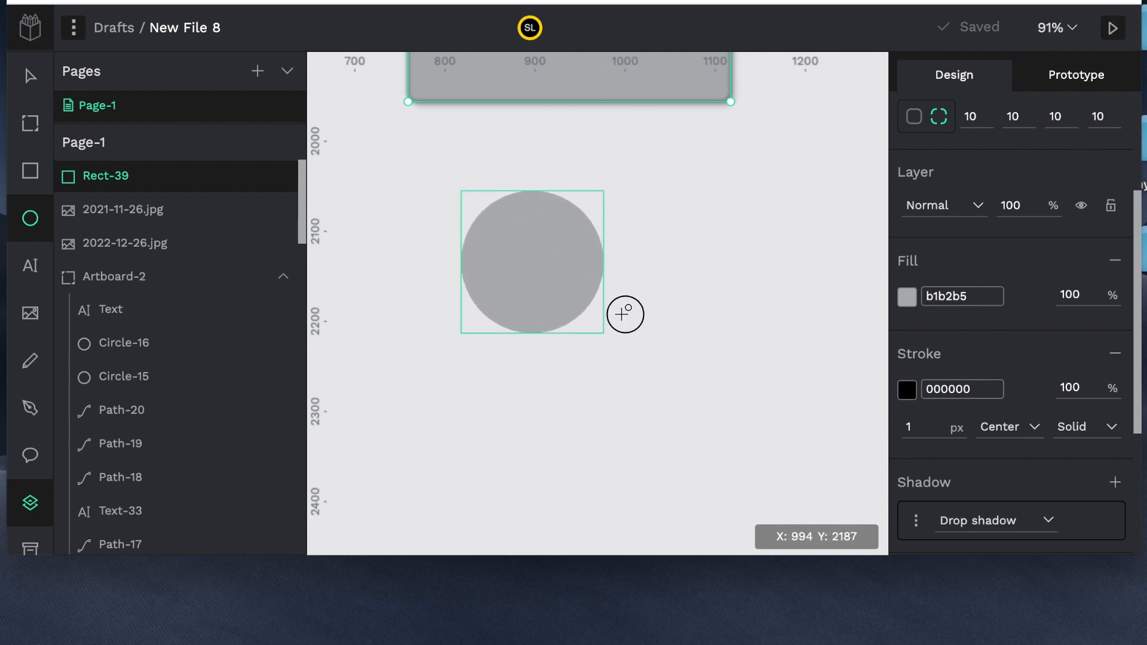
{"action": "left_click_drag", "start_coordinate": [625, 314], "coordinate": [600, 260]}
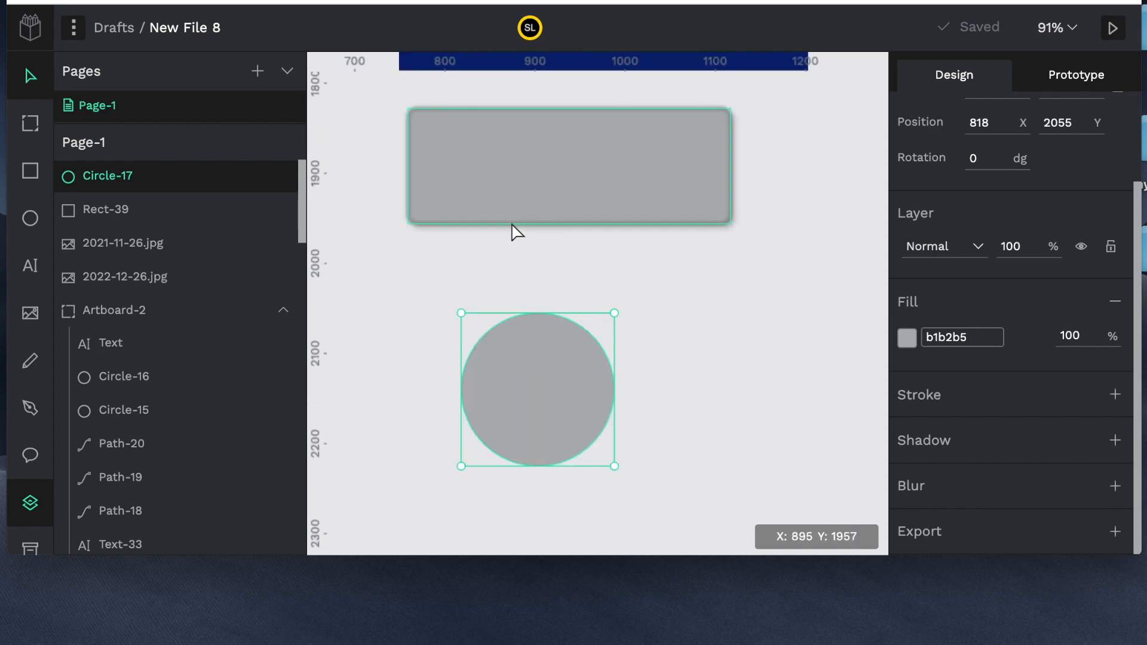
{"action": "mouse_move", "coordinate": [395, 265]}
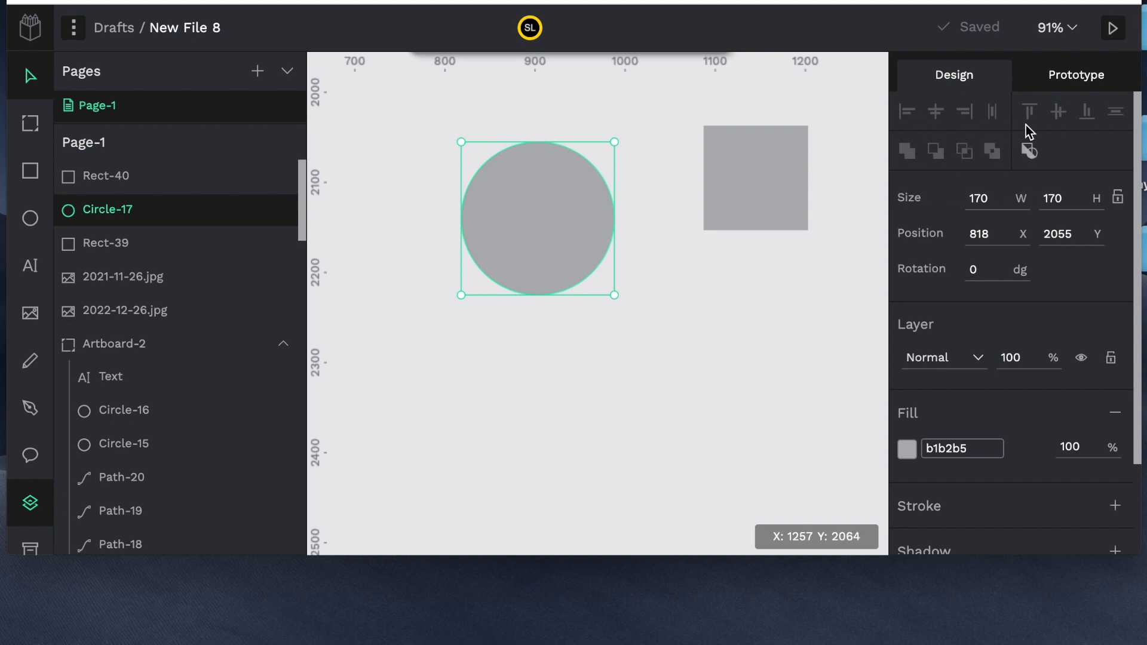
{"action": "mouse_move", "coordinate": [935, 111]}
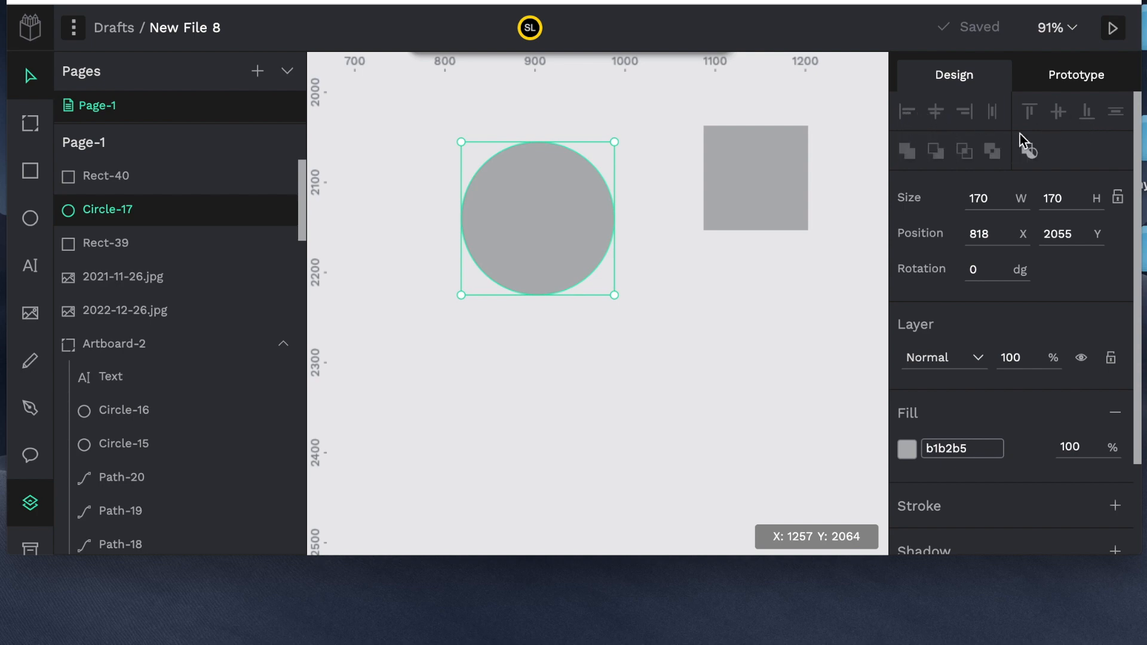
{"action": "mouse_move", "coordinate": [574, 174]}
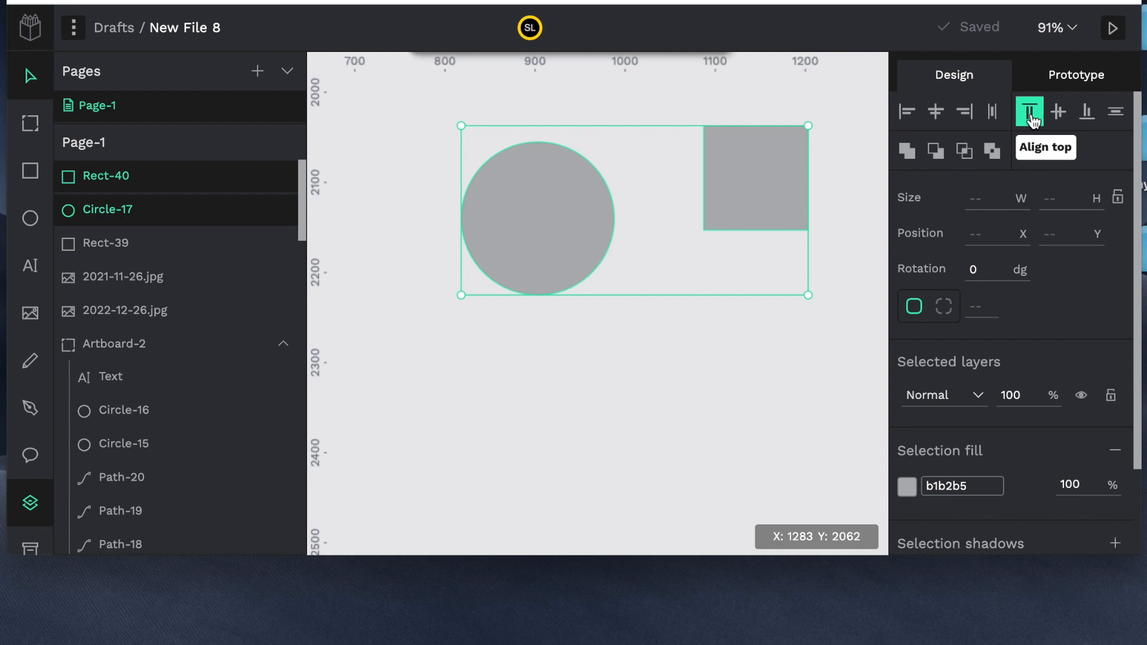
- Top-align Circle-17 with square Rect-40 and lock the circle's proportions at 170 px
{"action": "left_click", "coordinate": [1030, 111]}
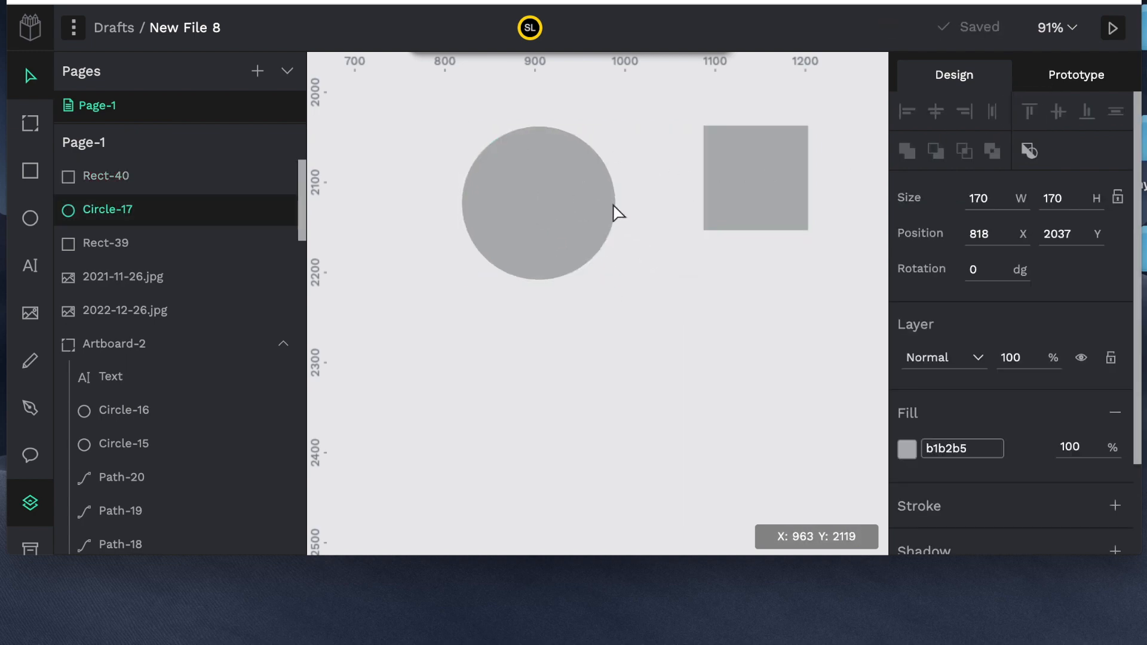
{"action": "left_click", "coordinate": [541, 203]}
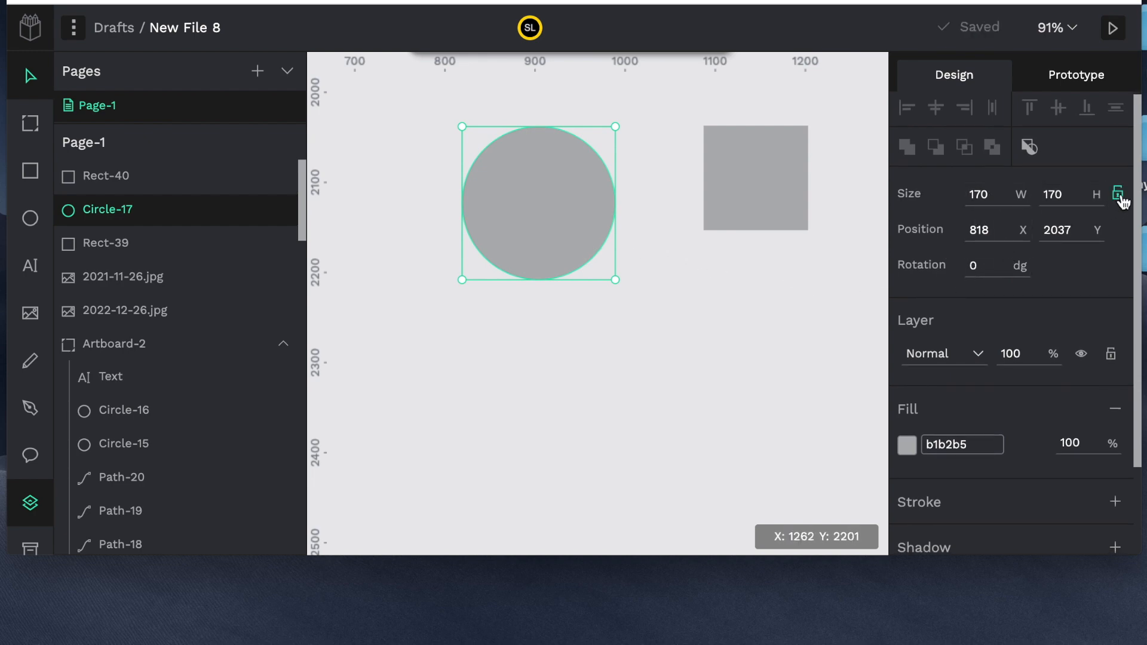
{"action": "left_click", "coordinate": [1117, 193]}
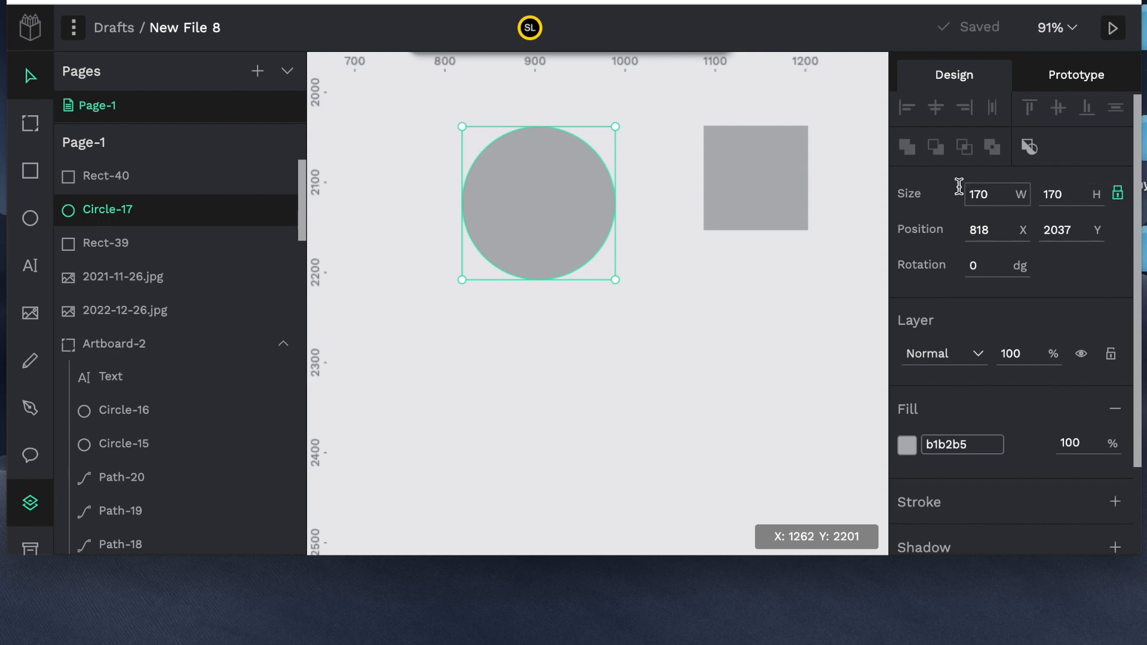
{"action": "left_click", "coordinate": [996, 193]}
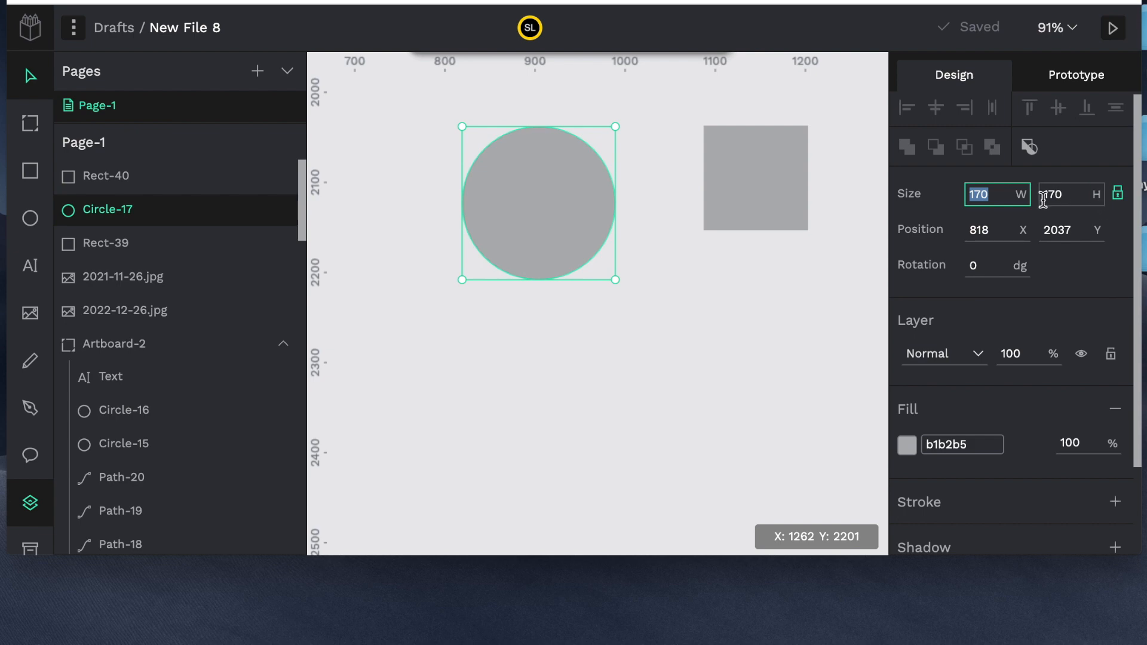
{"action": "mouse_move", "coordinate": [1037, 203]}
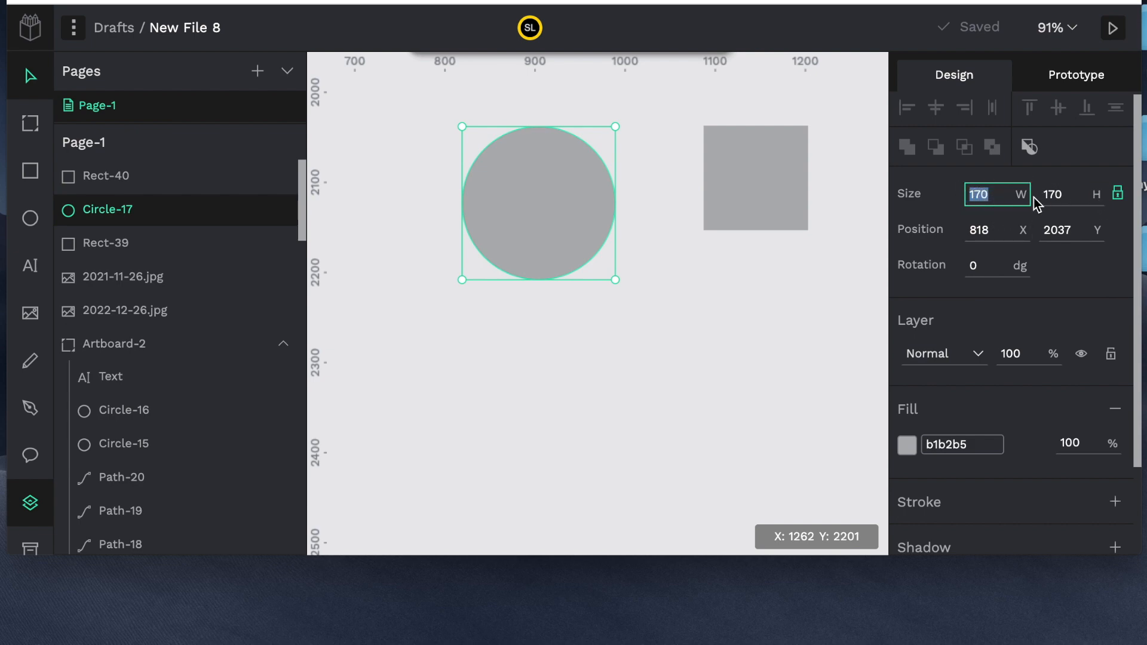
{"action": "scroll", "scroll_direction": "down", "scroll_amount": 3}
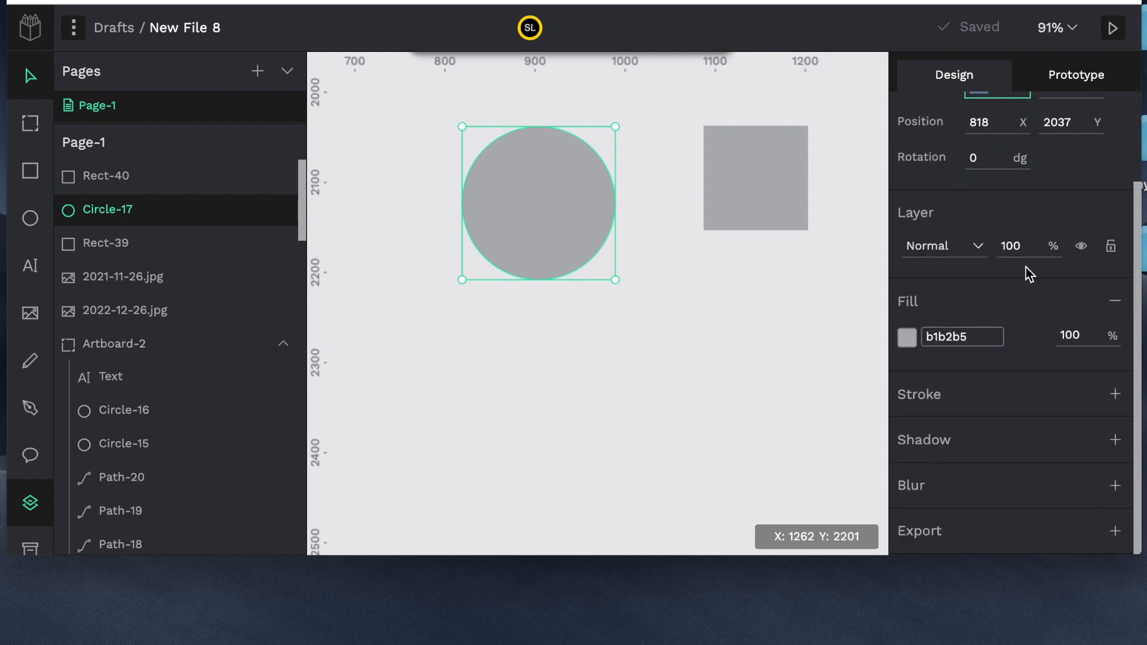
- Change Circle-17's fill from grey to slate blue 5c6d9e in the colour picker
{"action": "left_click", "coordinate": [906, 336]}
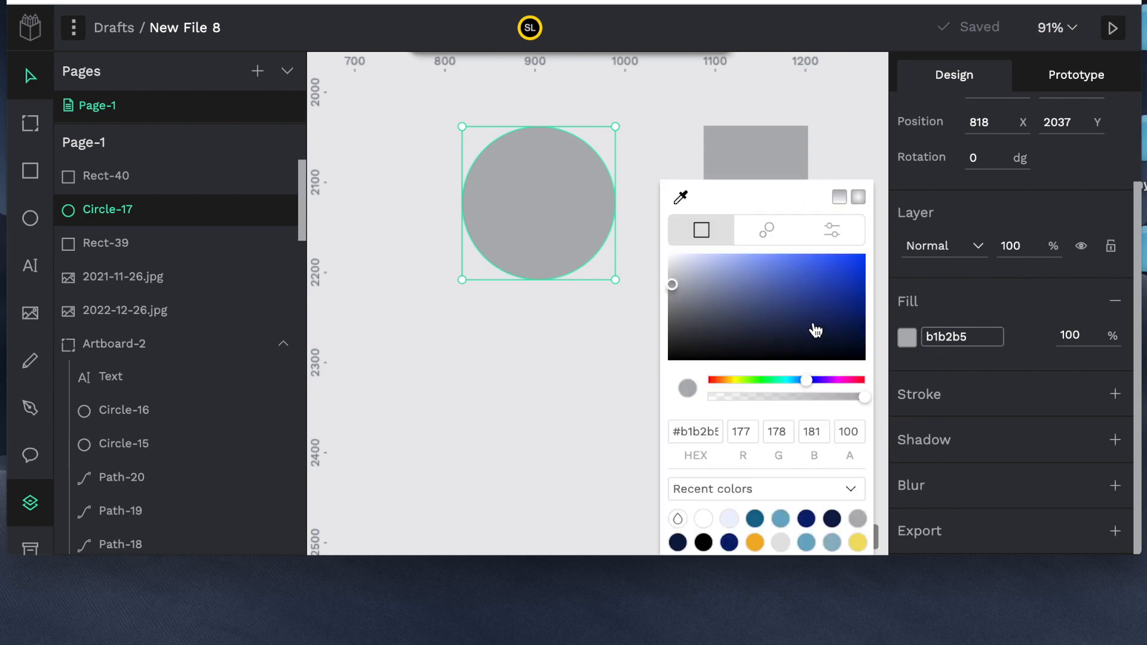
{"action": "left_click", "coordinate": [750, 294]}
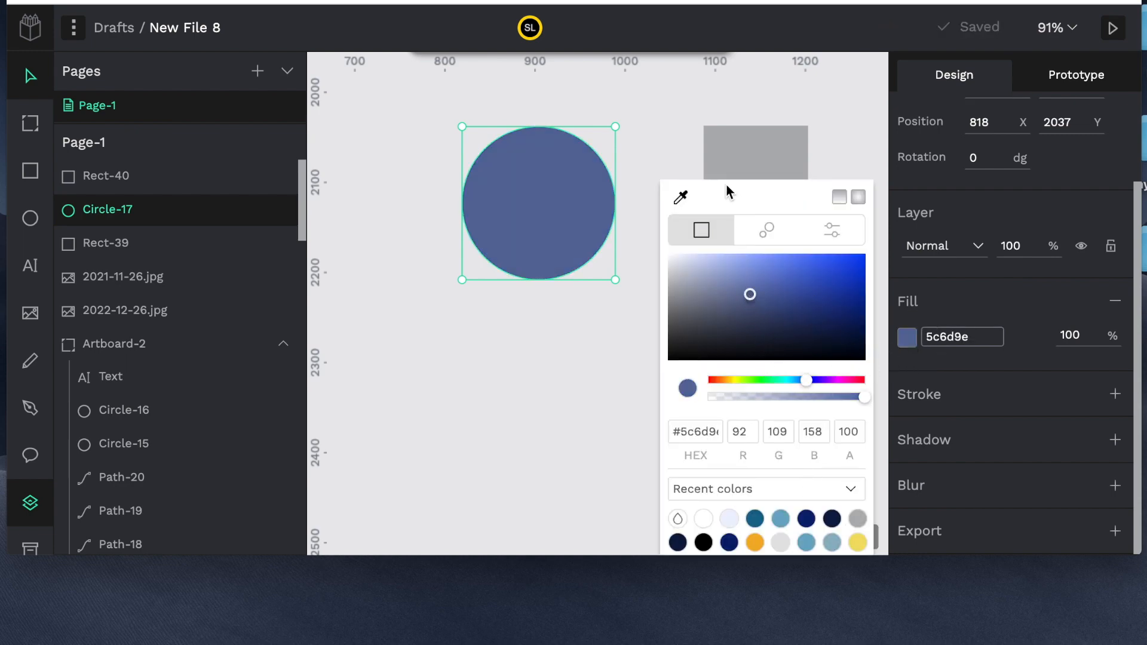
{"action": "left_click", "coordinate": [832, 230]}
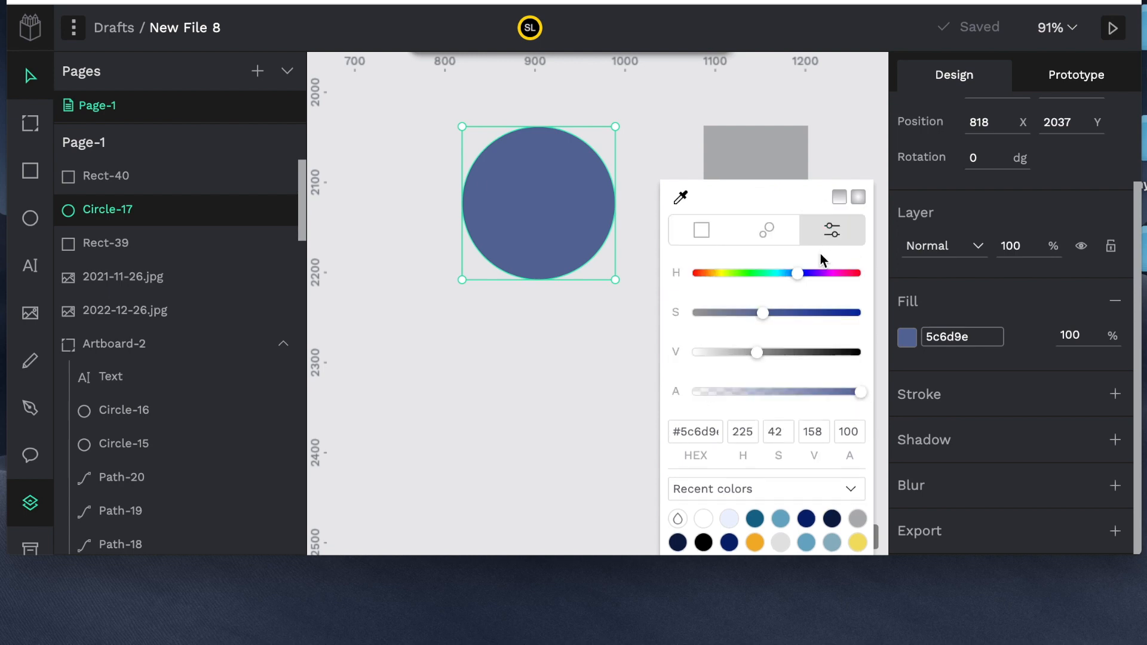
{"action": "left_click", "coordinate": [701, 229]}
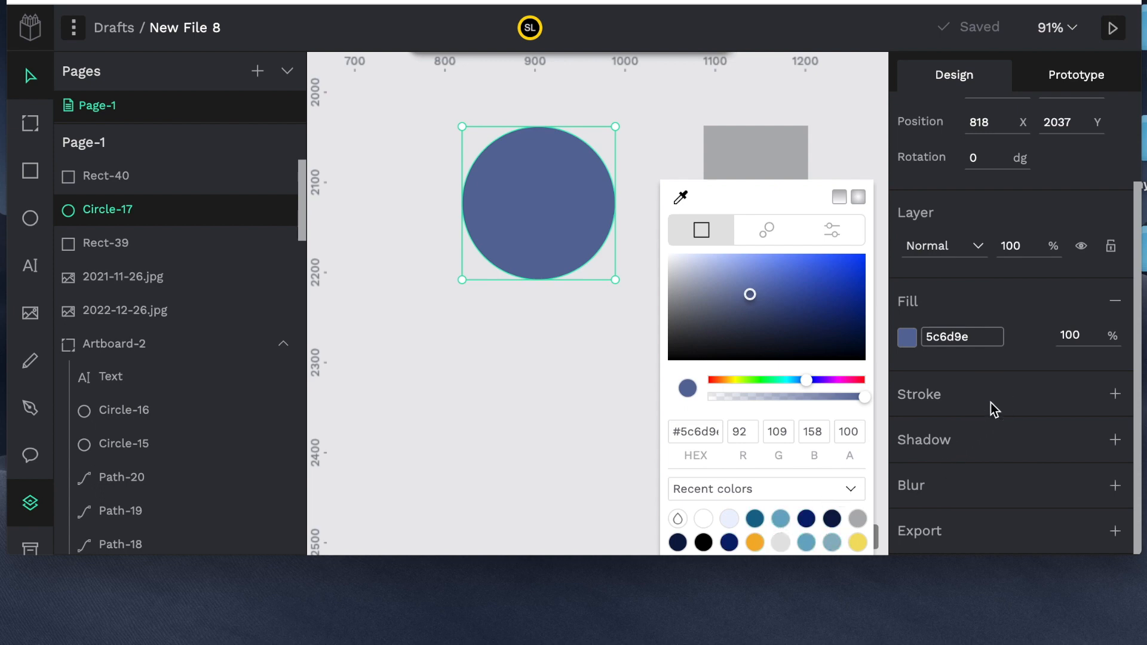
{"action": "left_click", "coordinate": [1115, 395]}
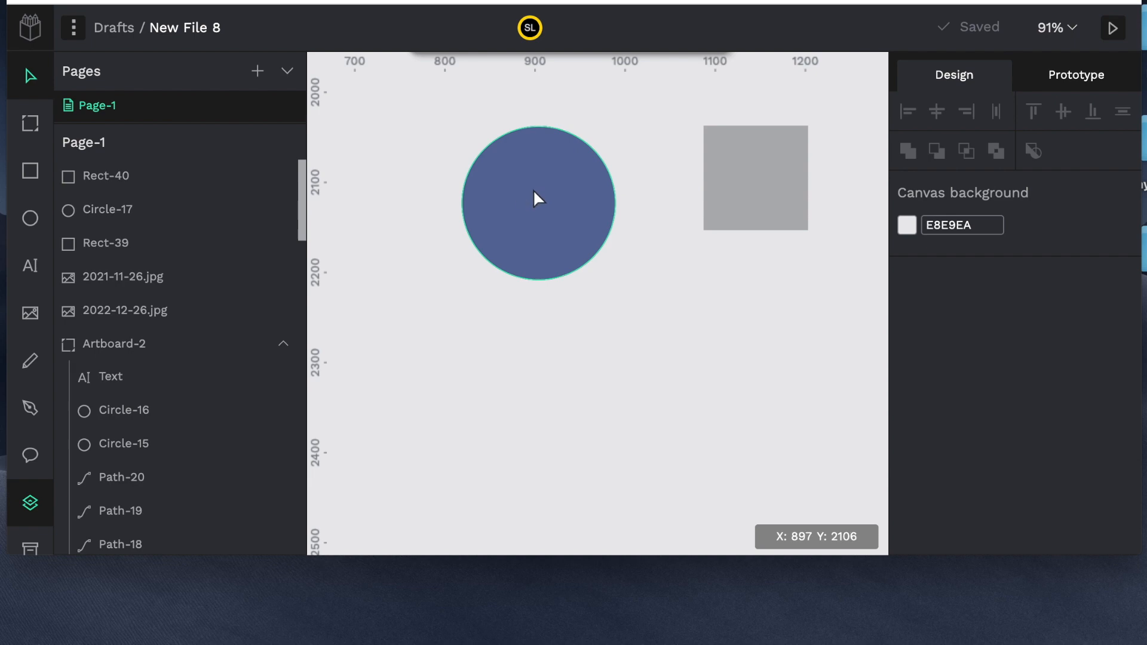
- Give Circle-17 a black 7 px dashed stroke positioned outside its edge
{"action": "left_click", "coordinate": [538, 201]}
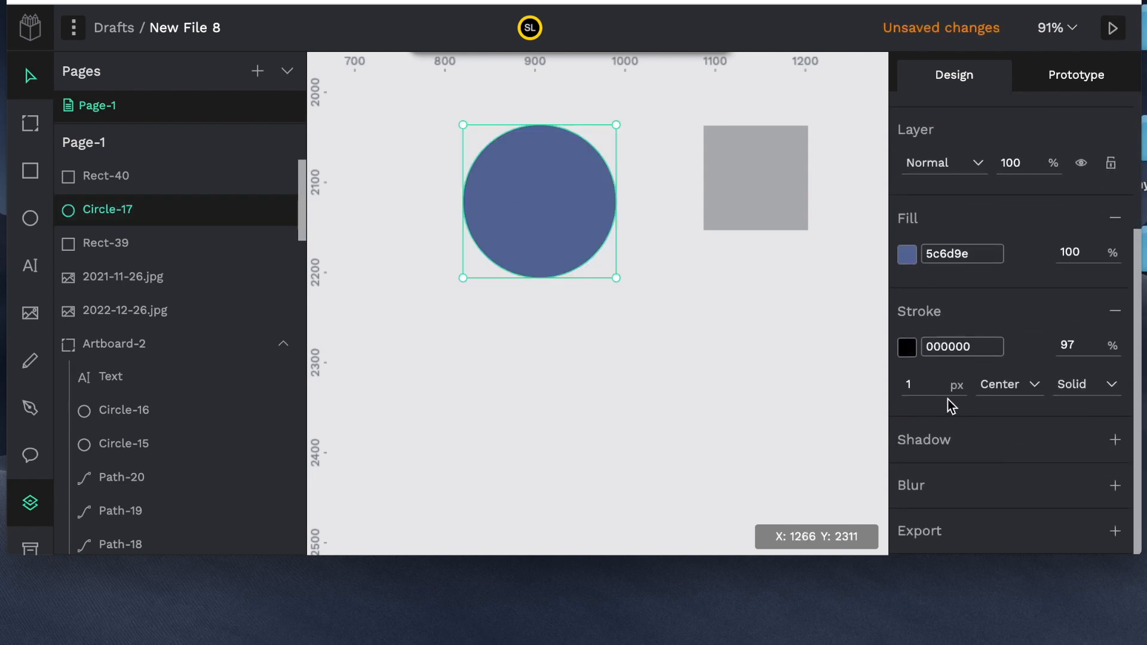
{"action": "left_click", "coordinate": [929, 384]}
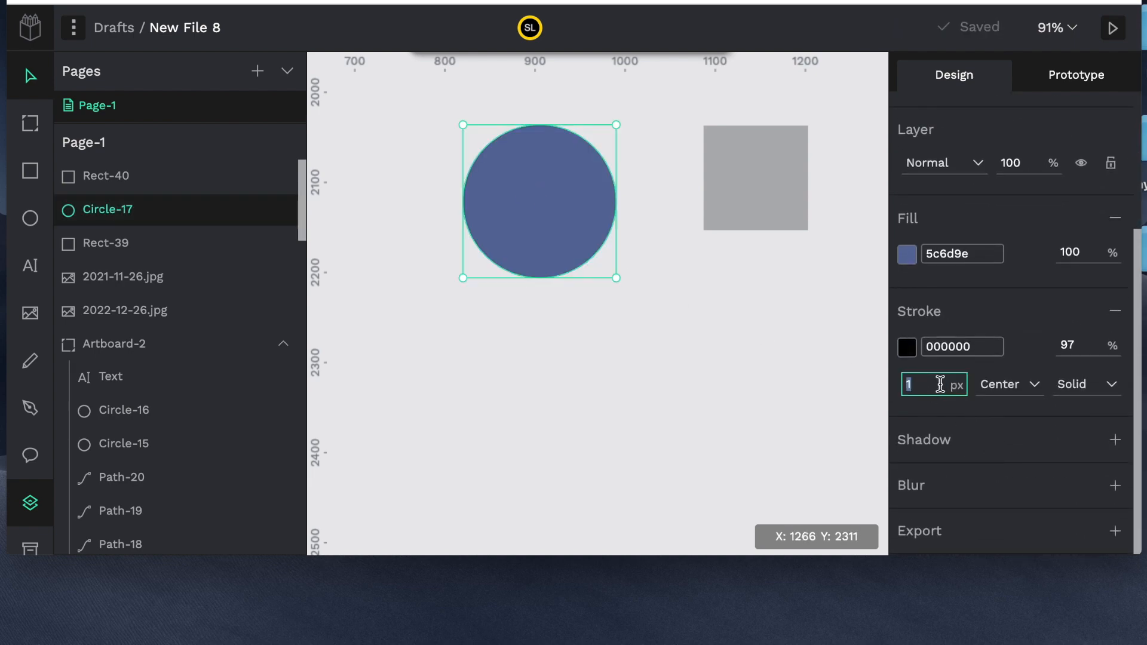
{"action": "type", "text": "7"}
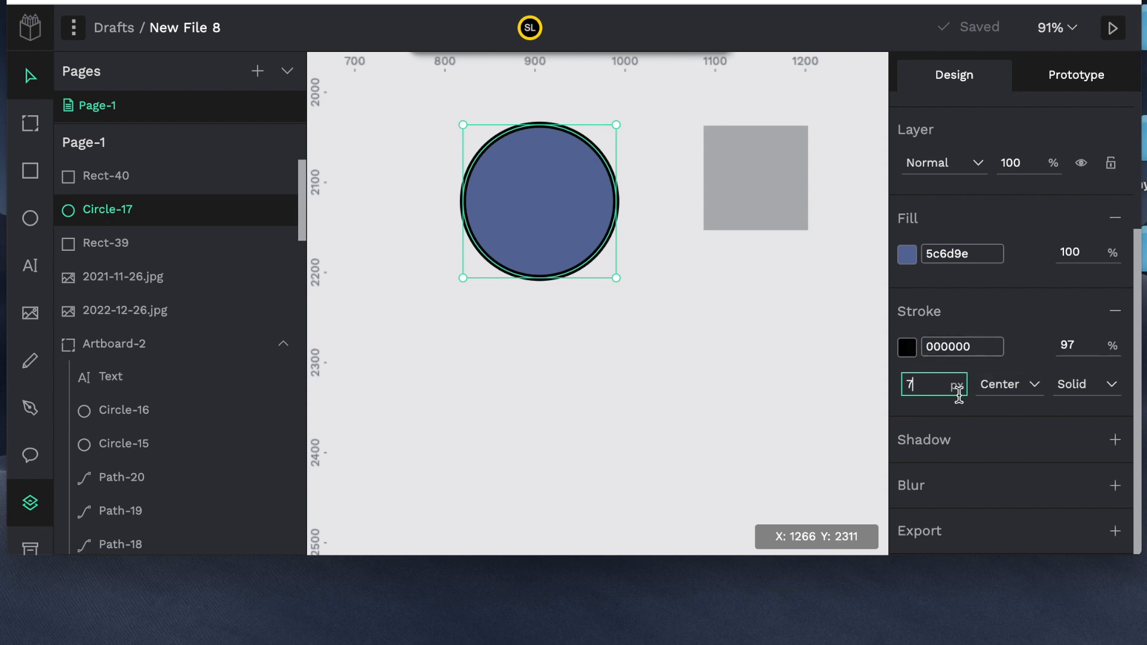
{"action": "left_click", "coordinate": [1008, 384]}
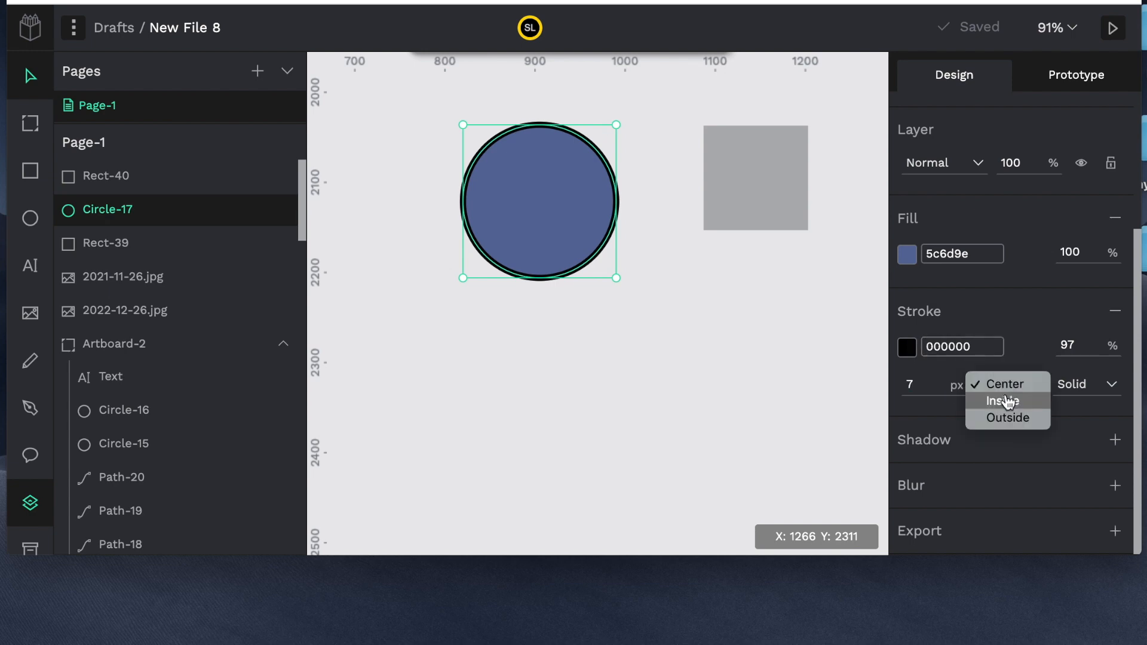
{"action": "left_click", "coordinate": [1006, 401]}
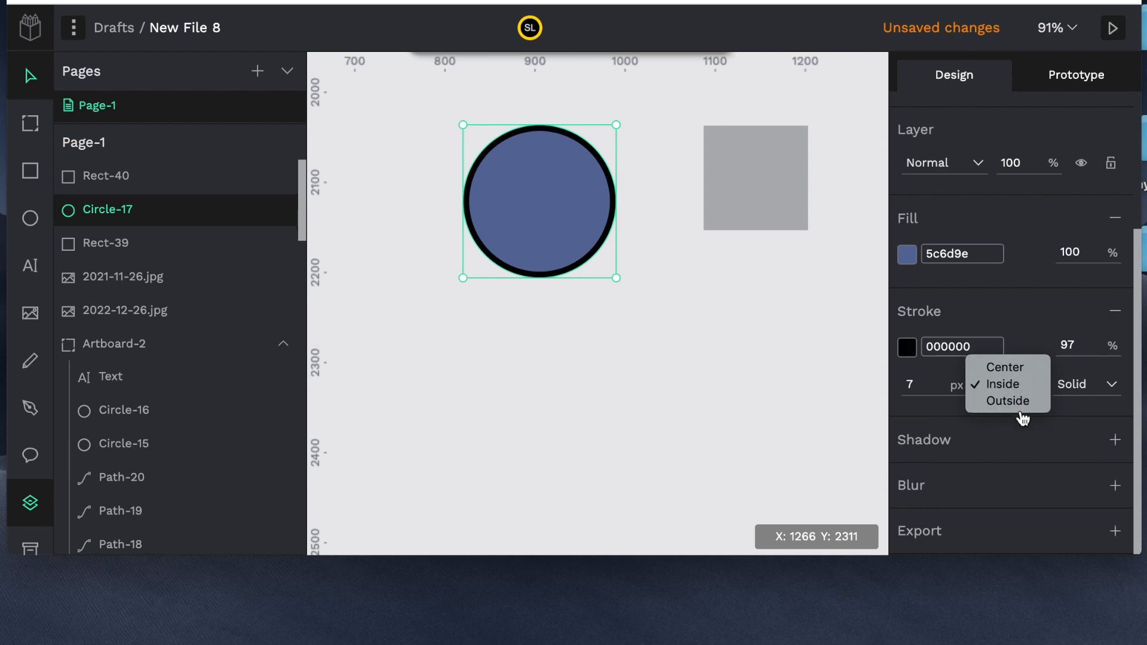
{"action": "left_click", "coordinate": [1007, 401]}
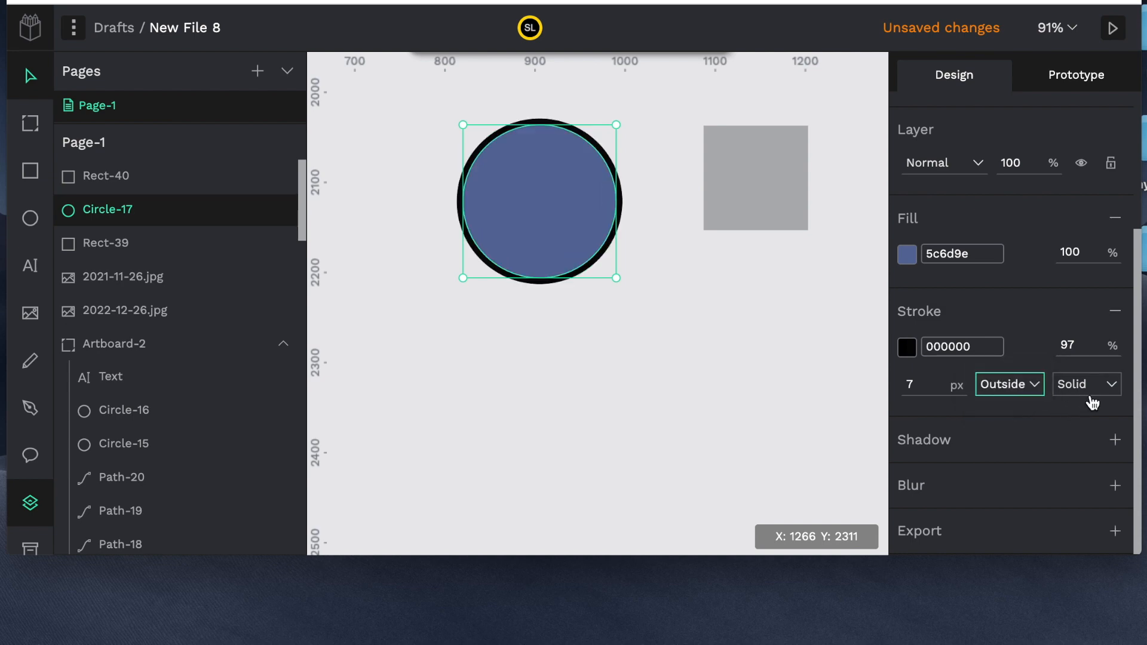
{"action": "left_click", "coordinate": [1083, 383]}
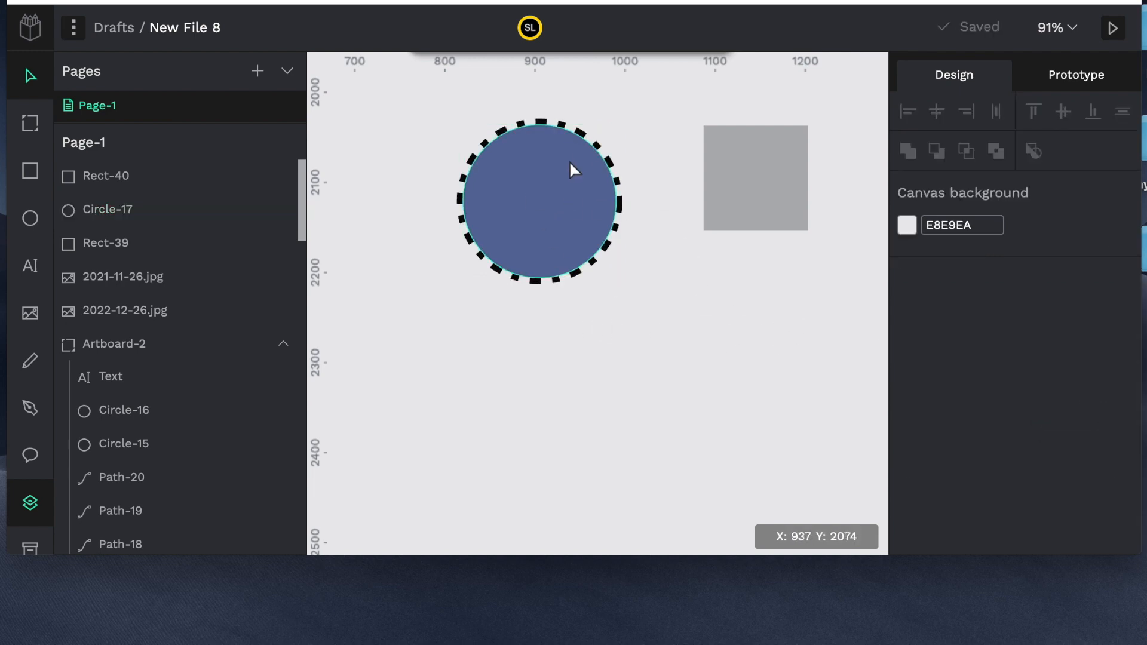
{"action": "mouse_move", "coordinate": [564, 167]}
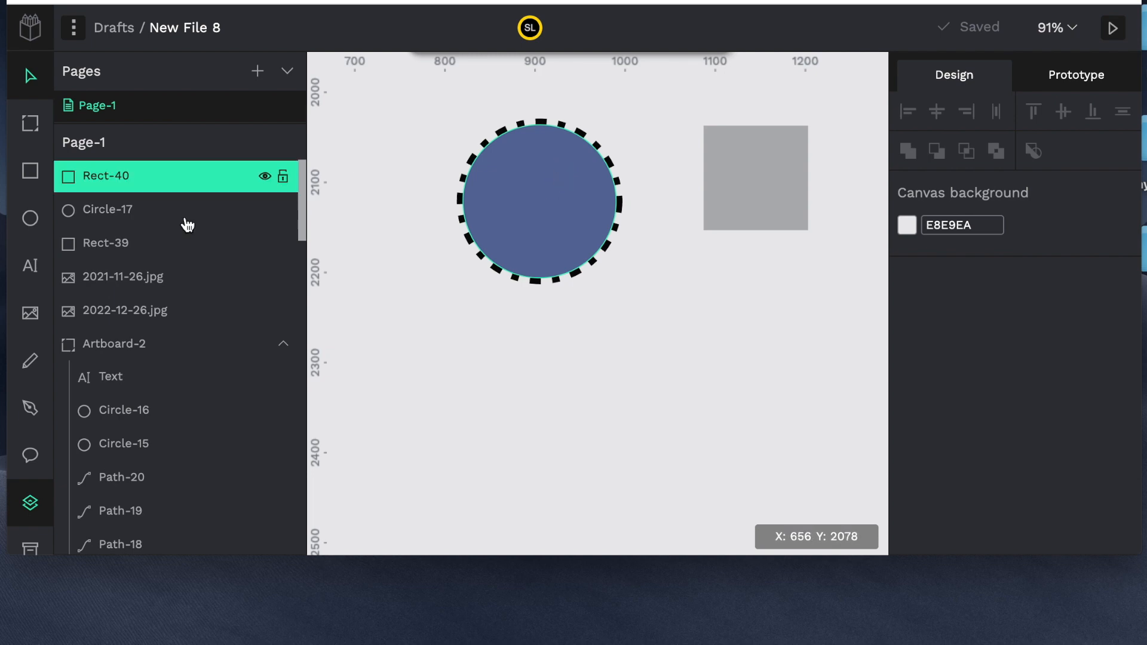
{"action": "left_click", "coordinate": [113, 345]}
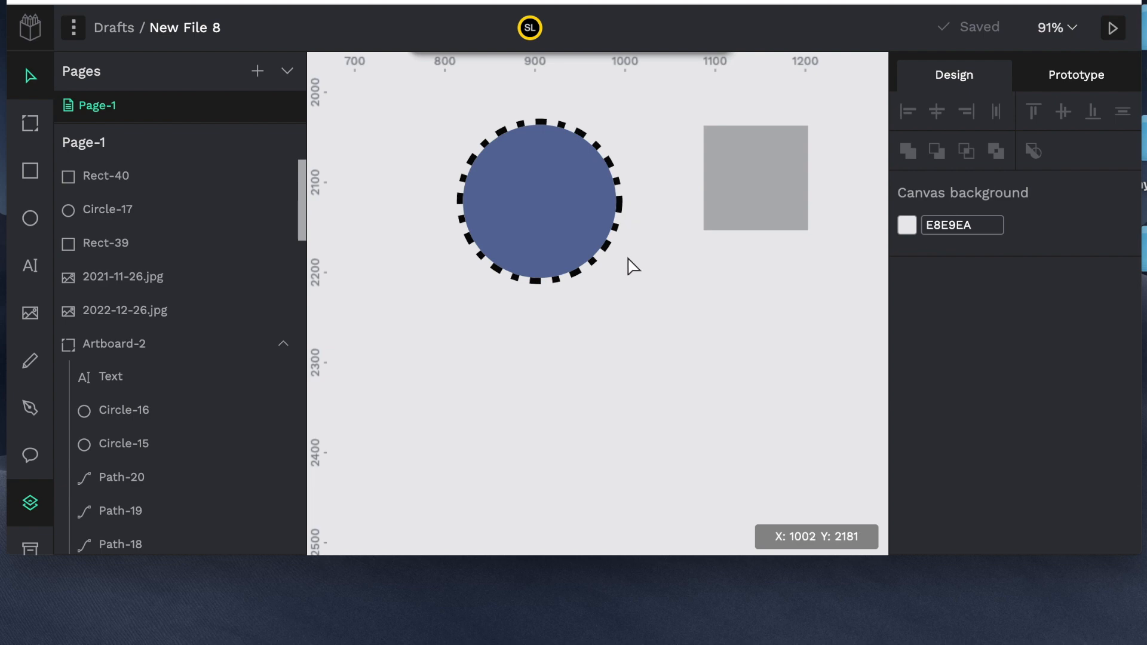
{"action": "left_click", "coordinate": [538, 198]}
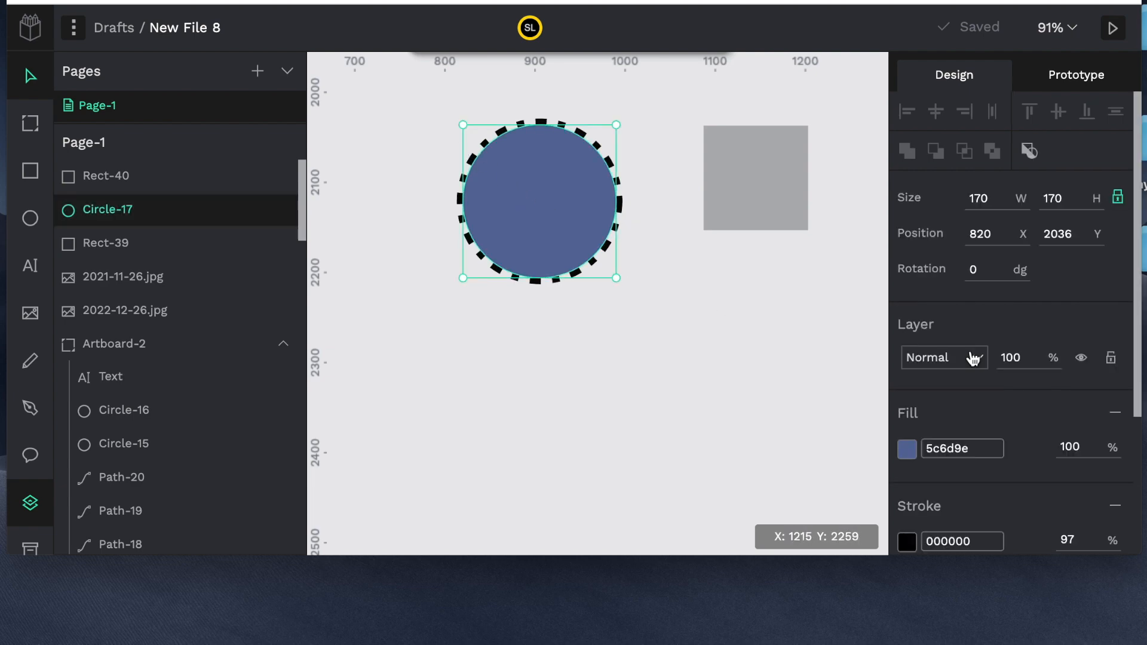
{"action": "scroll", "scroll_direction": "down", "scroll_amount": 3}
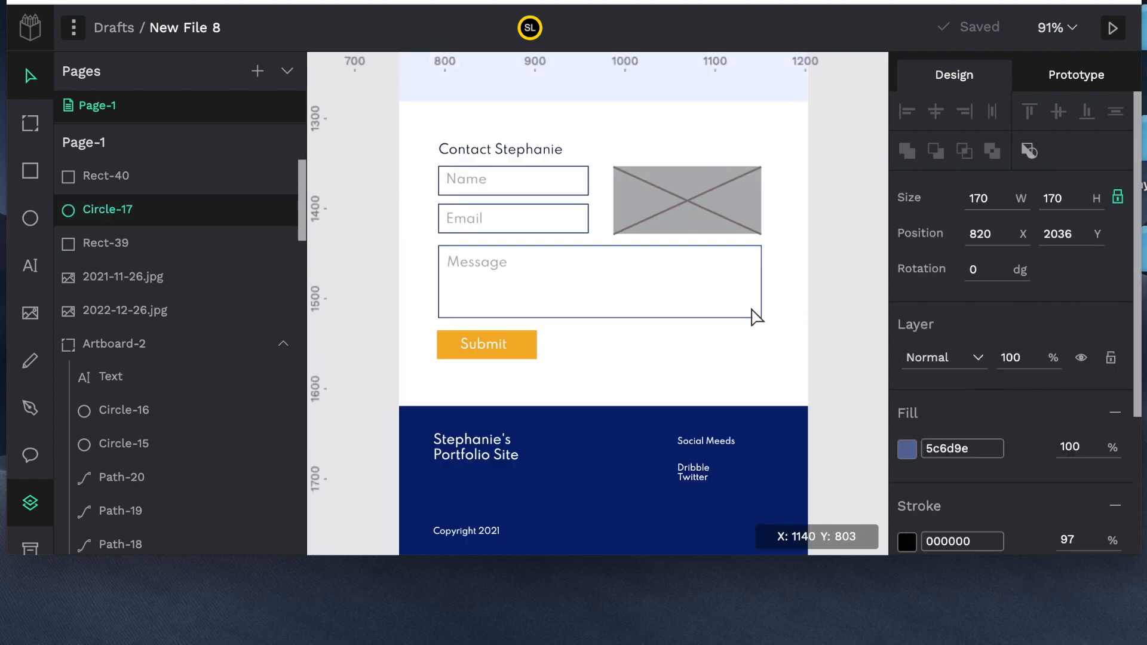
- Add a text layer 'sdsdsdsd' below the circle with fill 40538d and an inner shadow
{"action": "left_click", "coordinate": [108, 243]}
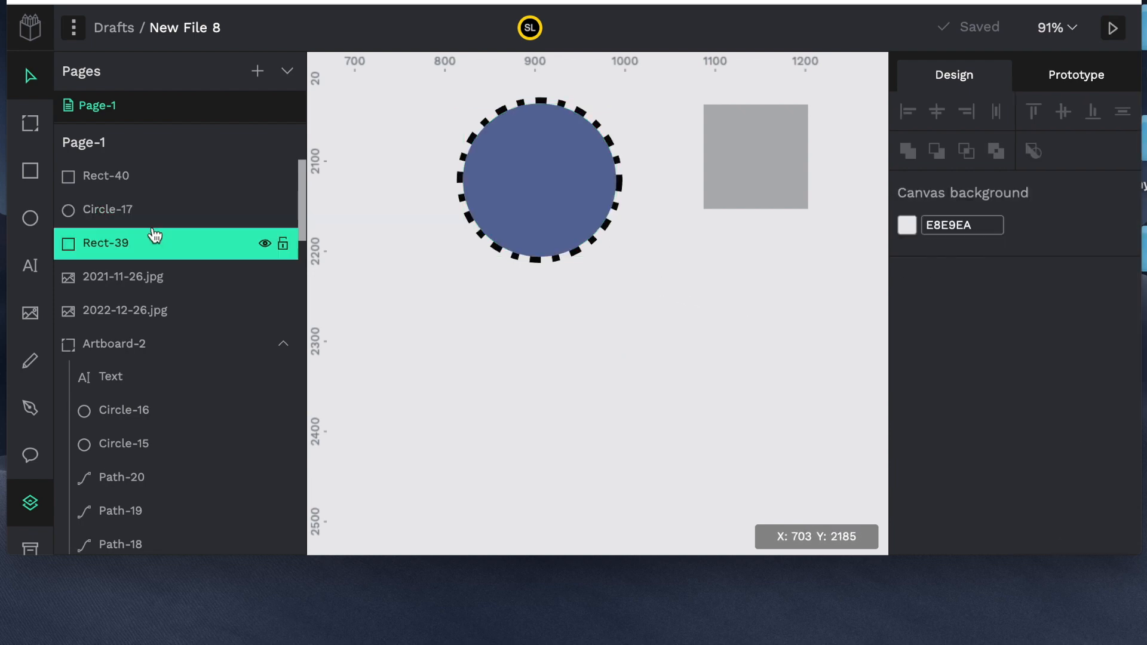
{"action": "mouse_move", "coordinate": [30, 265]}
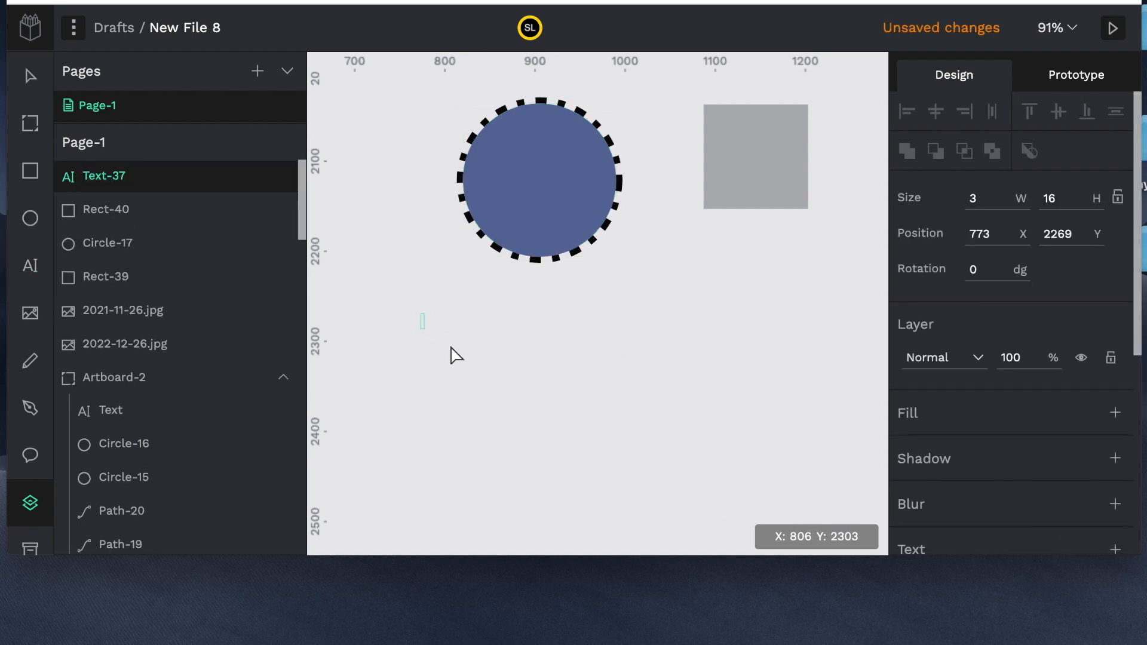
{"action": "type", "text": "sdsdsdsd"}
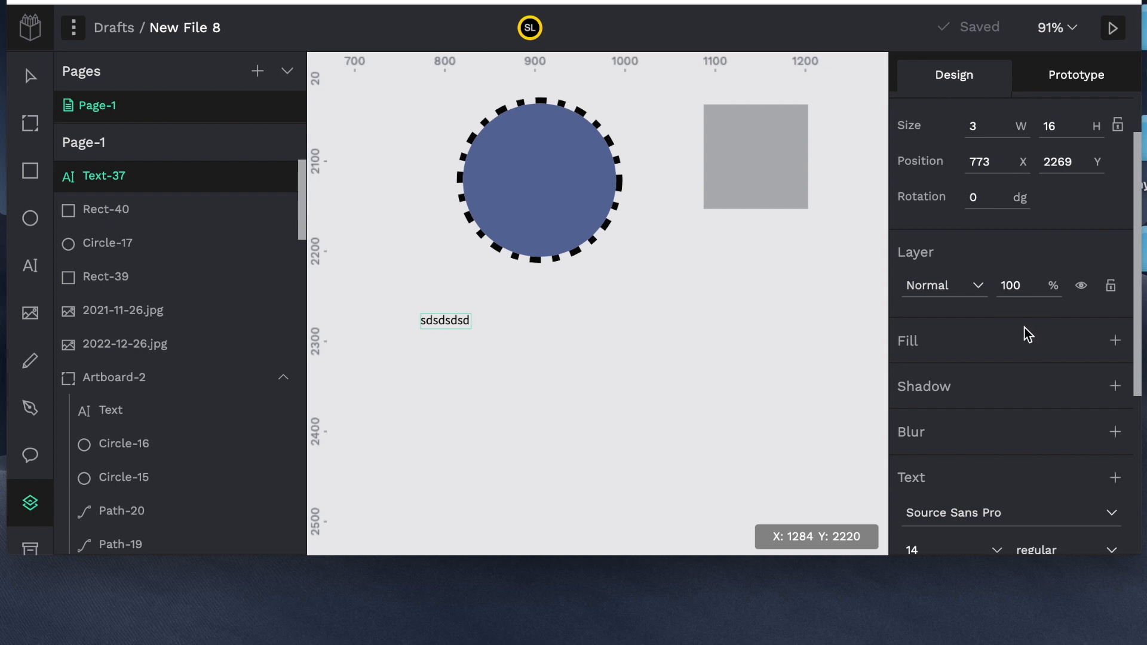
{"action": "left_click", "coordinate": [1136, 340]}
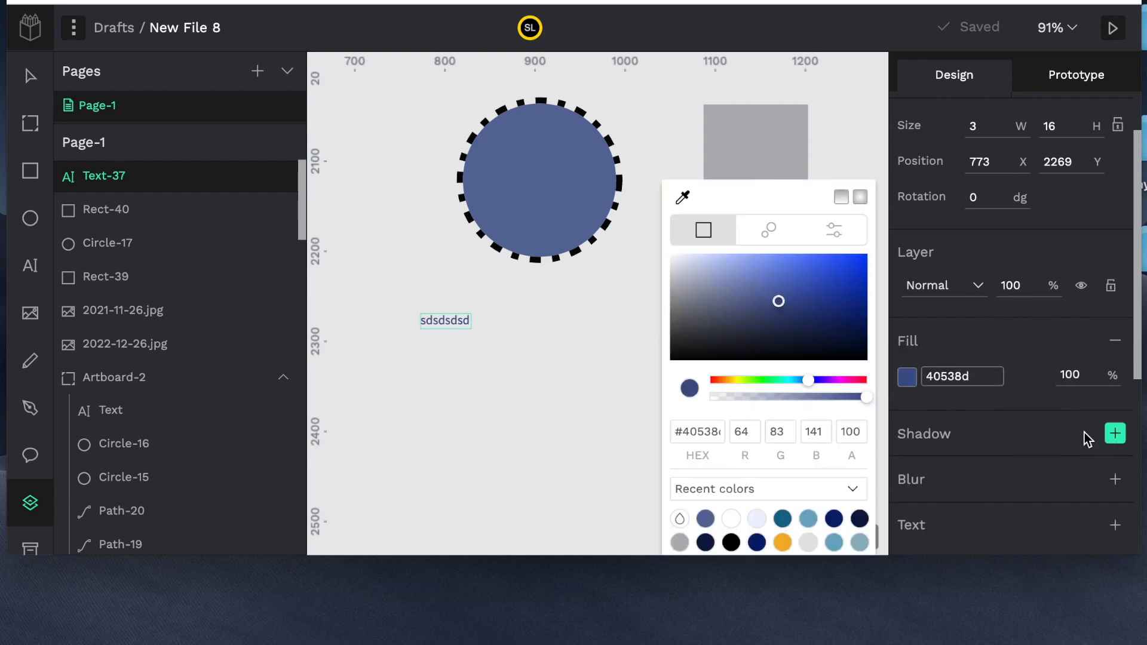
{"action": "left_click", "coordinate": [1116, 433]}
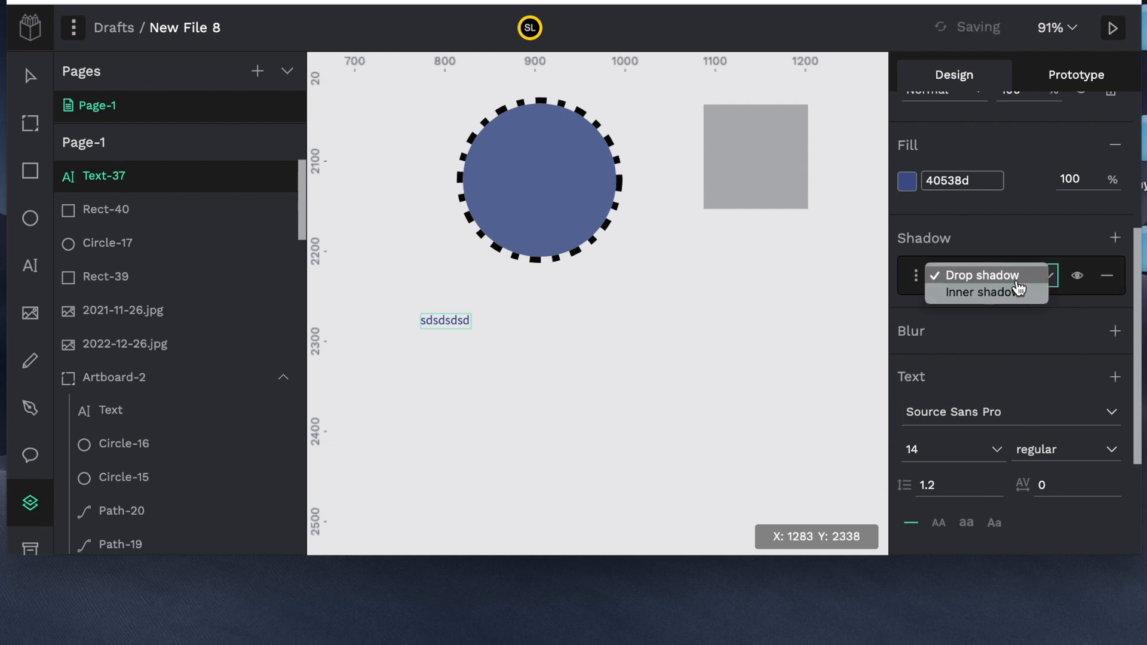
{"action": "left_click", "coordinate": [985, 293]}
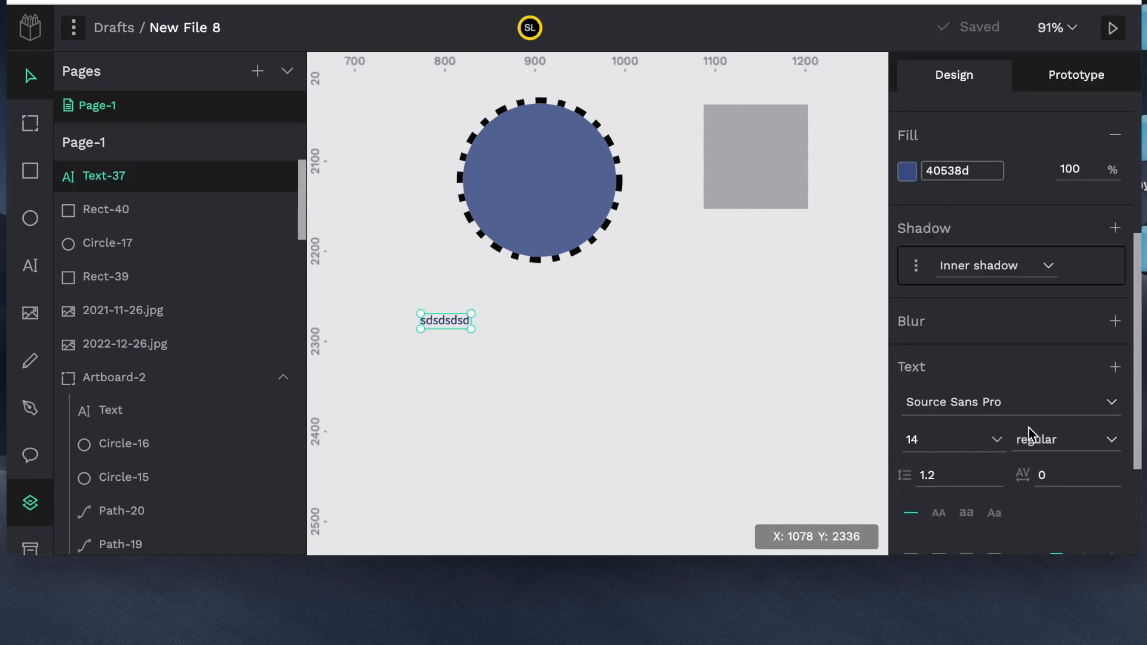
- Centre-align the 'sdsdsdsd' text and set its line height to 1.2
{"action": "scroll", "scroll_direction": "down", "scroll_amount": 3}
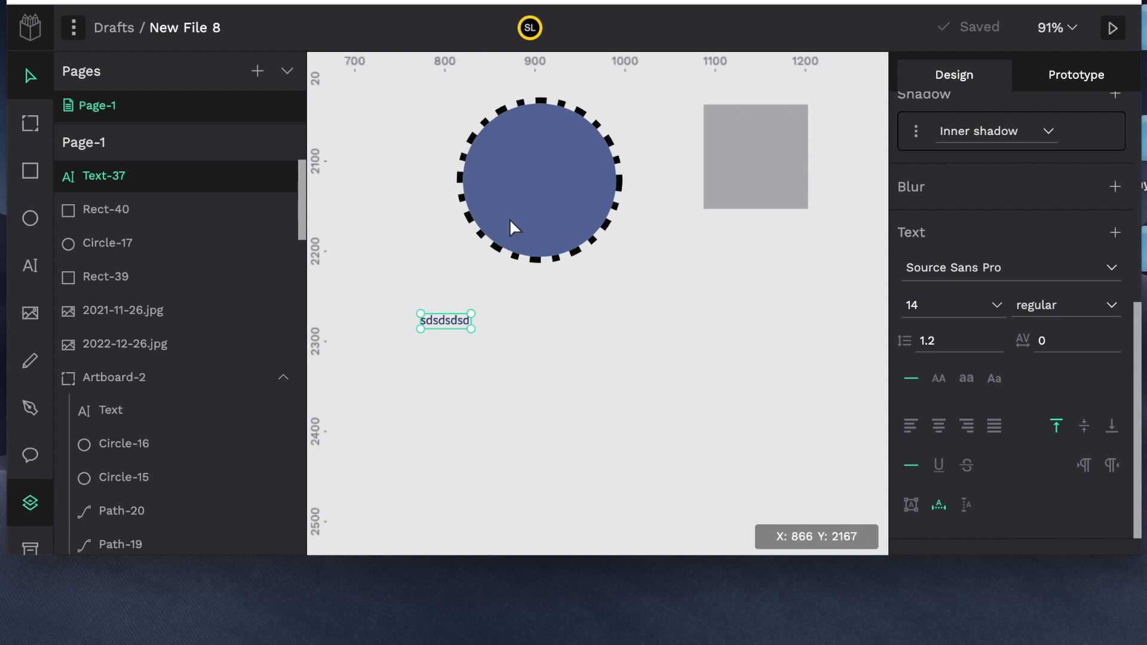
{"action": "mouse_move", "coordinate": [682, 254]}
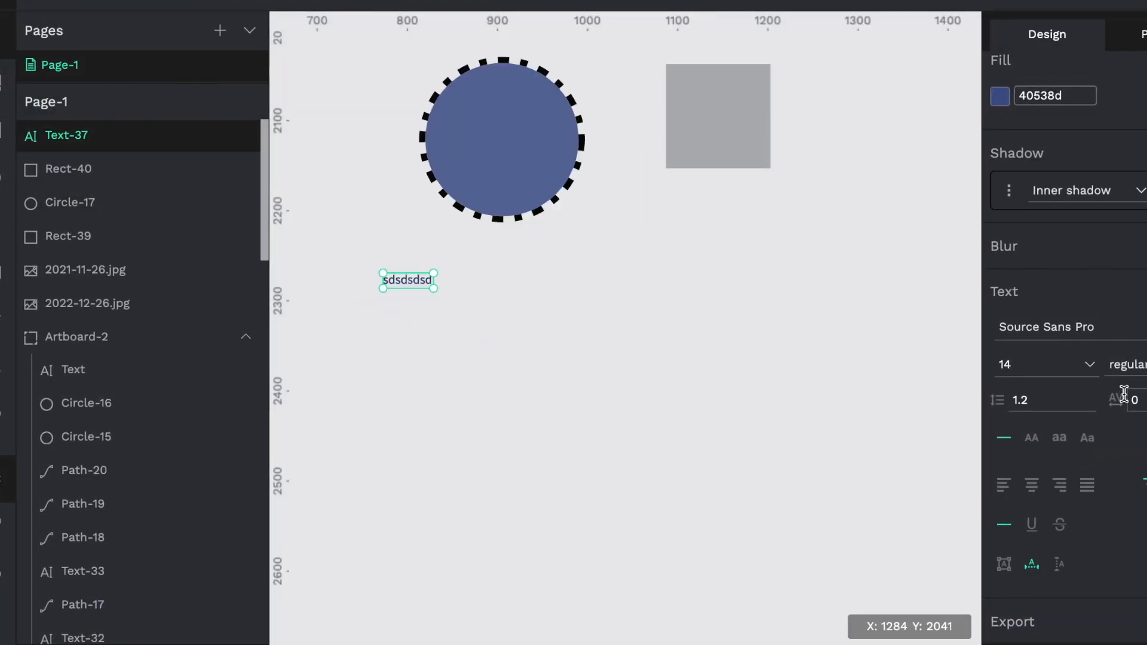
{"action": "mouse_move", "coordinate": [579, 320]}
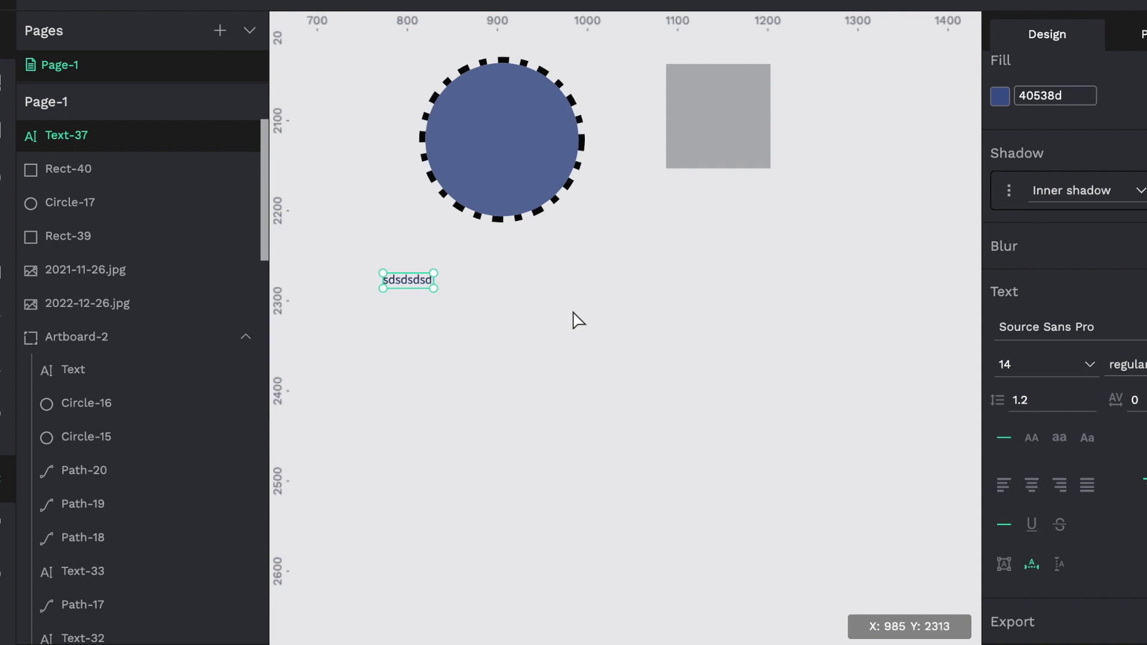
{"action": "mouse_move", "coordinate": [1004, 485]}
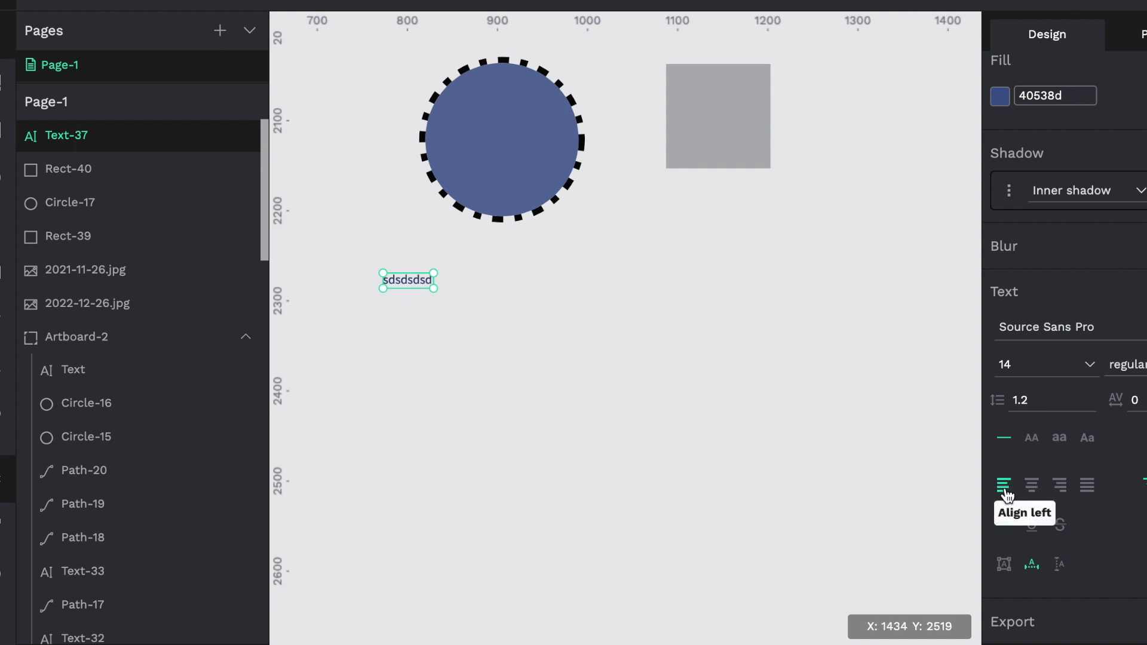
{"action": "left_click", "coordinate": [1030, 486]}
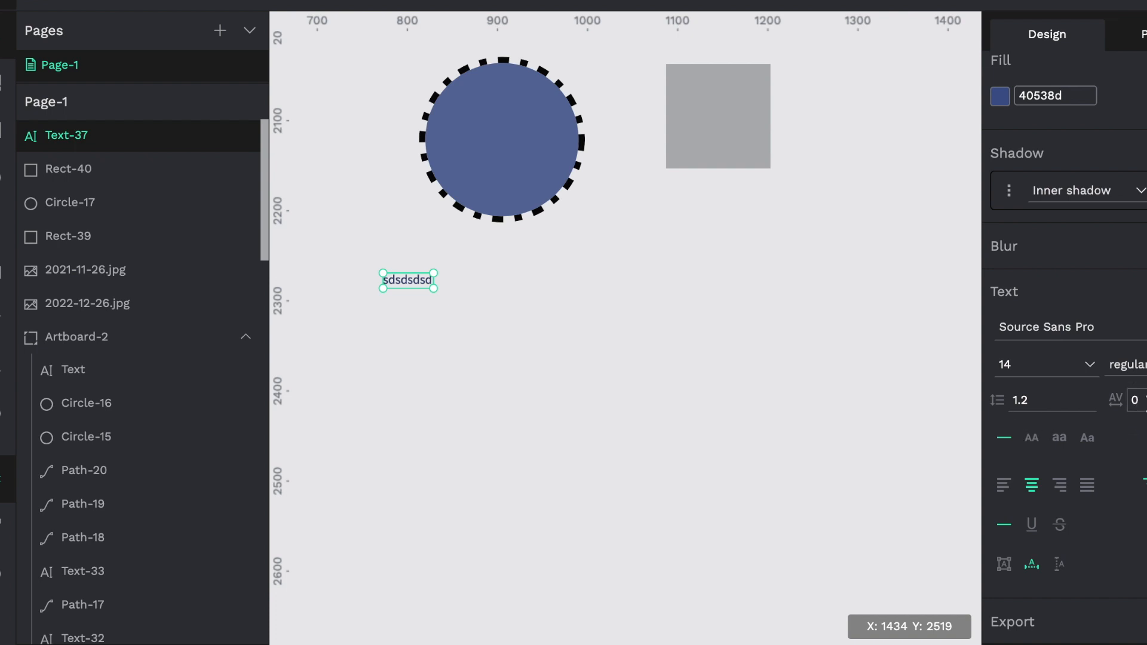
{"action": "left_click", "coordinate": [1133, 400]}
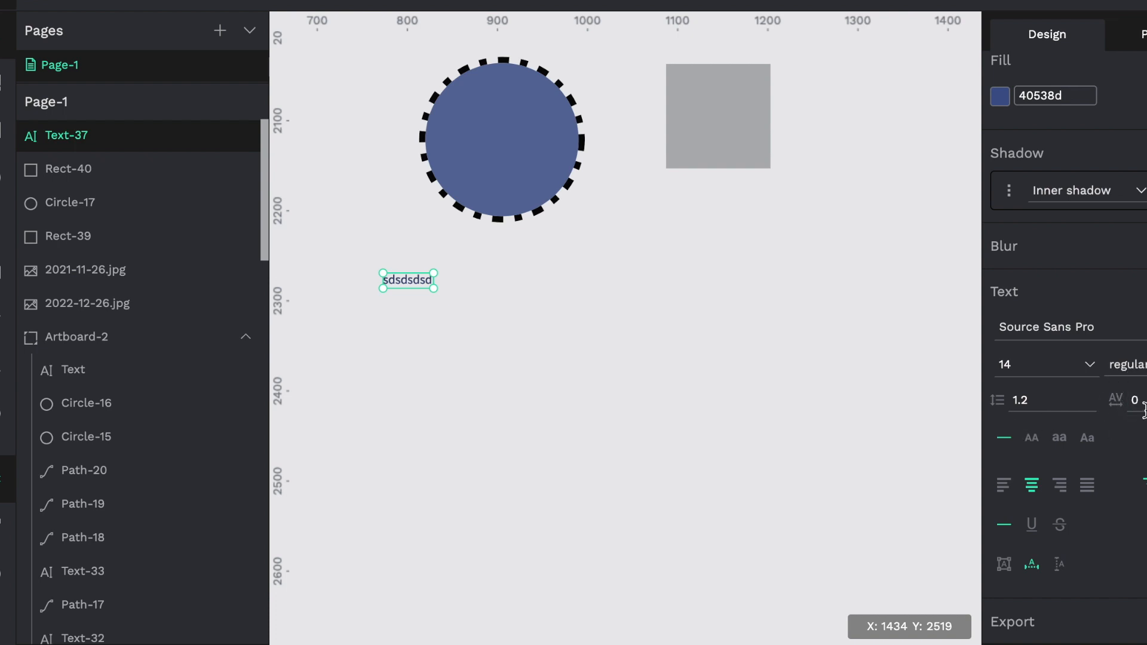
{"action": "left_click", "coordinate": [1052, 399]}
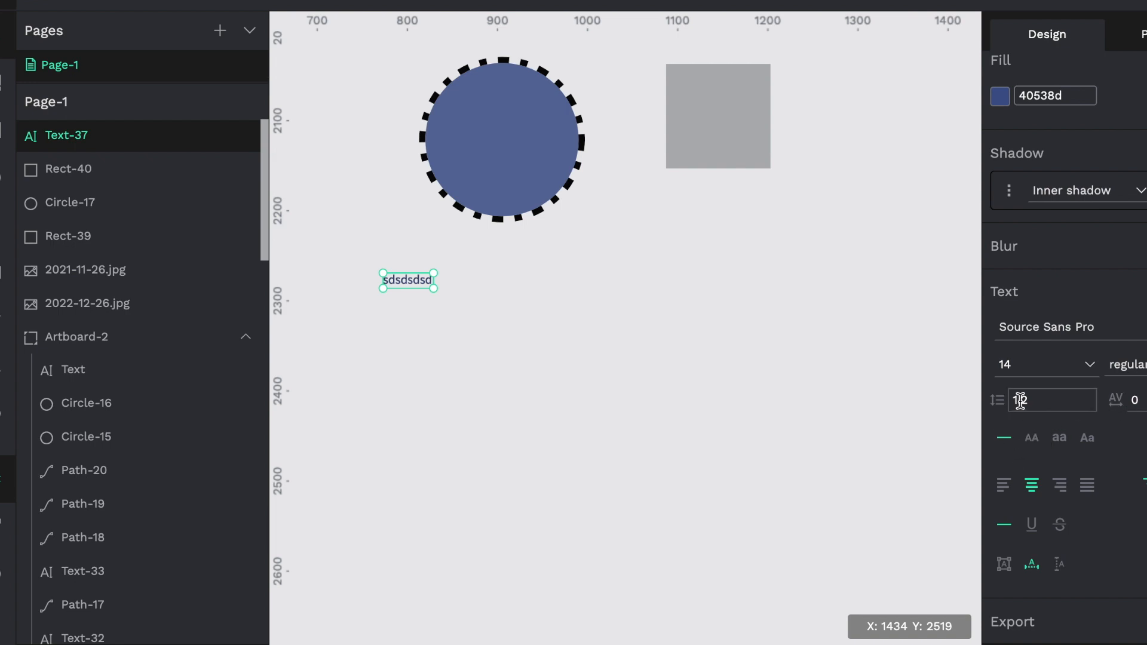
{"action": "type", "text": "1.2"}
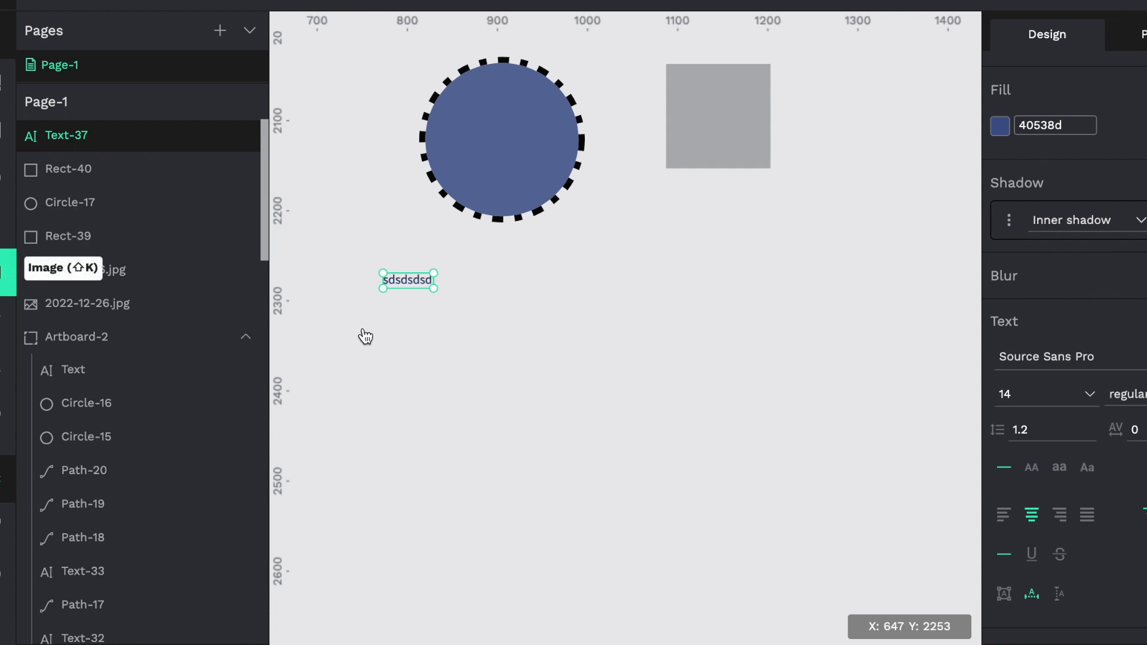
- Cancel the image upload and draw freehand pencil strokes near Text-37
{"action": "left_click", "coordinate": [63, 268]}
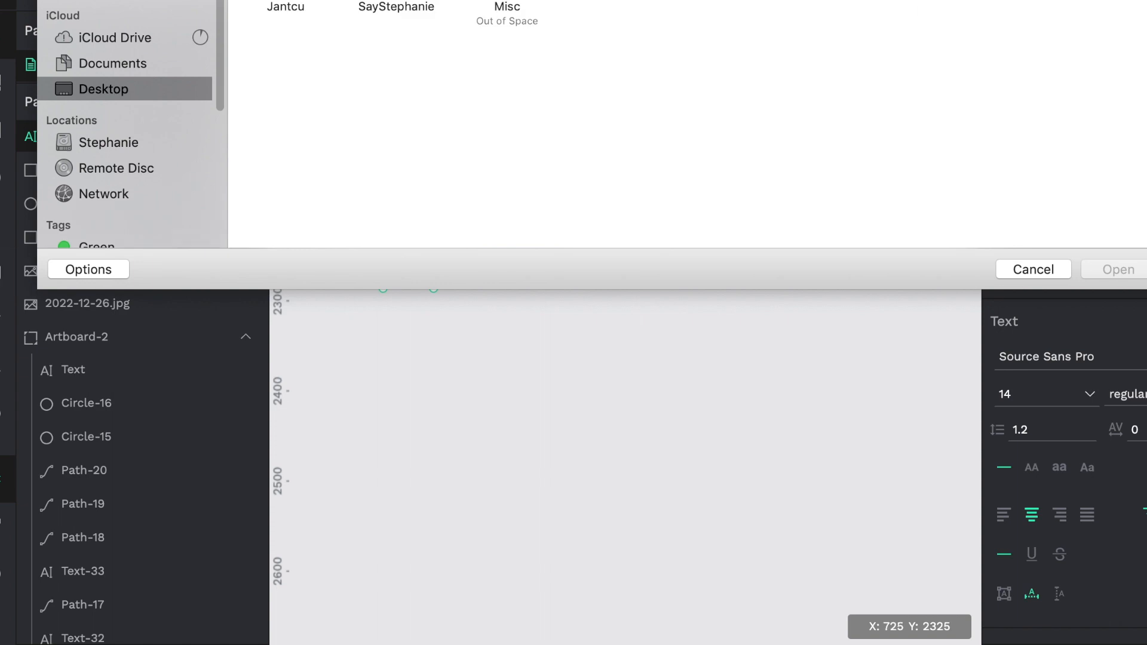
{"action": "left_click", "coordinate": [1032, 270]}
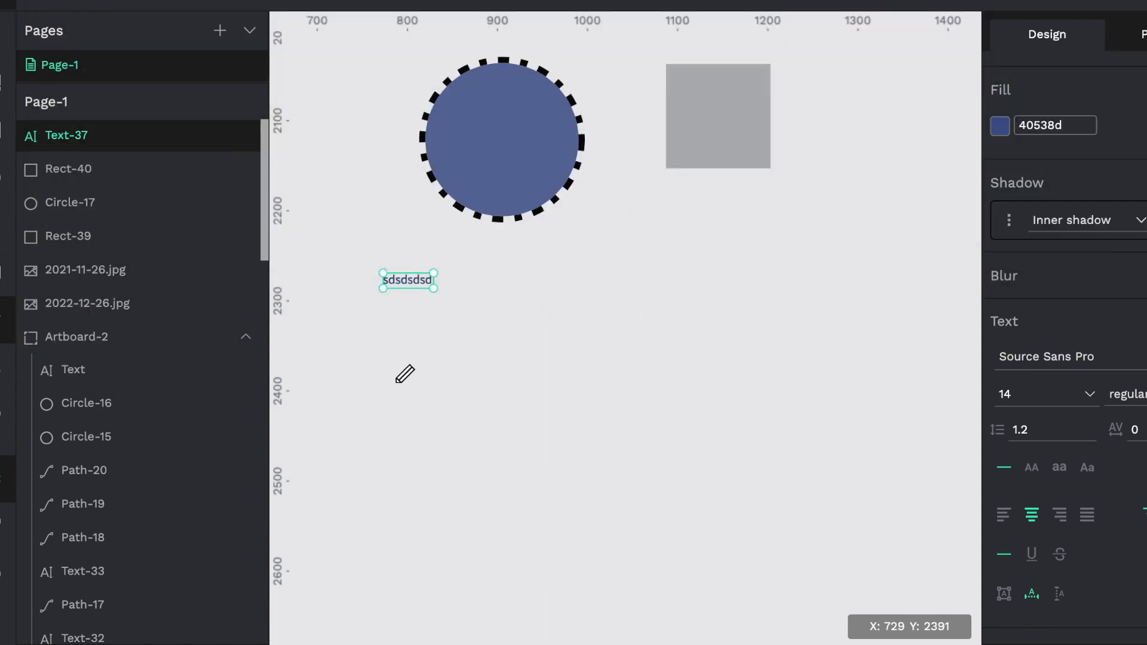
{"action": "left_click_drag", "start_coordinate": [487, 274], "coordinate": [611, 329]}
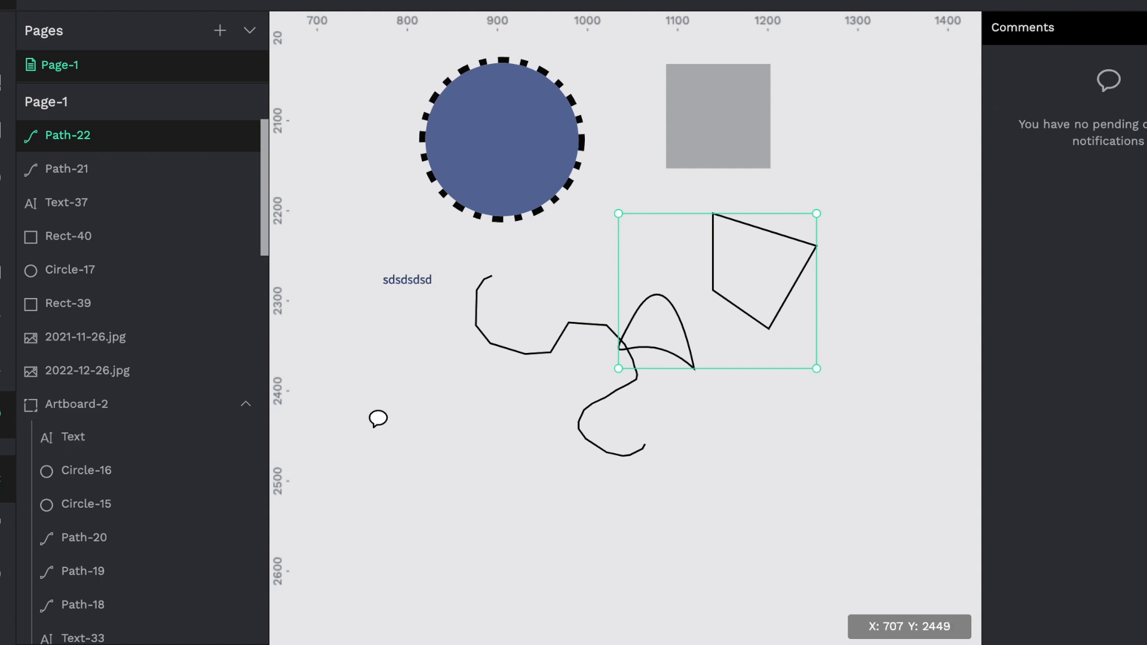
- Pin the comment 'Hi this is a comment' on the blurred grey rectangle Rect-39
{"action": "scroll", "scroll_direction": "down", "scroll_amount": 3}
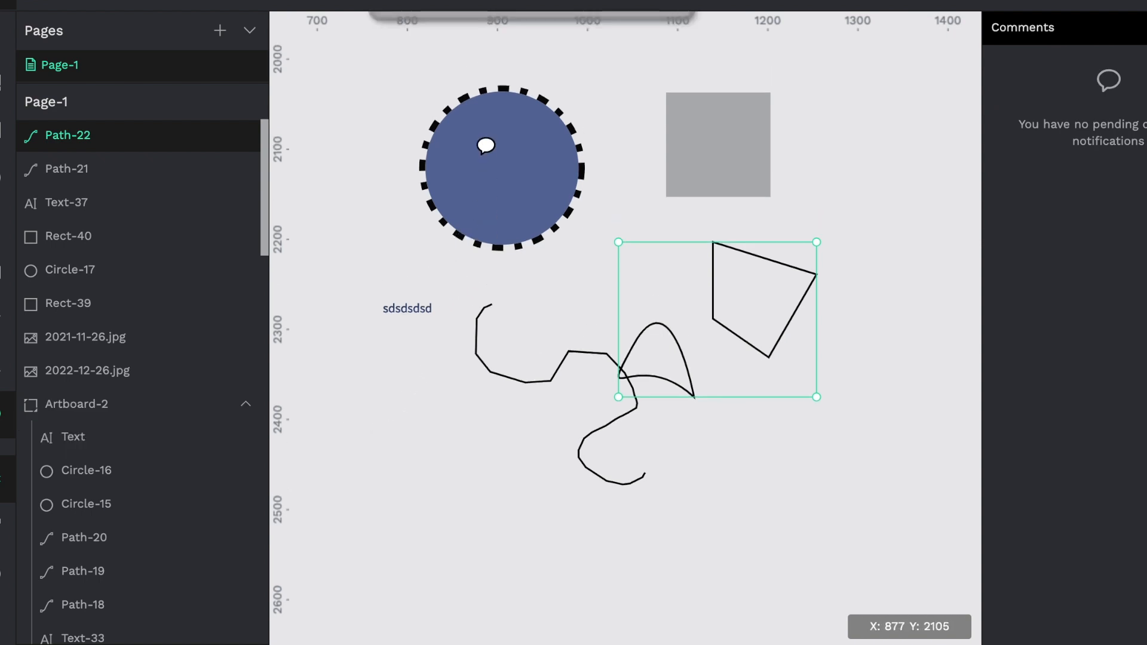
{"action": "scroll", "scroll_direction": "down", "scroll_amount": 3}
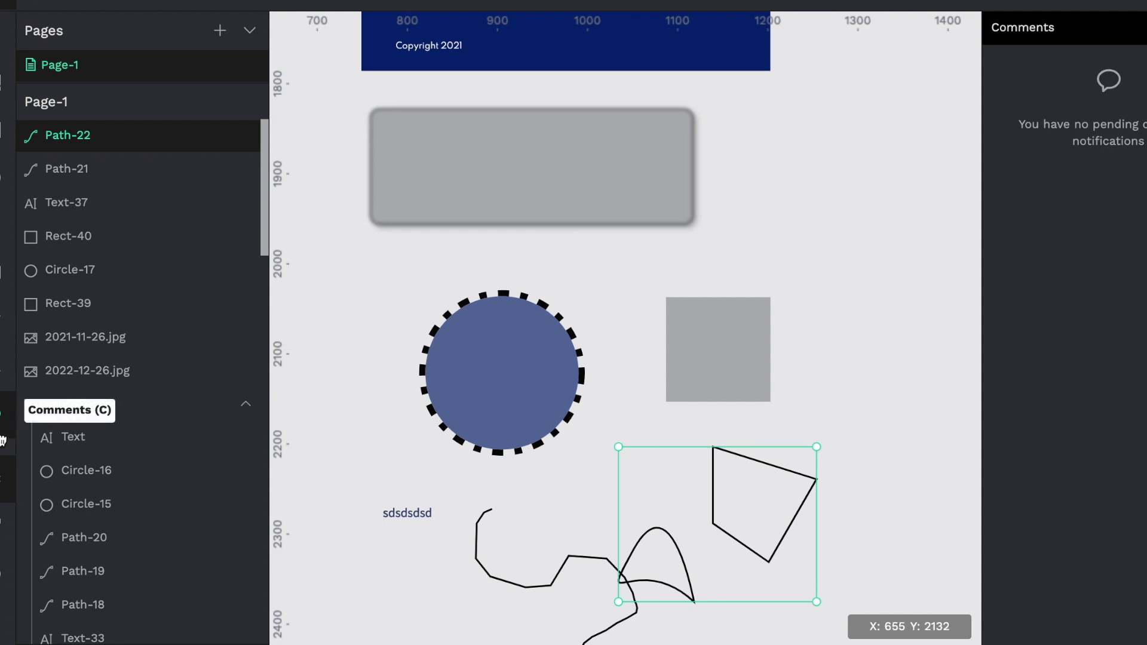
{"action": "left_click", "coordinate": [446, 238]}
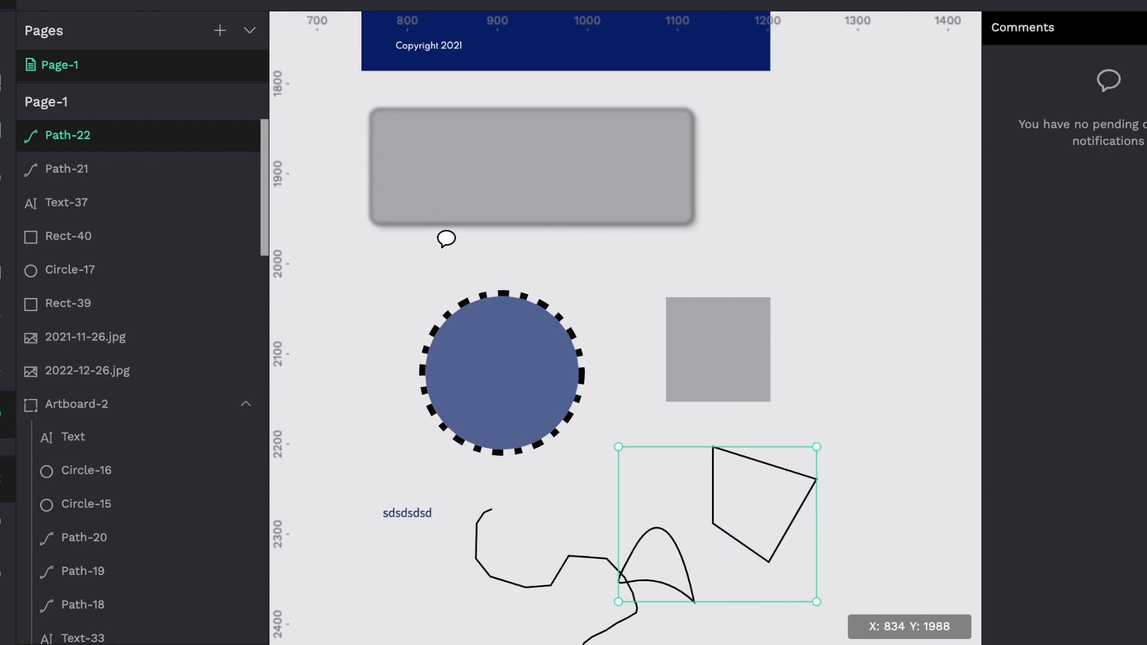
{"action": "left_click", "coordinate": [446, 239]}
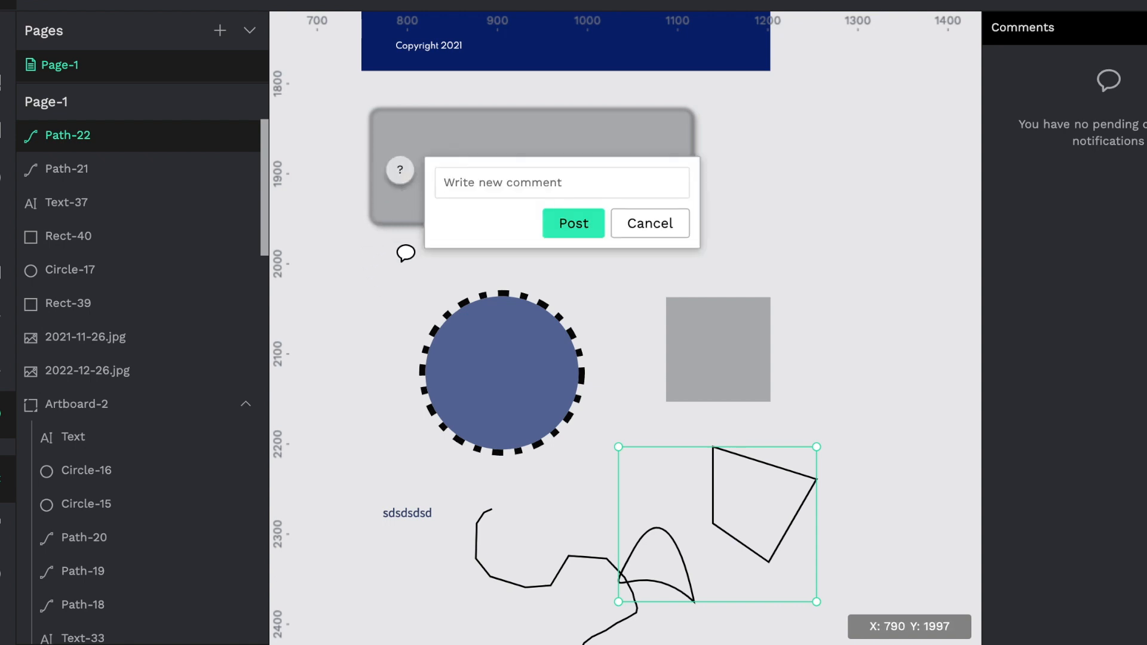
{"action": "type", "text": "Hi this is a c"}
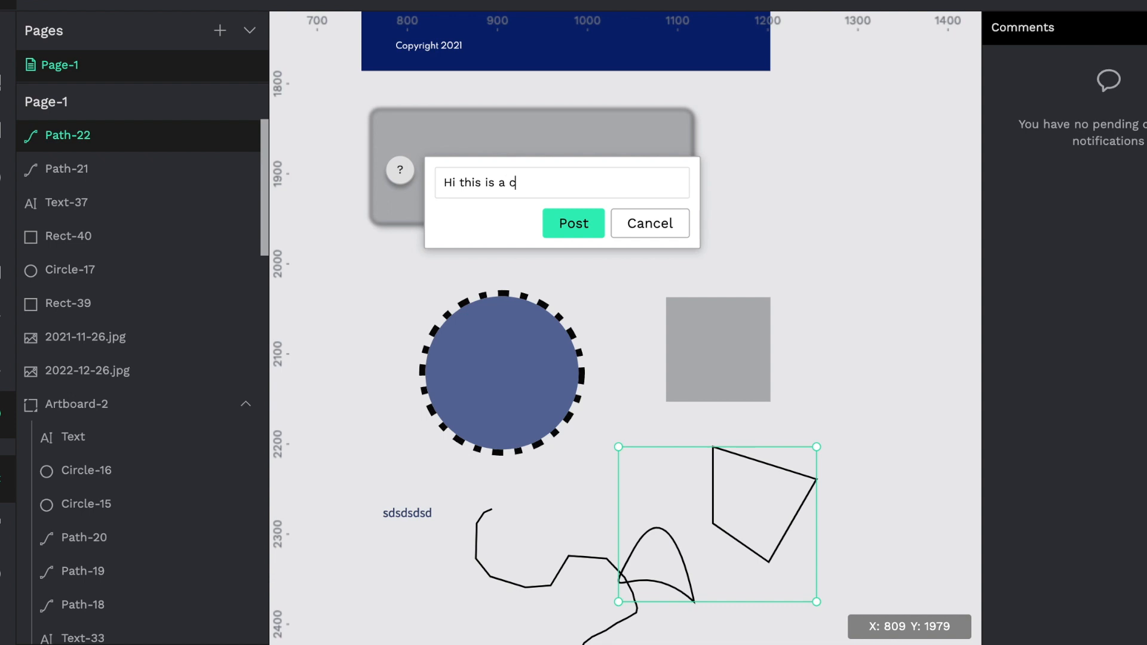
{"action": "type", "text": "omment"}
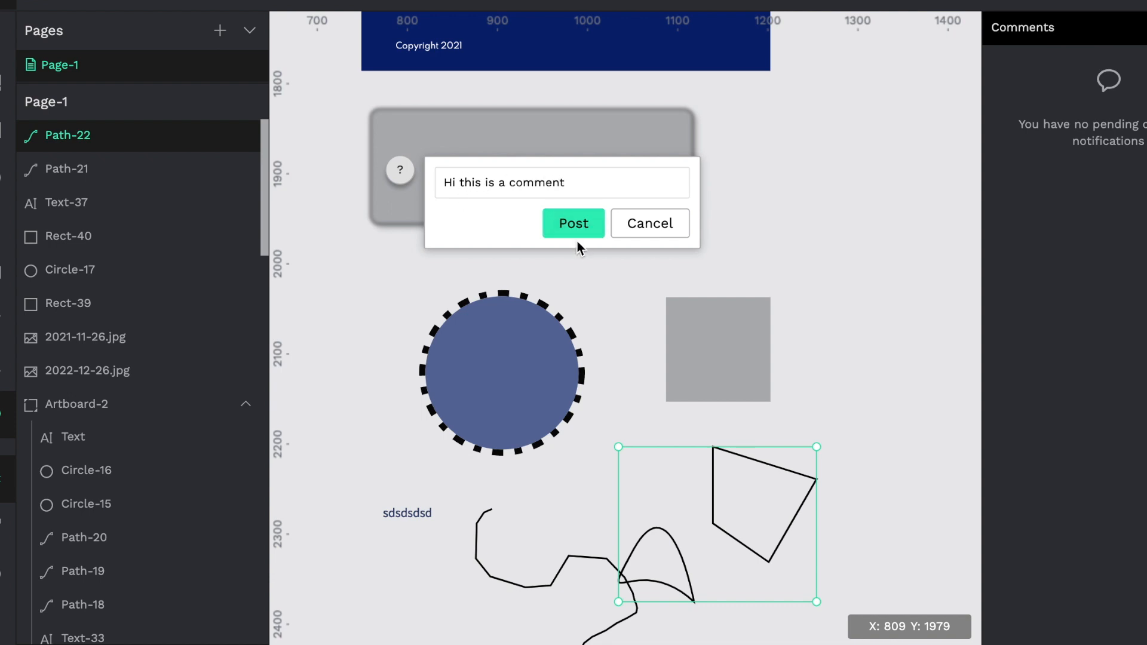
{"action": "left_click", "coordinate": [573, 223]}
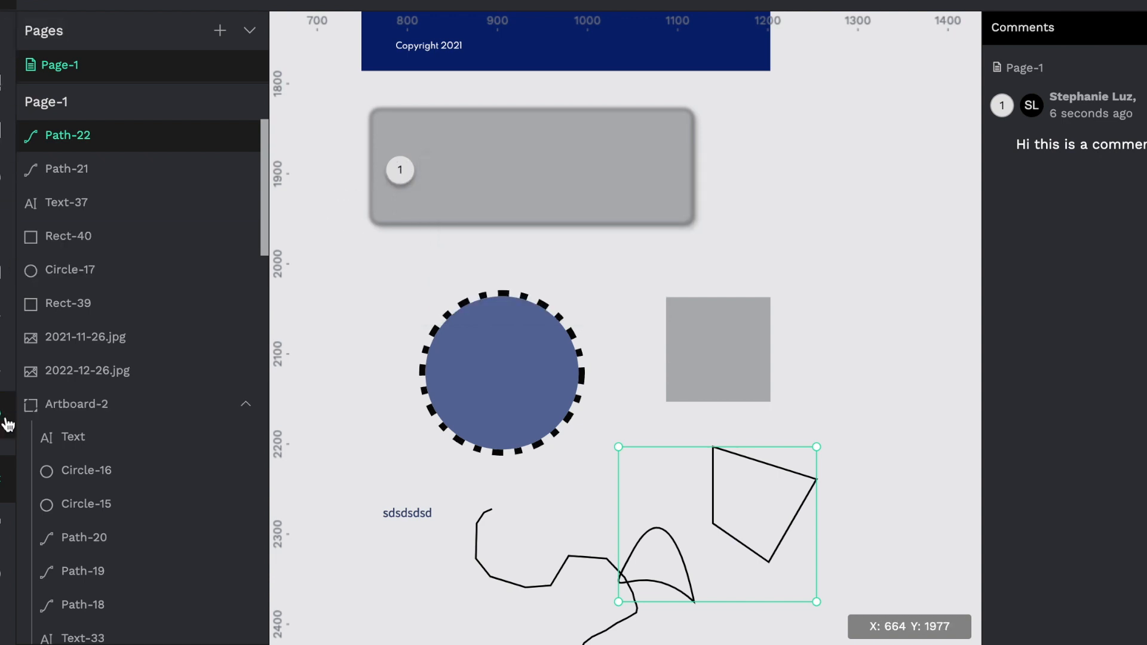
{"action": "left_click", "coordinate": [512, 167]}
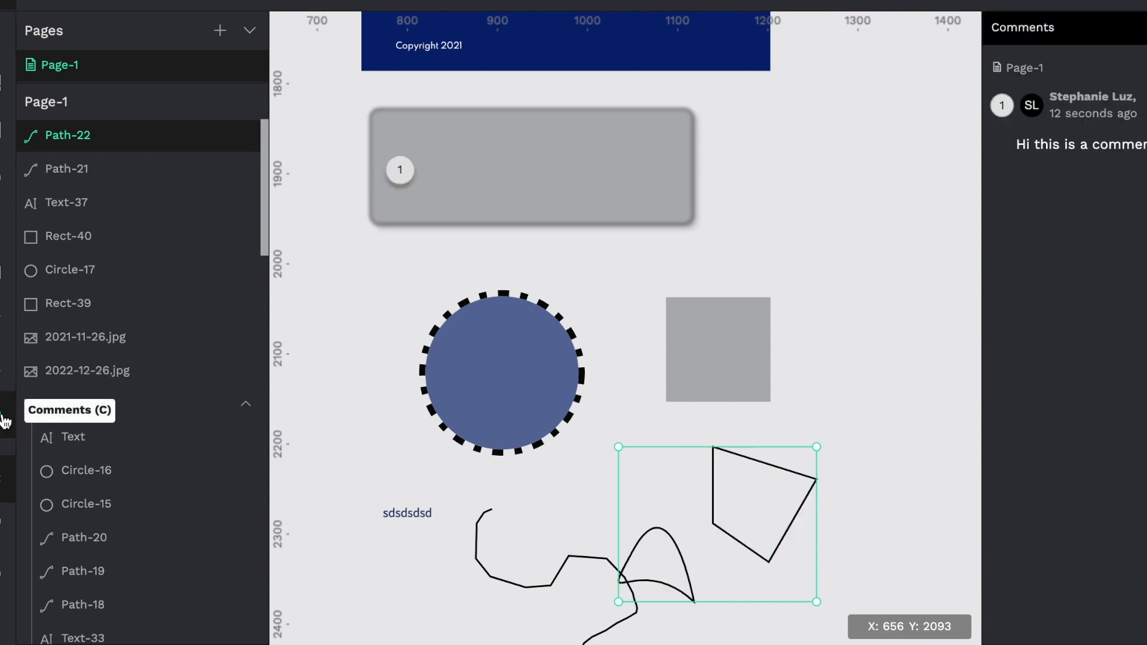
{"action": "mouse_move", "coordinate": [176, 352]}
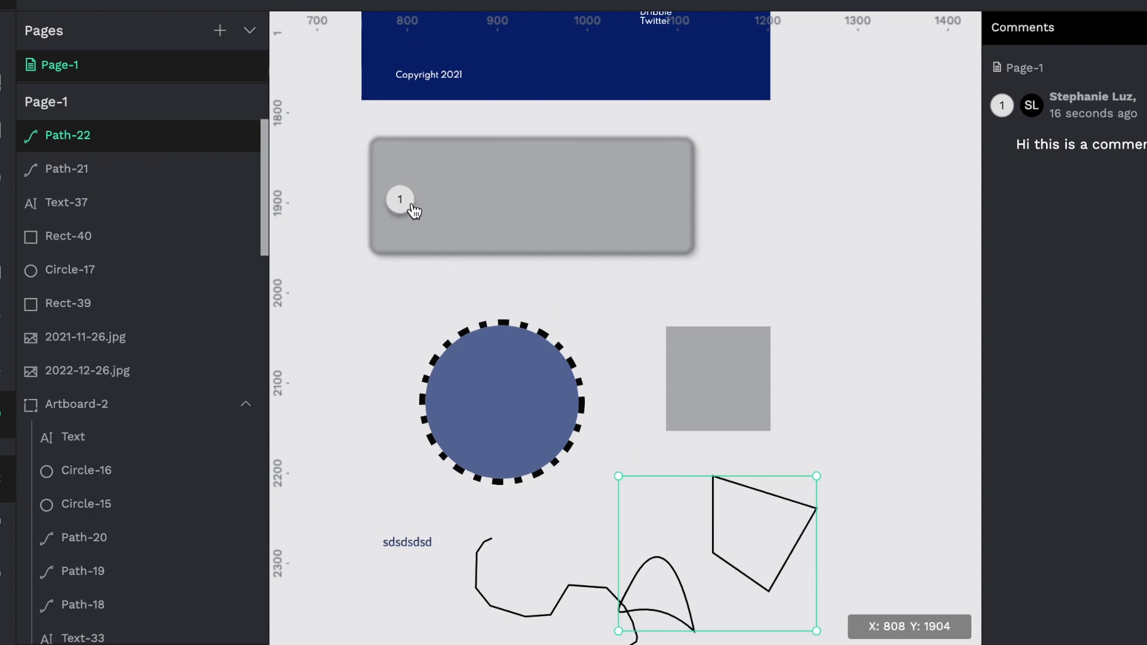
- Shift the grey rectangle right, then start a new comment beside comment 1
{"action": "scroll", "scroll_direction": "down", "scroll_amount": 3}
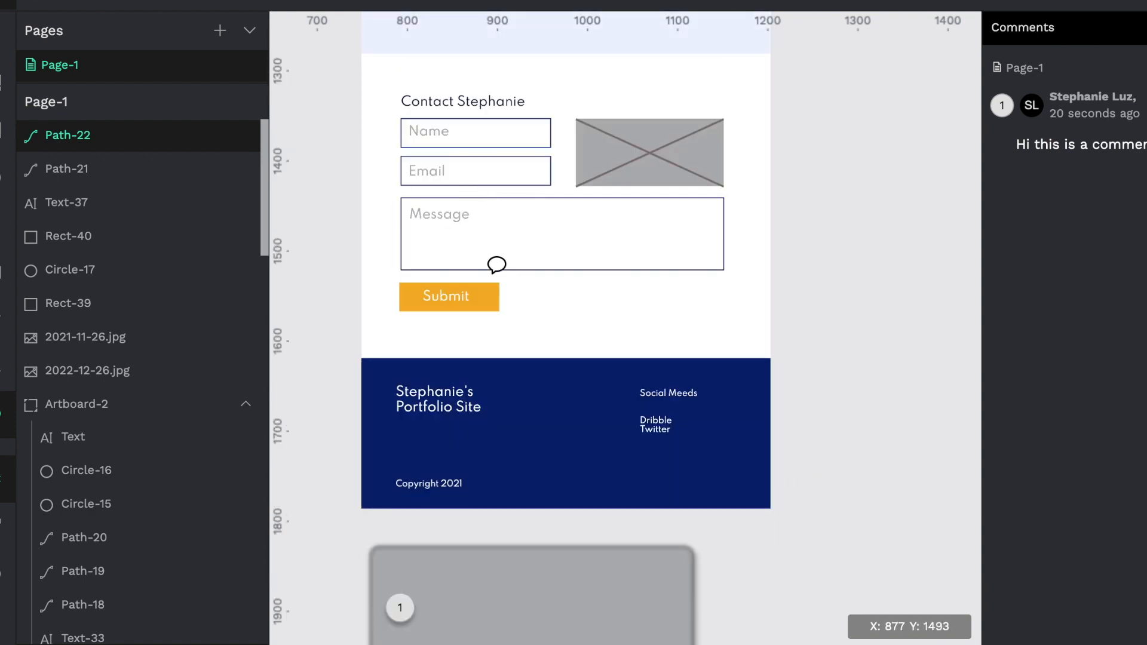
{"action": "scroll", "scroll_direction": "down", "scroll_amount": 3}
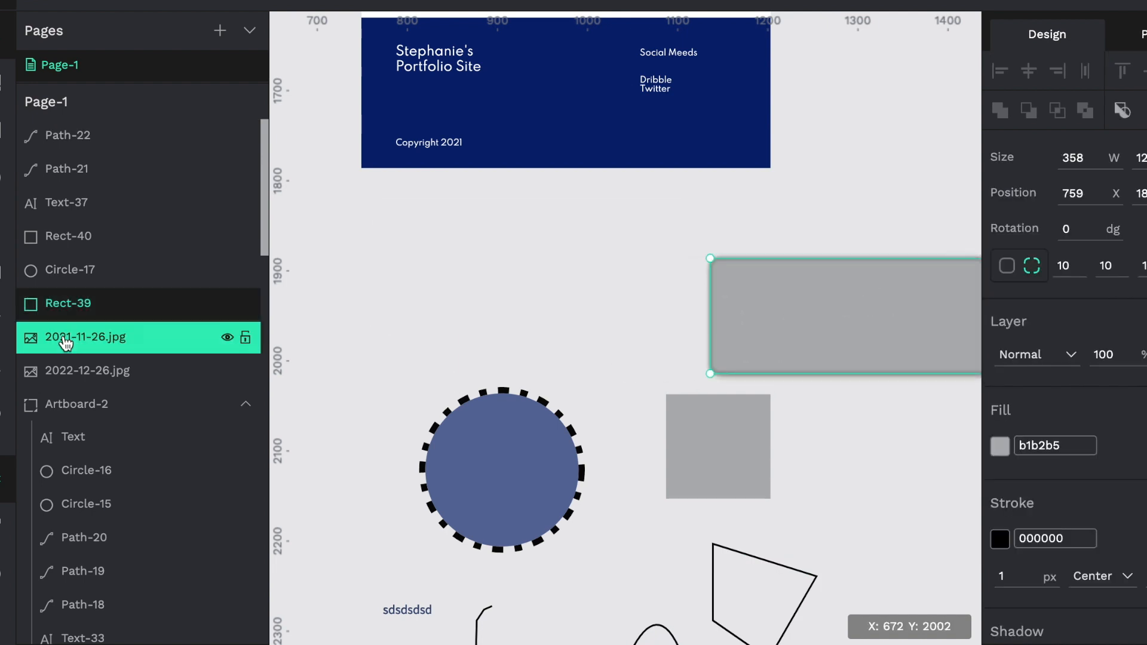
{"action": "left_click", "coordinate": [400, 266]}
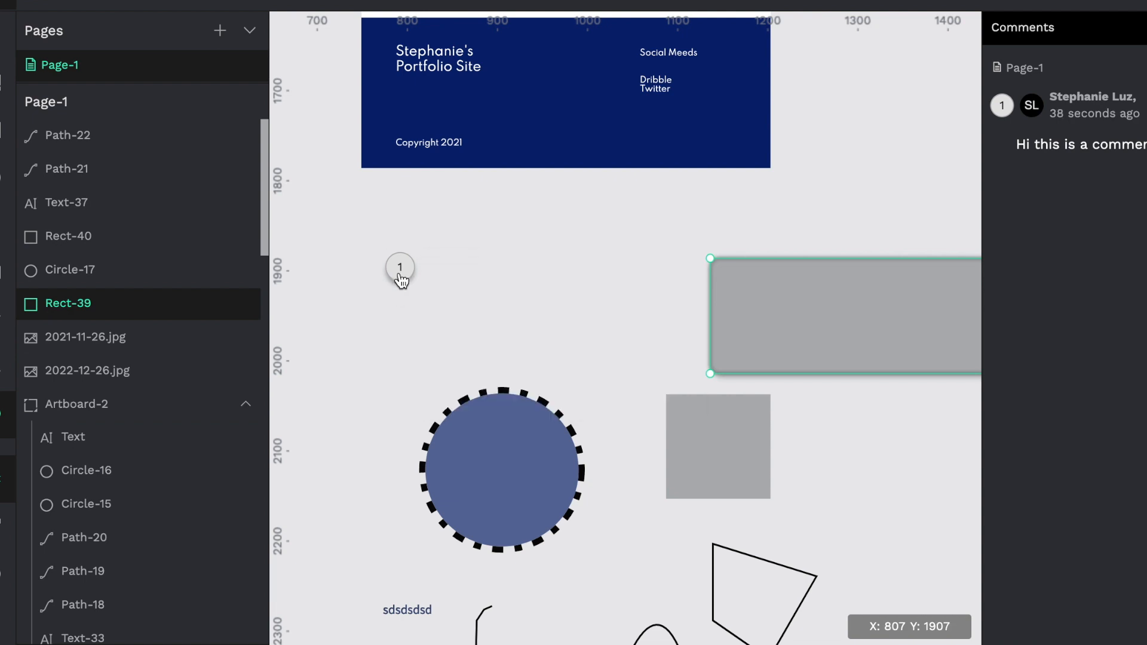
{"action": "left_click", "coordinate": [400, 265]}
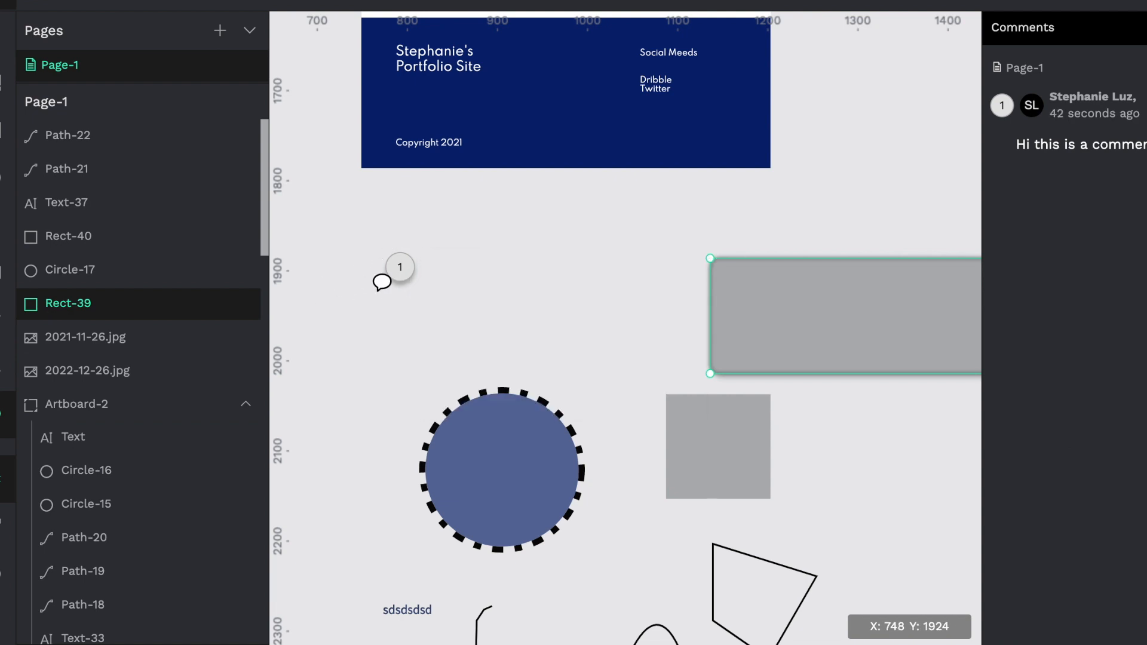
{"action": "left_click", "coordinate": [384, 316]}
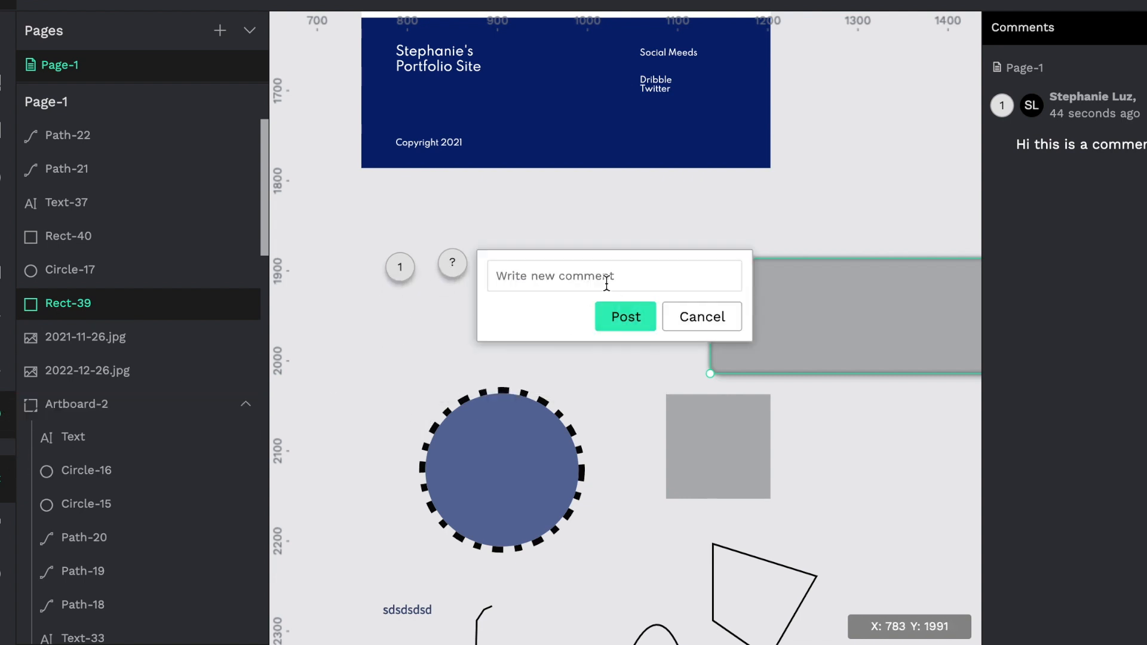
{"action": "mouse_move", "coordinate": [62, 474]}
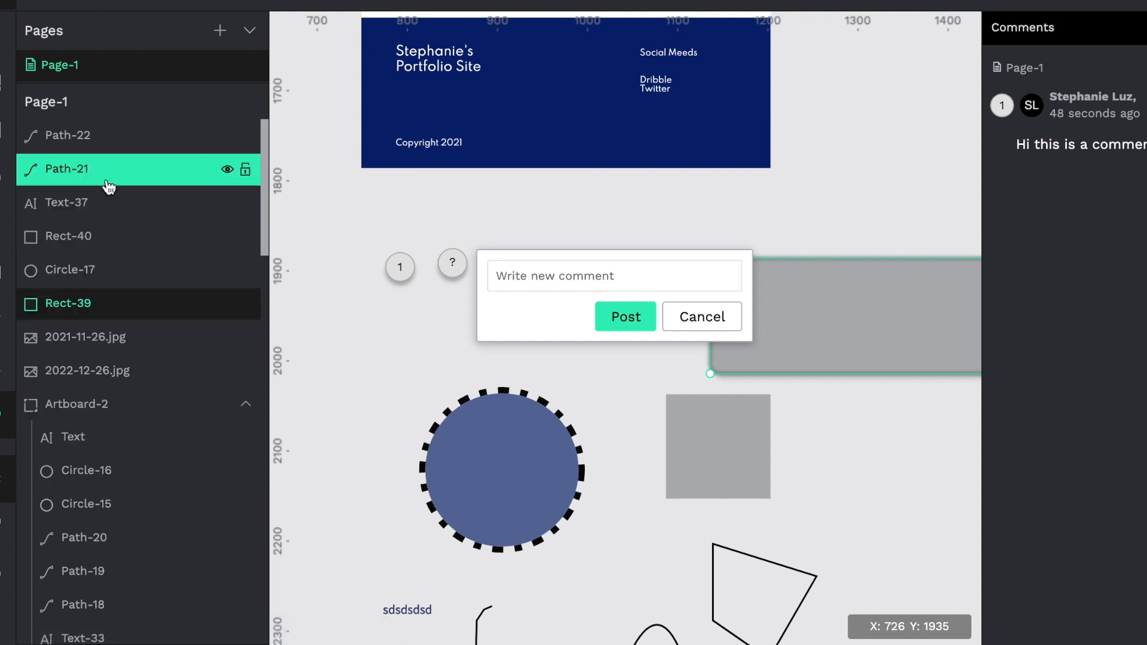
{"action": "left_click", "coordinate": [69, 303]}
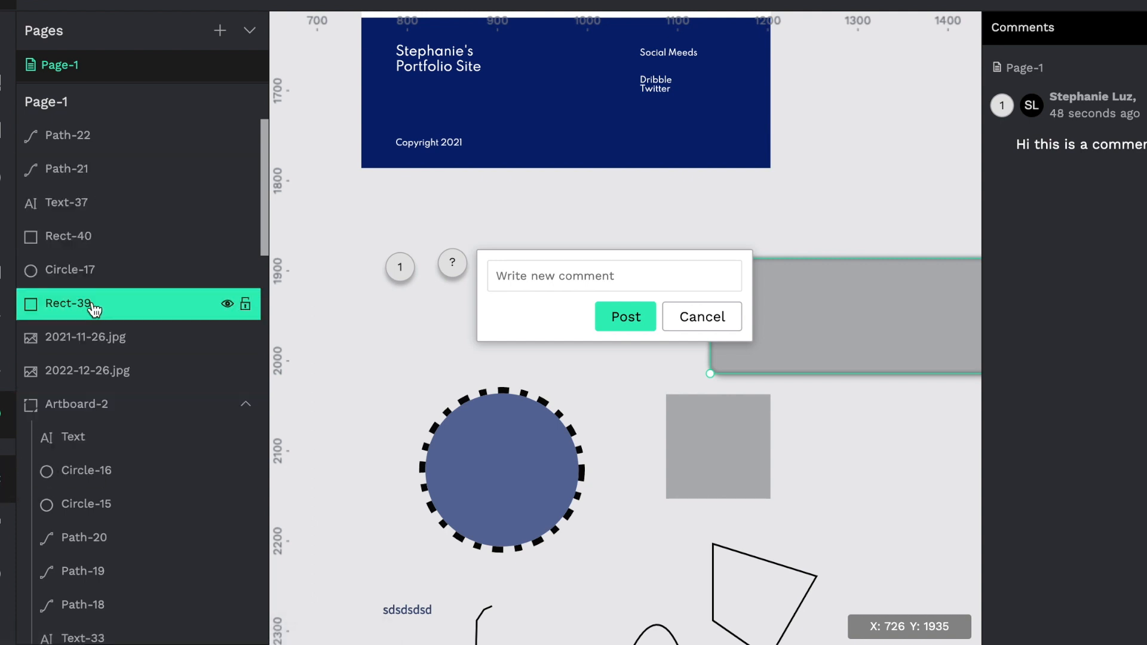
{"action": "scroll", "scroll_direction": "down", "scroll_amount": 3}
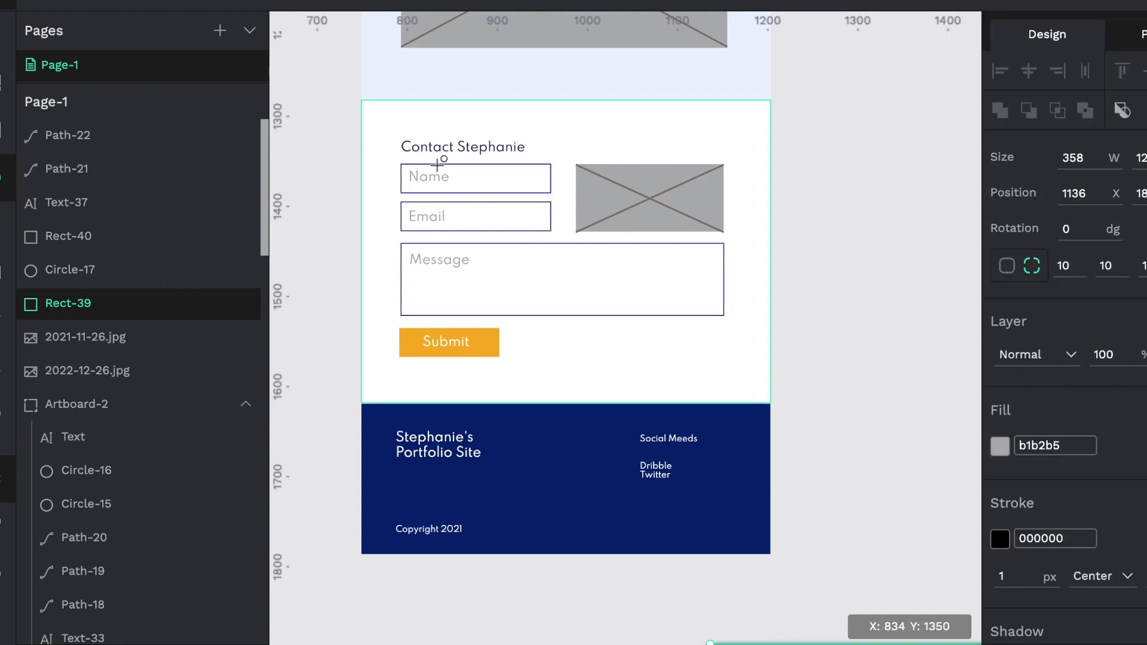
- Draw a grey ellipse and an overlapping square filled dark navy 112359 beside Artboard-2
{"action": "left_click", "coordinate": [476, 216]}
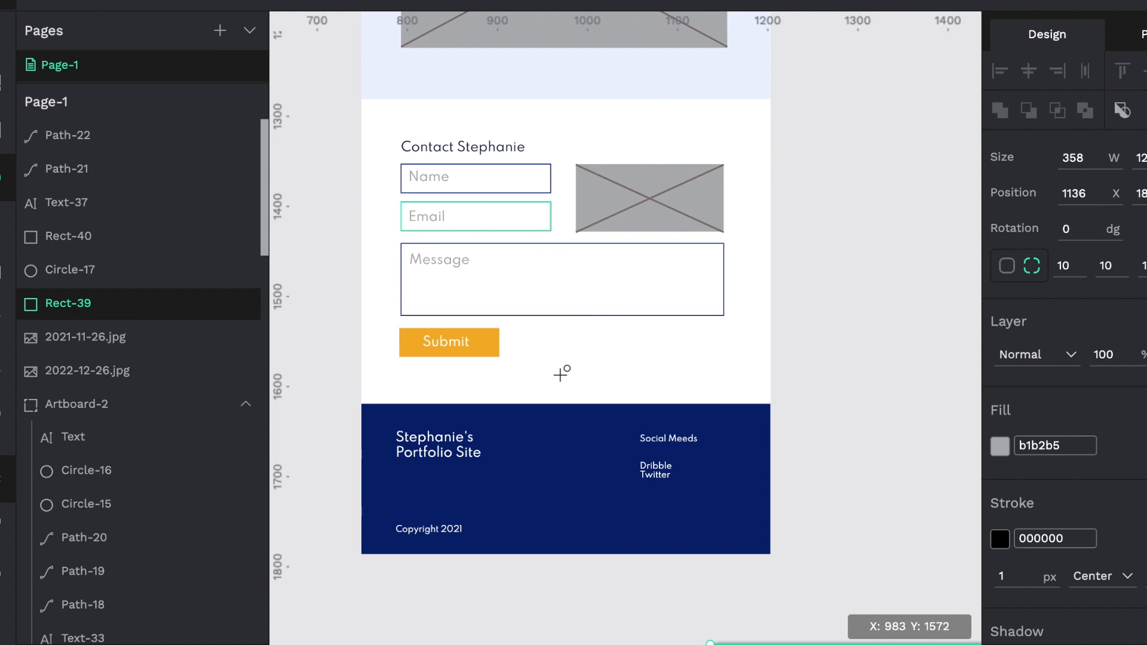
{"action": "mouse_move", "coordinate": [474, 233]}
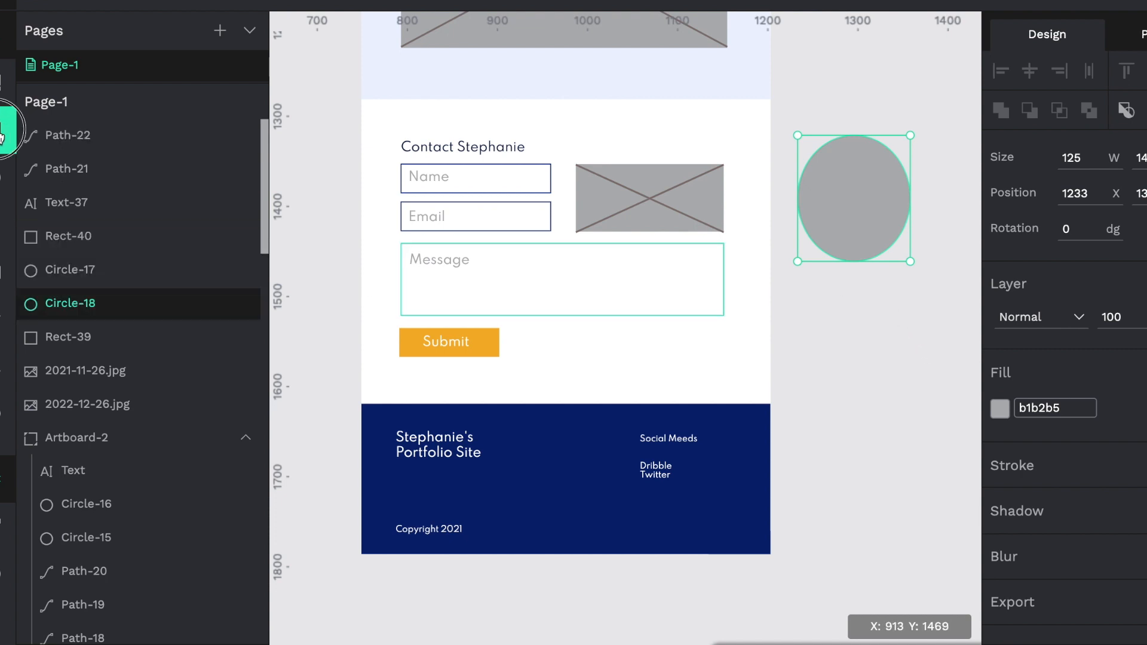
{"action": "mouse_move", "coordinate": [813, 201]}
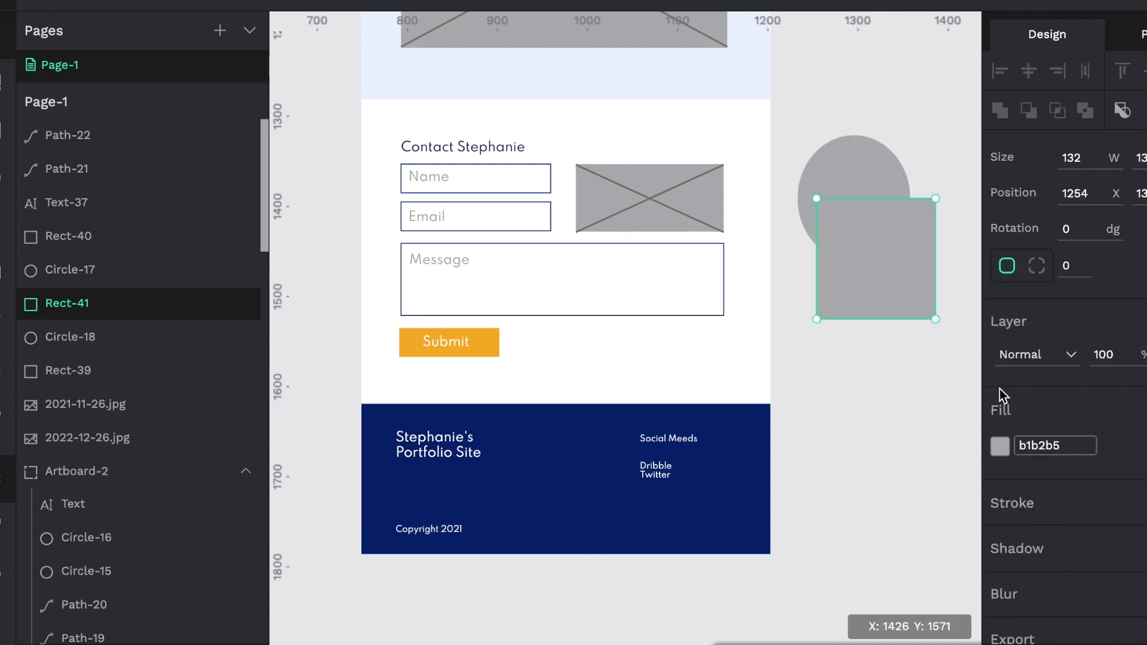
{"action": "left_click", "coordinate": [1000, 446]}
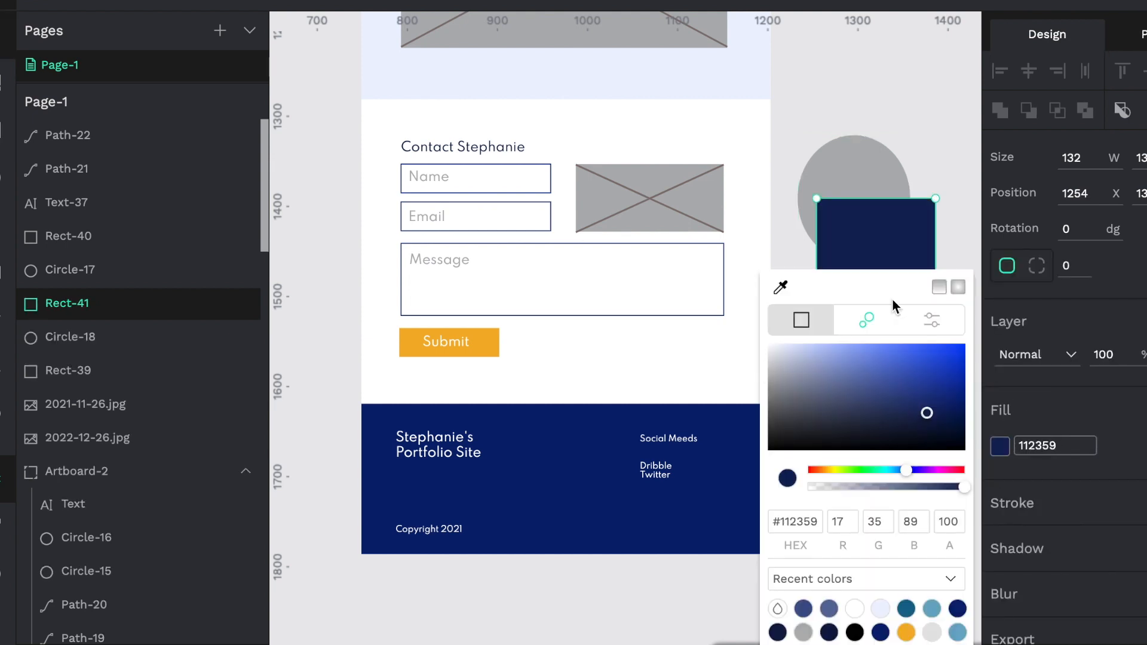
{"action": "left_click", "coordinate": [779, 277]}
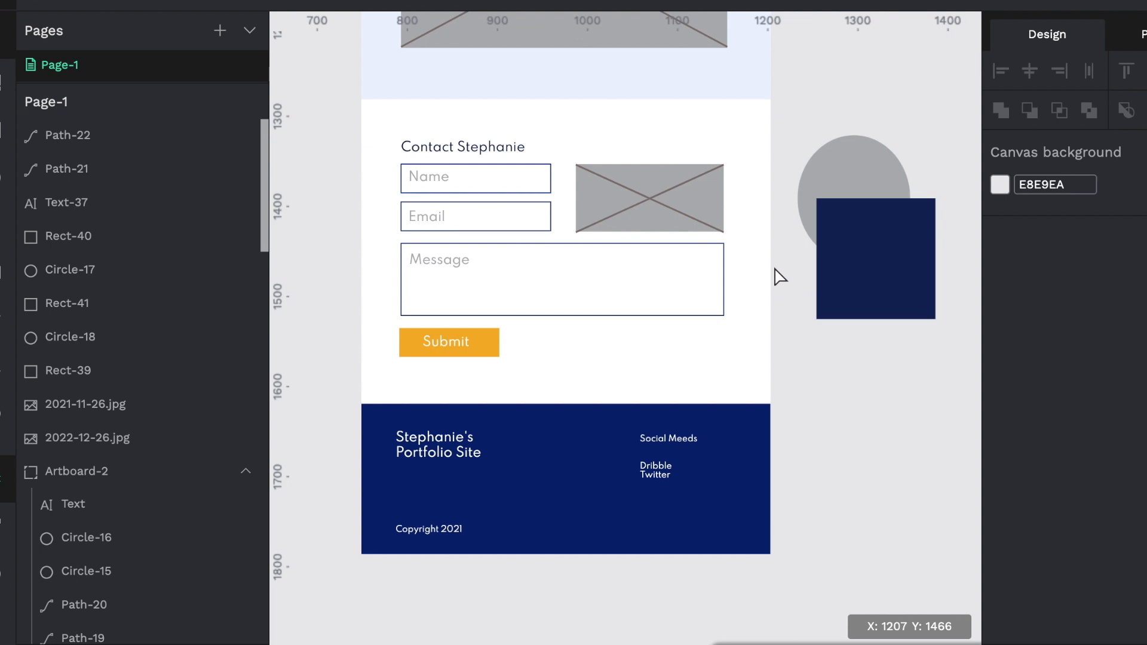
{"action": "left_click", "coordinate": [438, 444]}
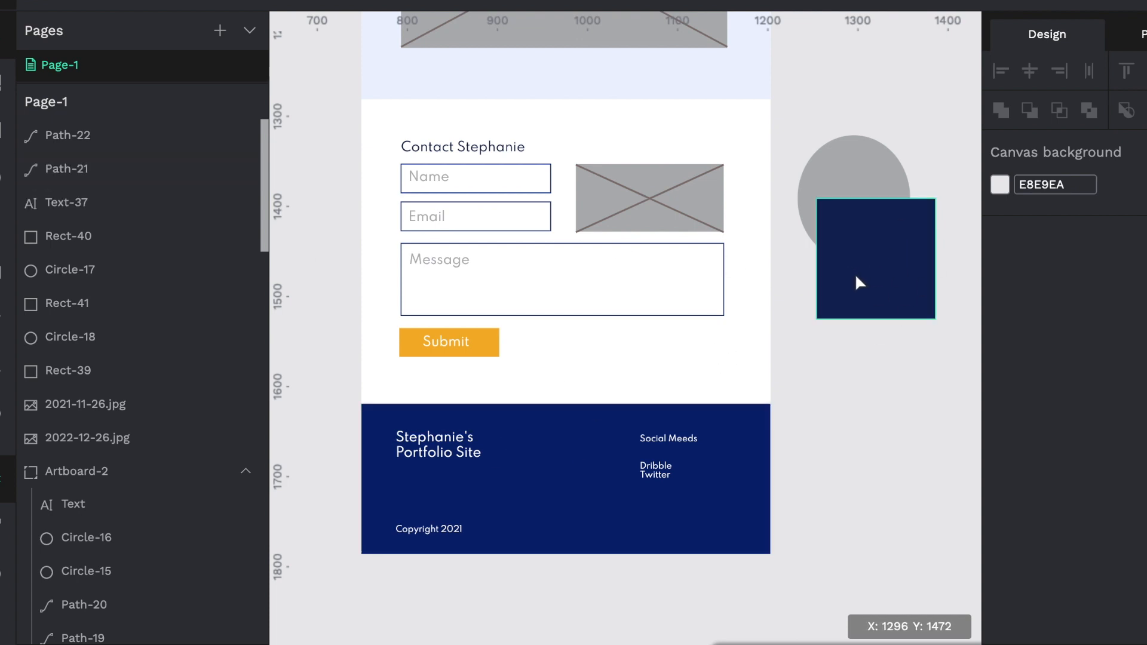
{"action": "left_click", "coordinate": [874, 258]}
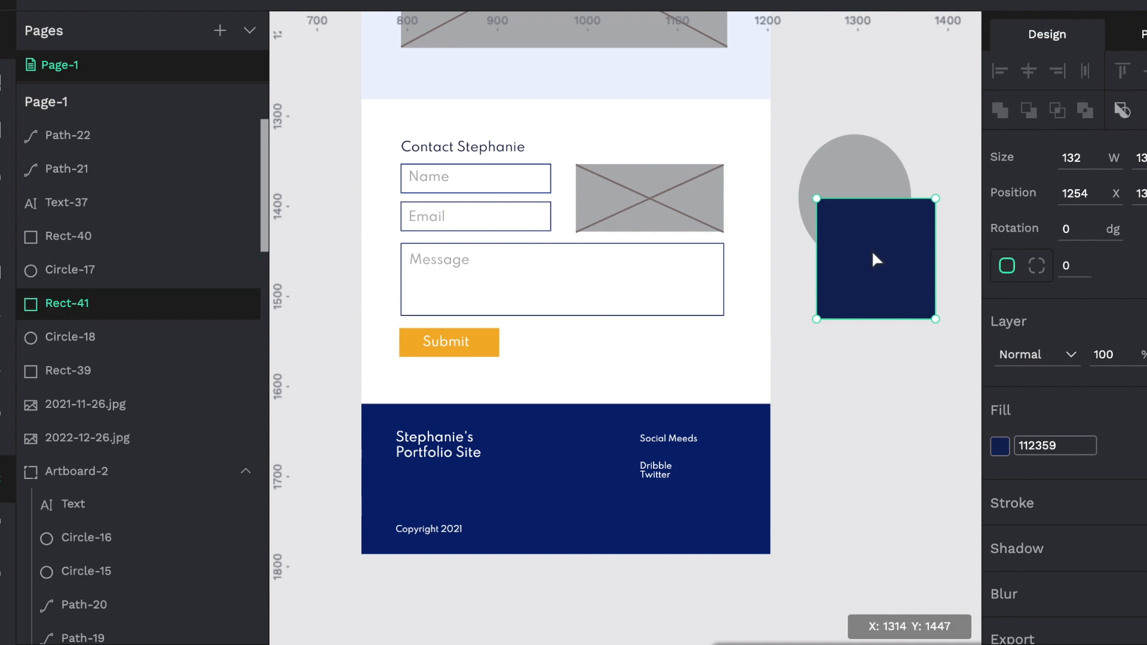
{"action": "right_click", "coordinate": [876, 260]}
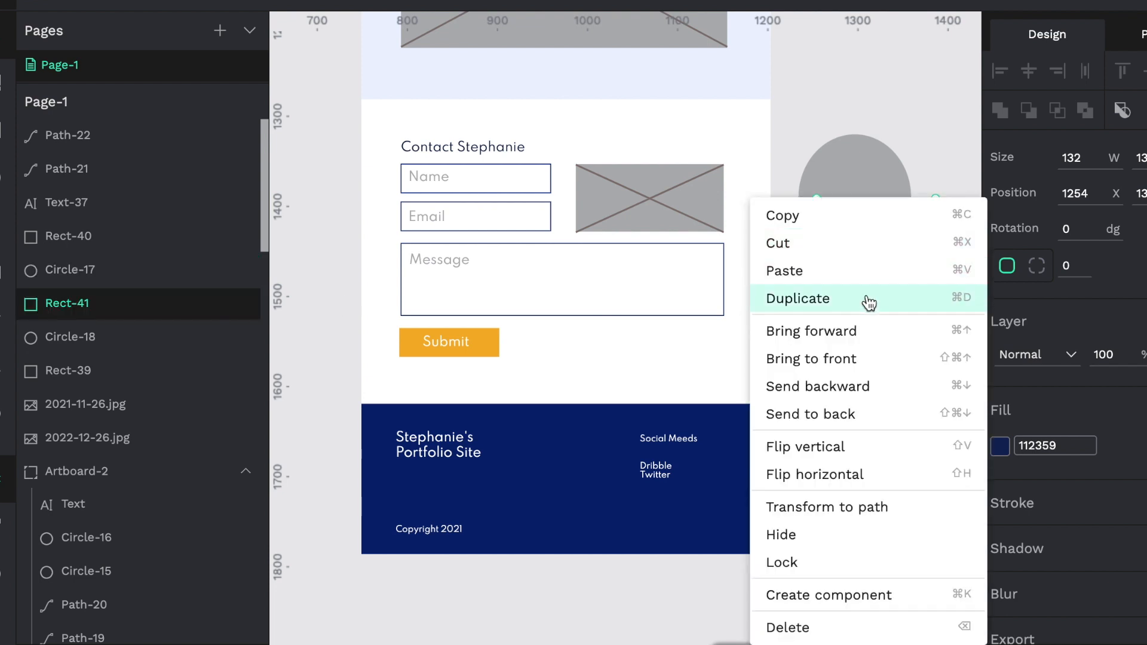
{"action": "left_click", "coordinate": [798, 299]}
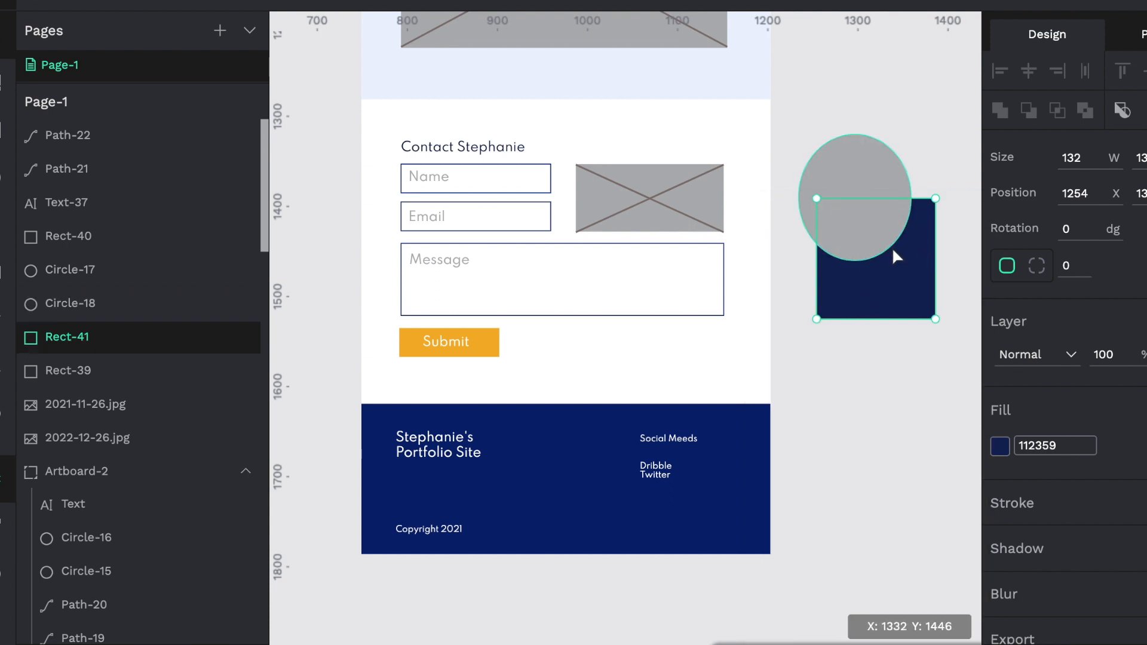
{"action": "left_click", "coordinate": [69, 303]}
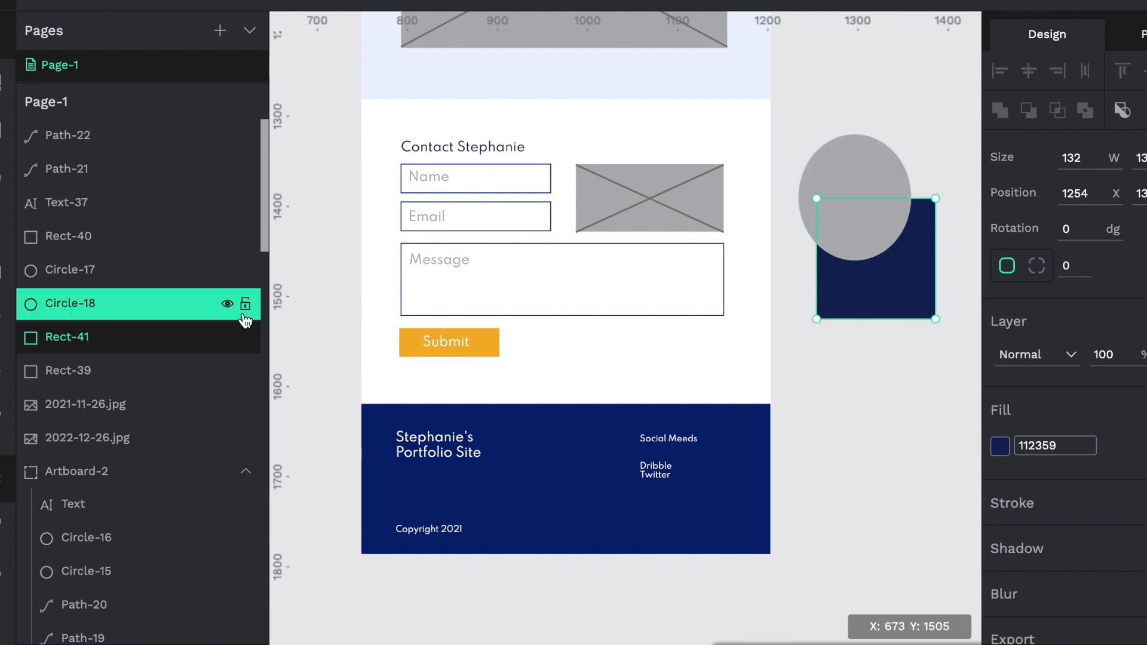
{"action": "mouse_move", "coordinate": [77, 311]}
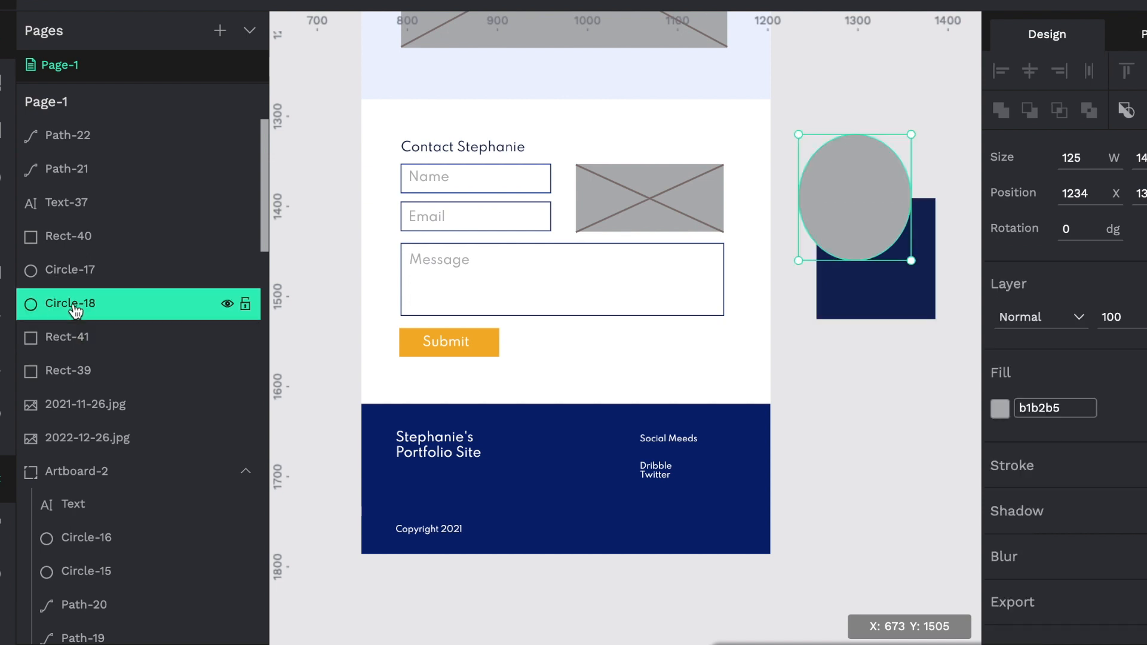
{"action": "left_click", "coordinate": [67, 170]}
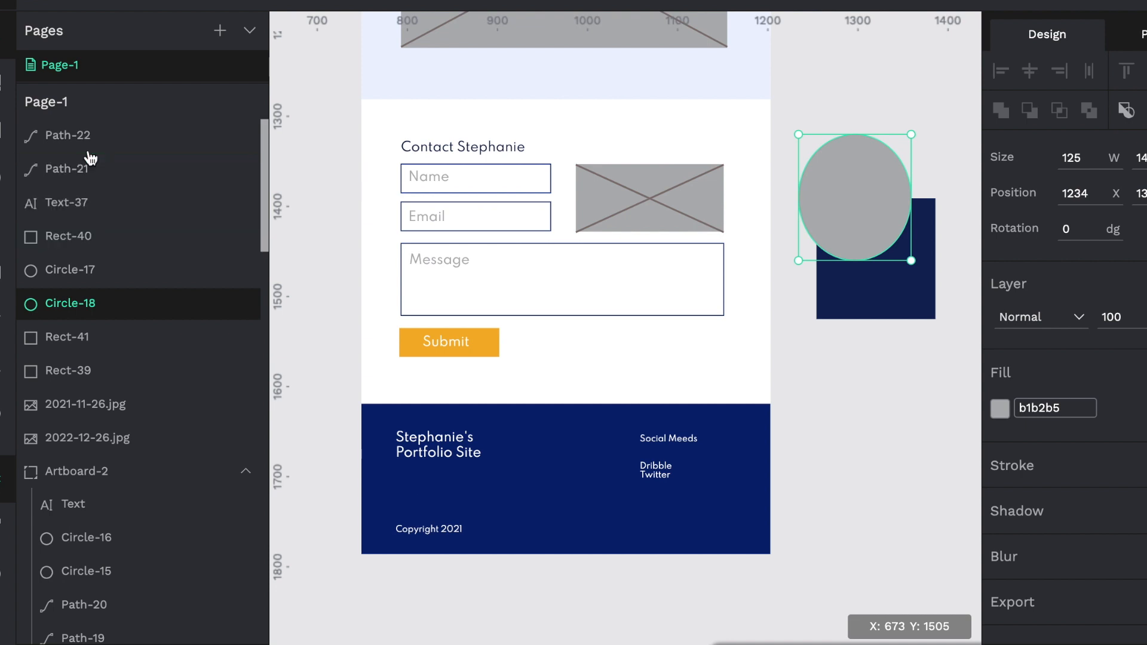
{"action": "left_click", "coordinate": [88, 538]}
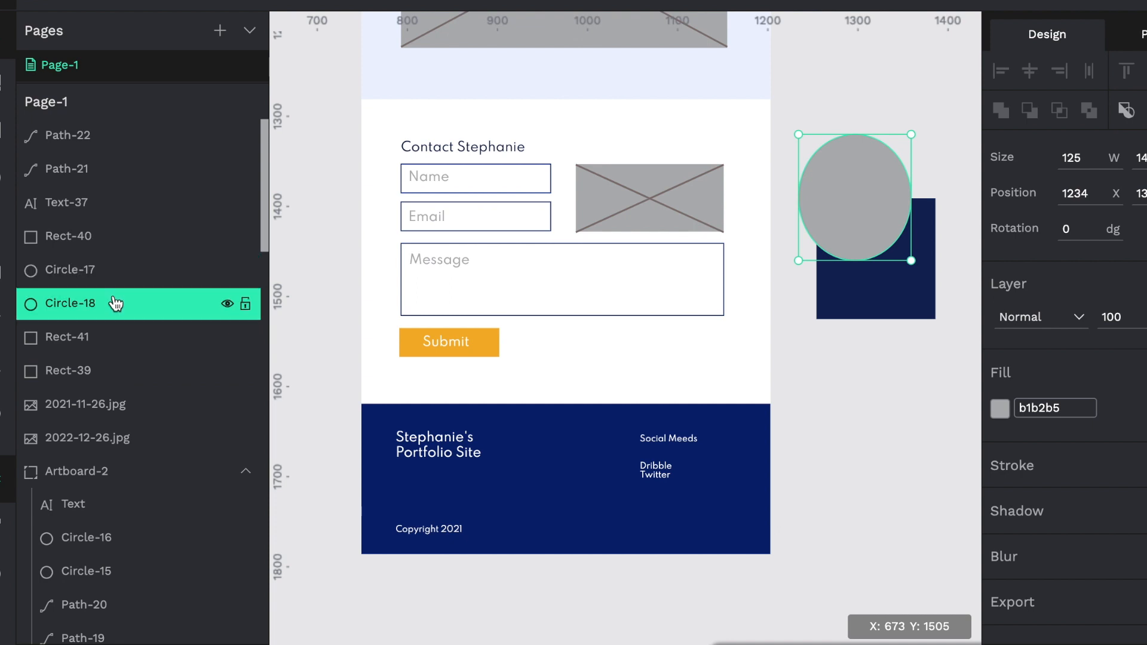
{"action": "left_click", "coordinate": [69, 337]}
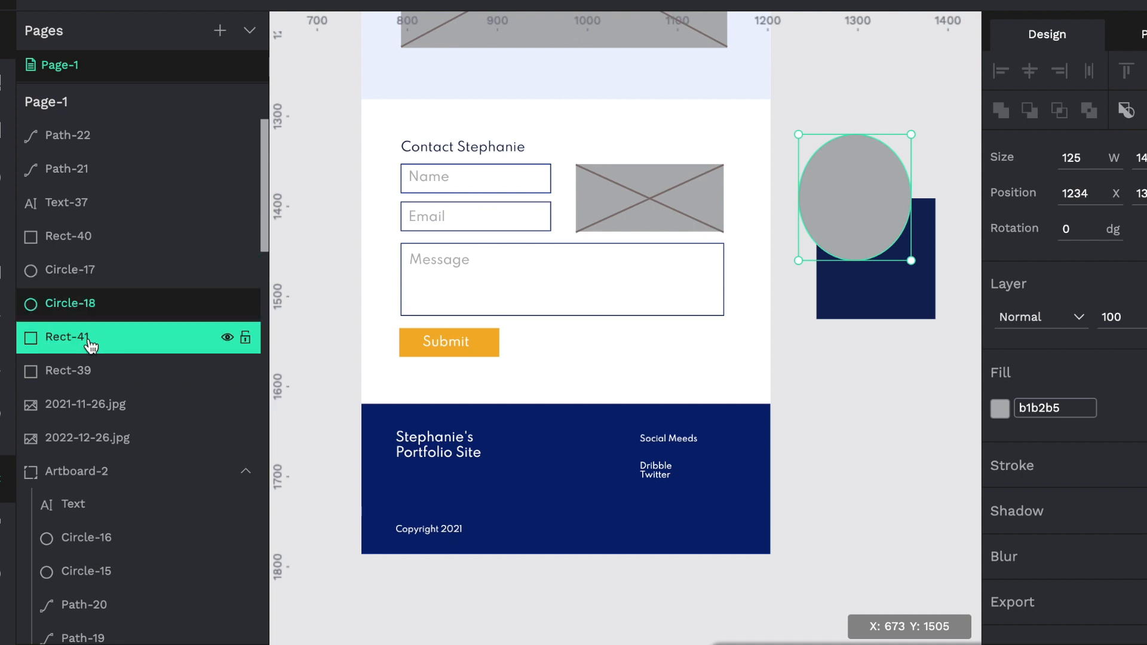
{"action": "left_click", "coordinate": [69, 303]}
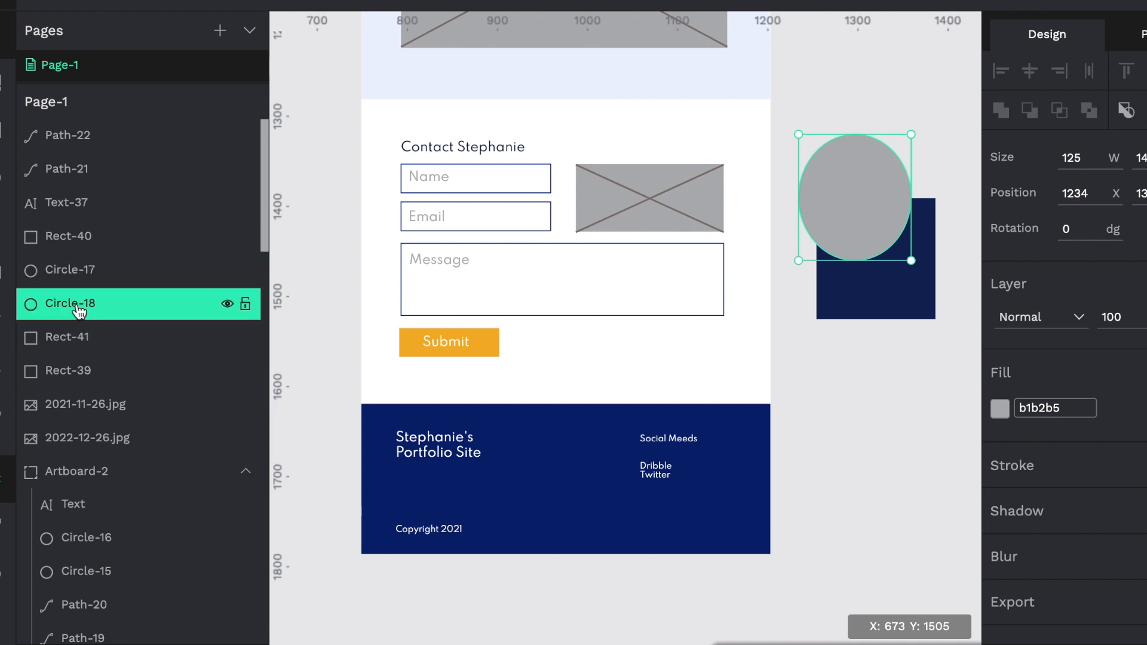
{"action": "mouse_move", "coordinate": [73, 338]}
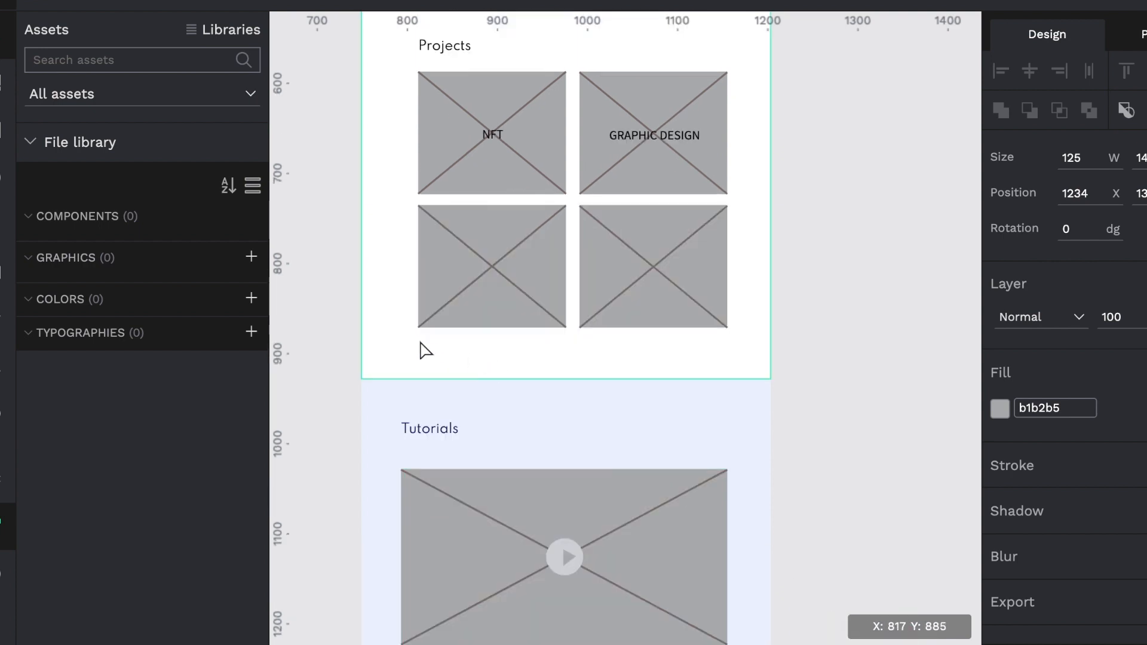
- Turn the lower-left Projects placeholder group into the component Group-13
{"action": "left_click", "coordinate": [491, 266]}
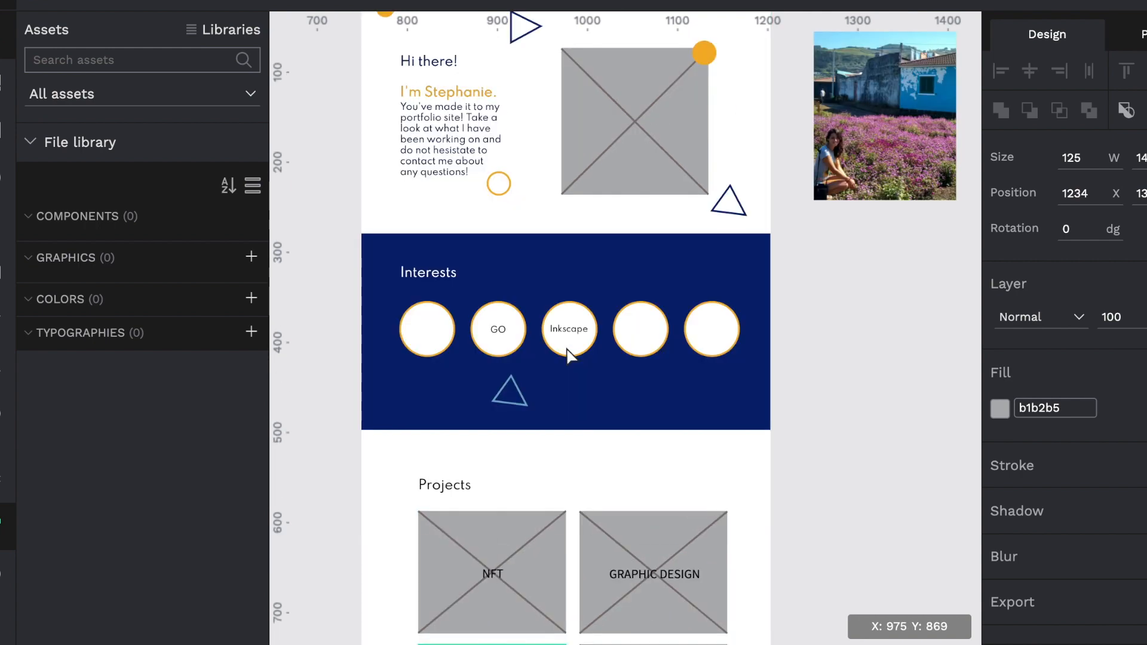
{"action": "scroll", "scroll_direction": "down", "scroll_amount": 3}
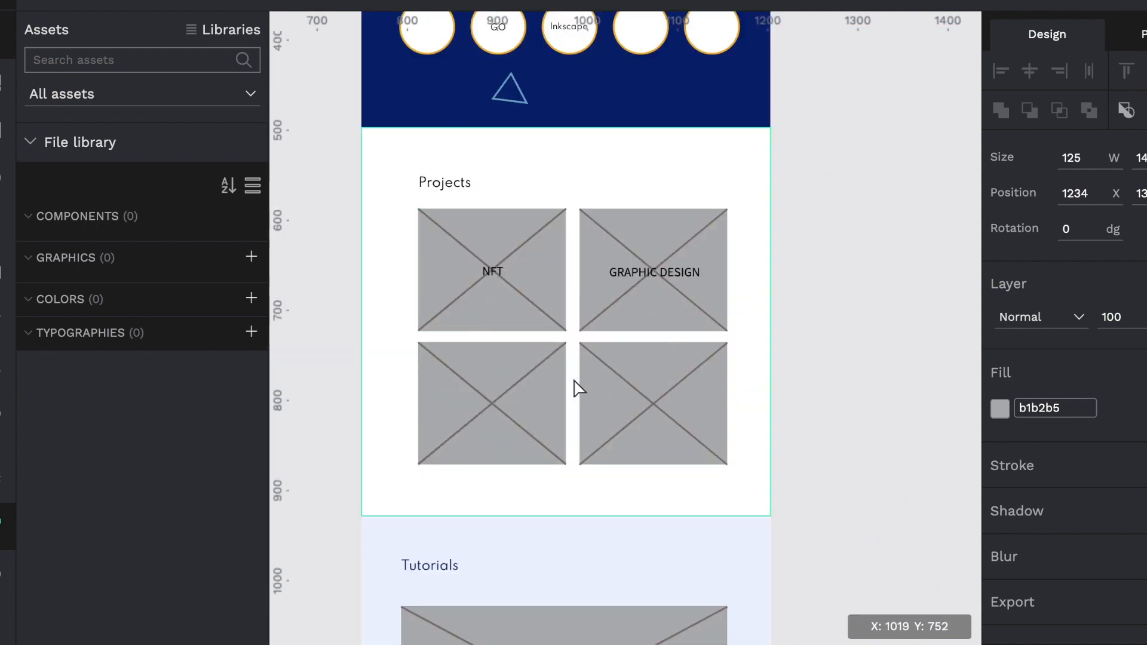
{"action": "left_click", "coordinate": [512, 402]}
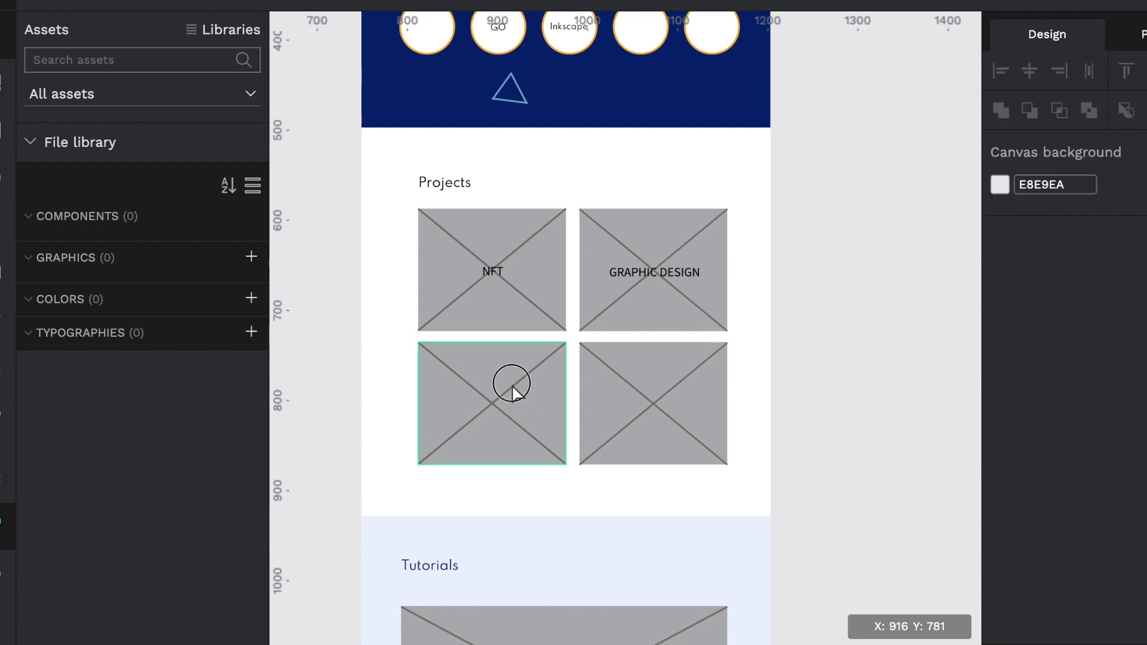
{"action": "left_click", "coordinate": [492, 402]}
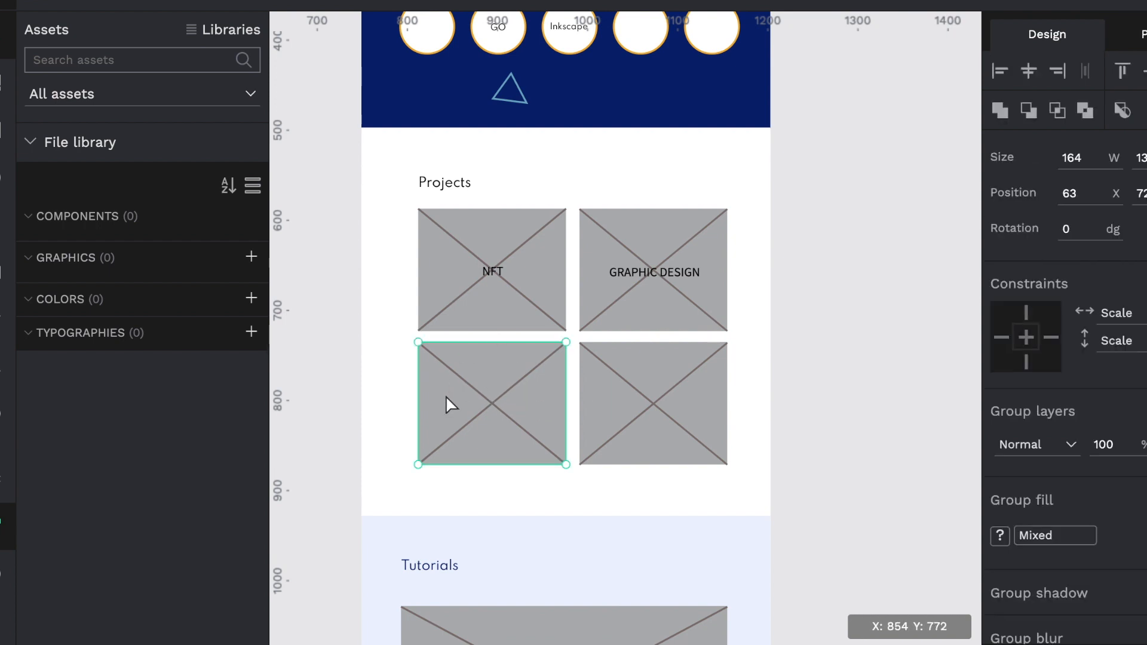
{"action": "scroll", "scroll_direction": "down", "scroll_amount": 3}
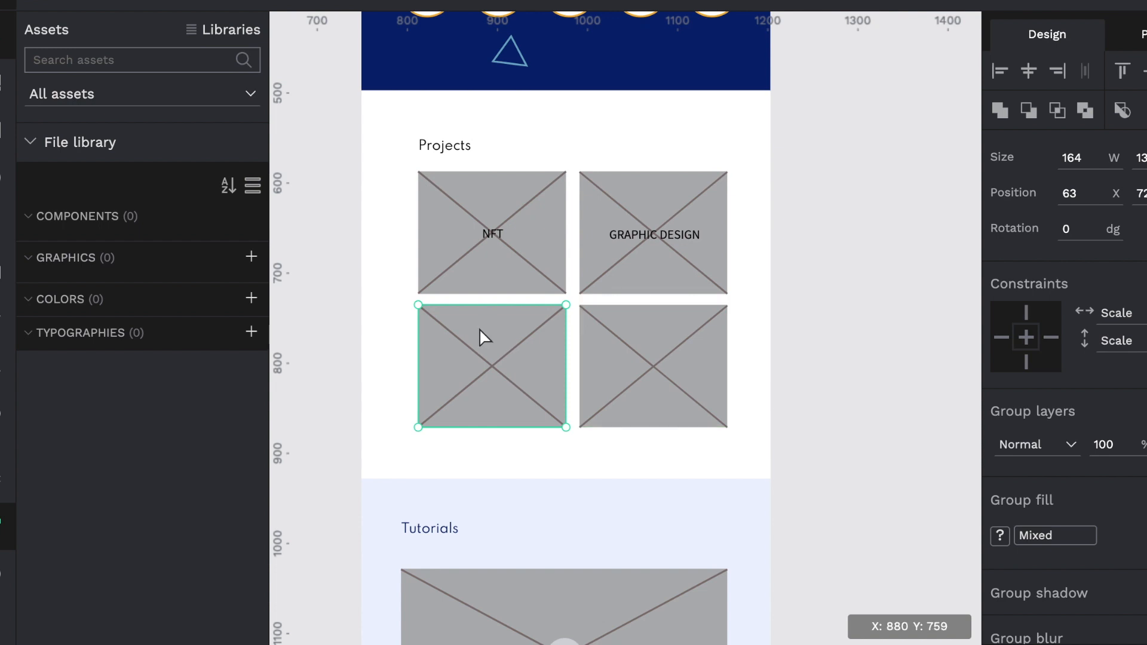
{"action": "mouse_move", "coordinate": [526, 372]}
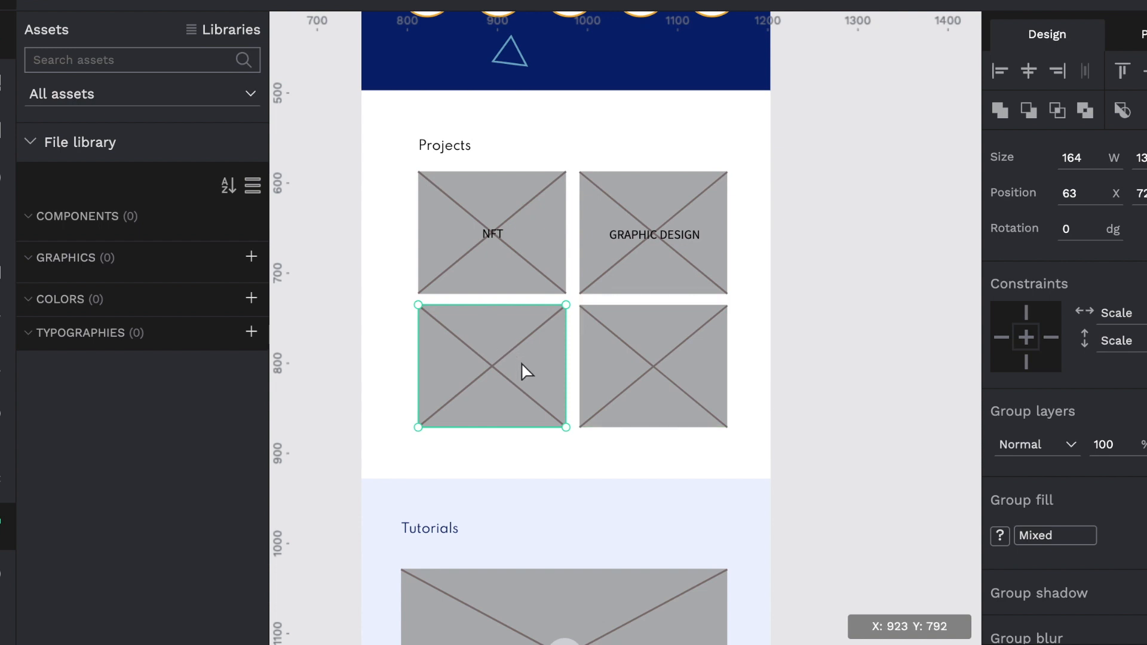
{"action": "right_click", "coordinate": [493, 366]}
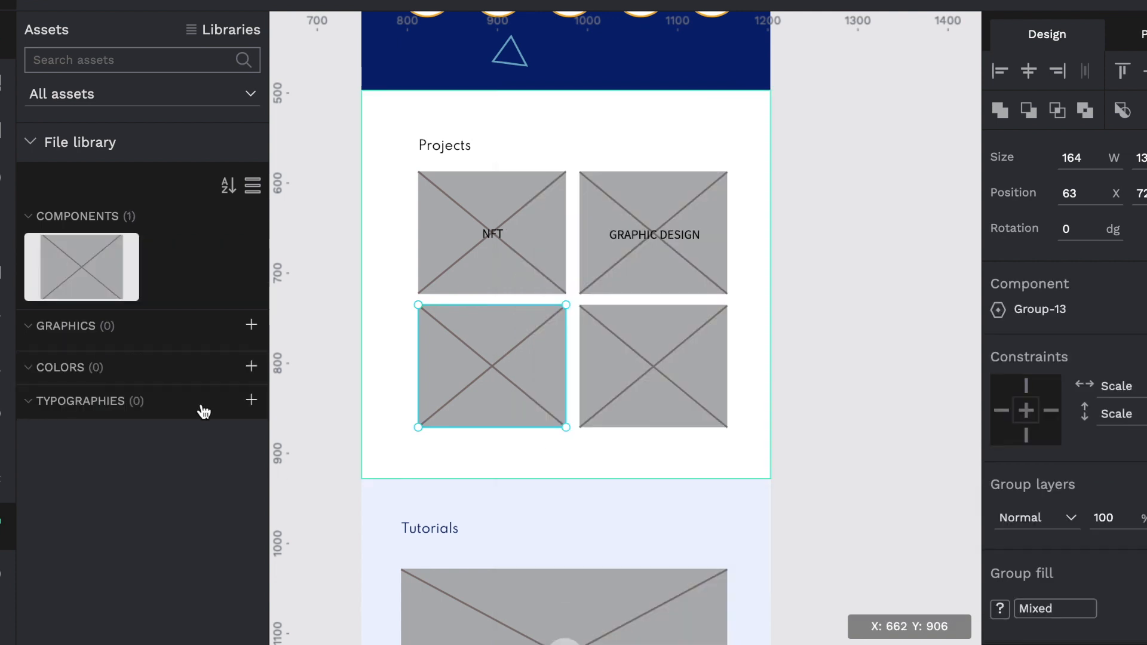
{"action": "mouse_move", "coordinate": [102, 271]}
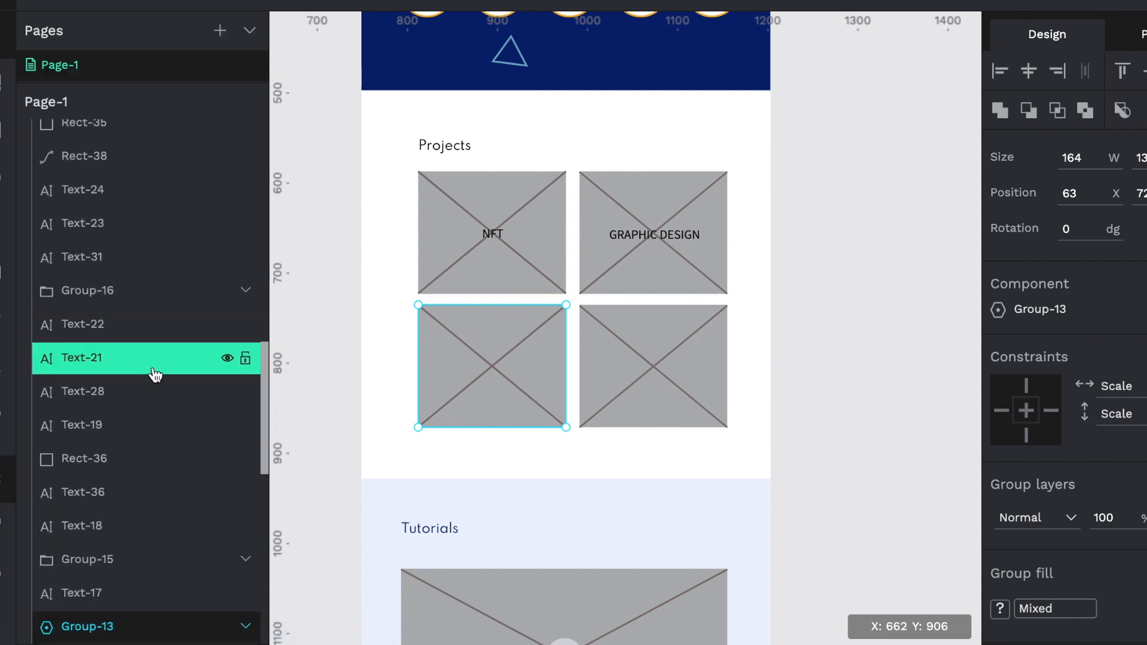
- Attempt to rename the Group-13 component layer by typing 'Pictur'
{"action": "scroll", "scroll_direction": "down", "scroll_amount": 3}
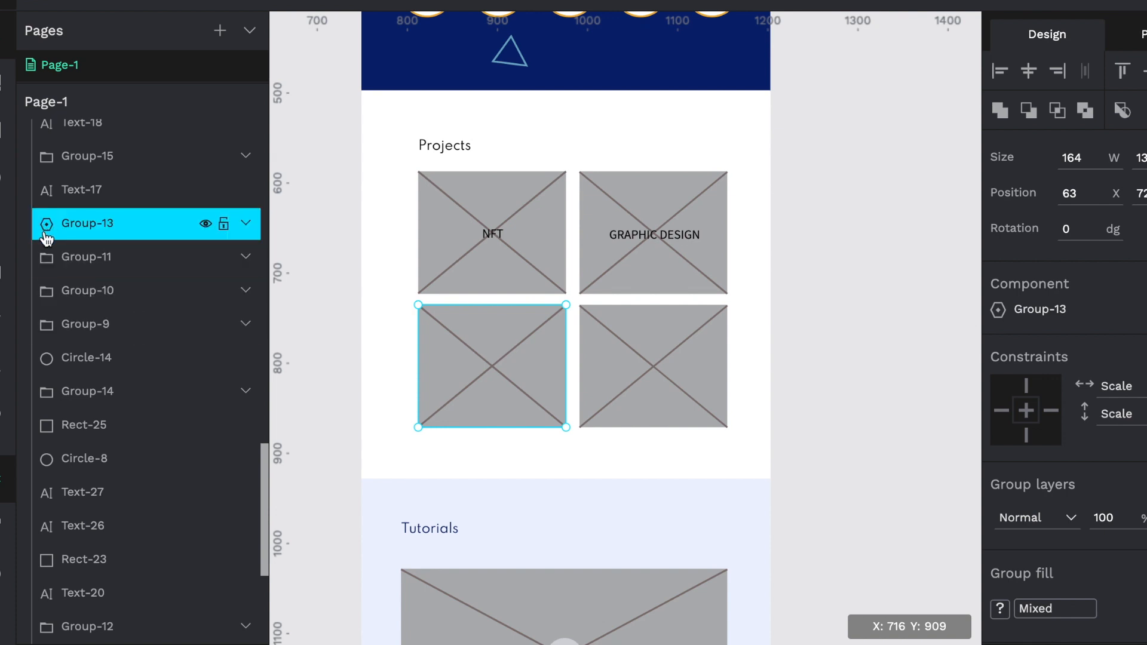
{"action": "double_click", "coordinate": [89, 224]}
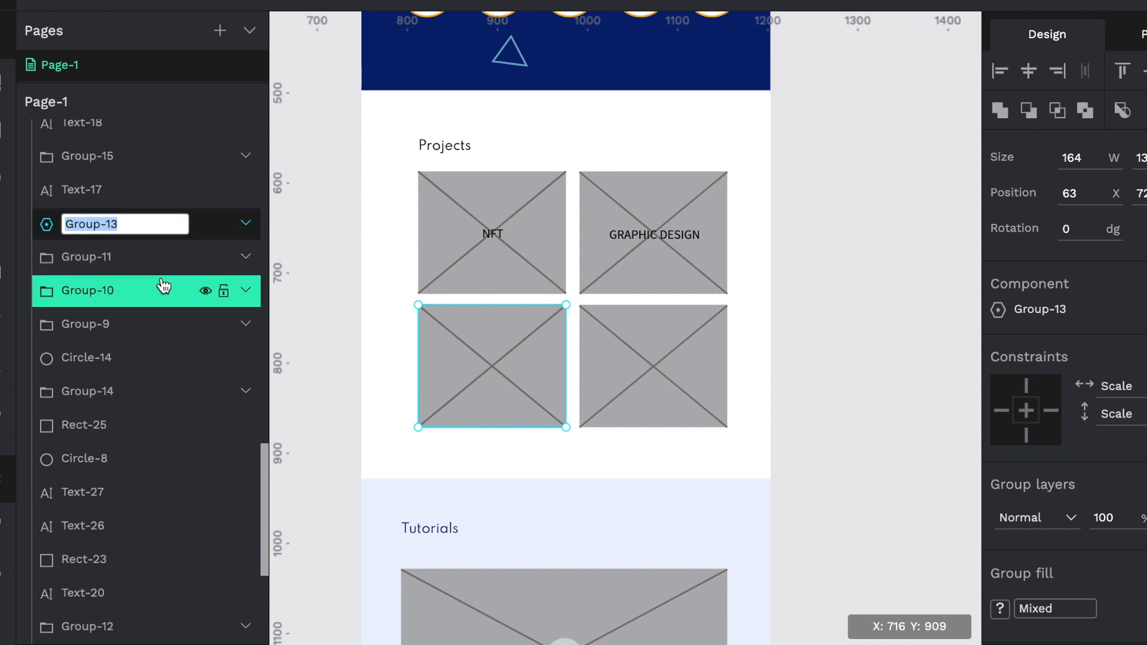
{"action": "type", "text": "P"}
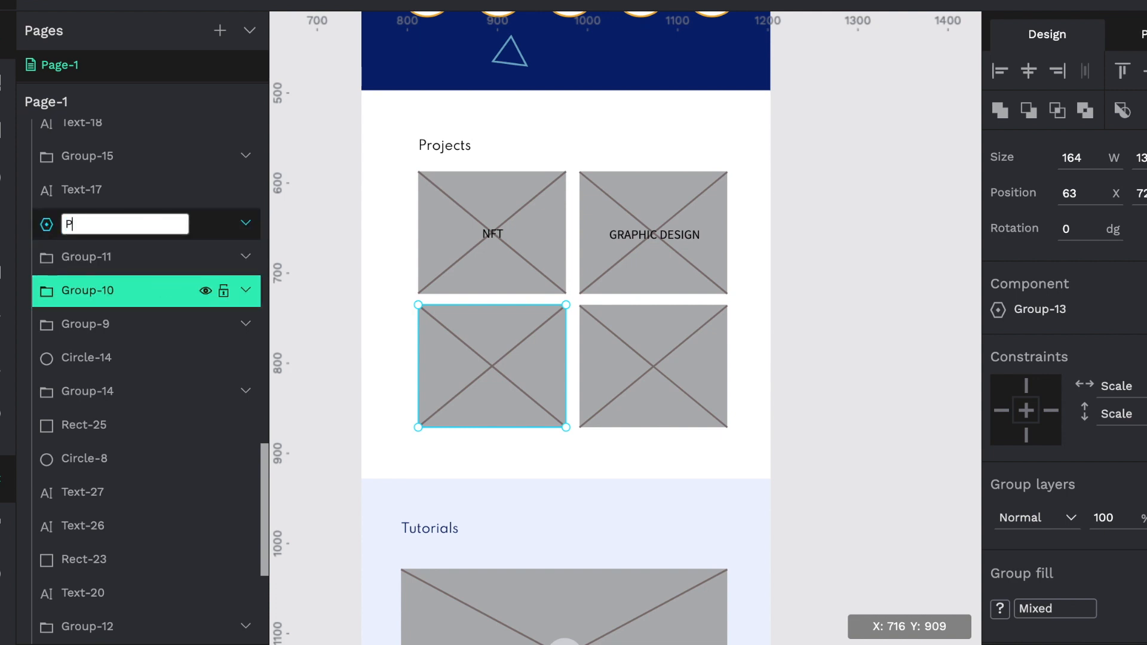
{"action": "type", "text": "ictur"}
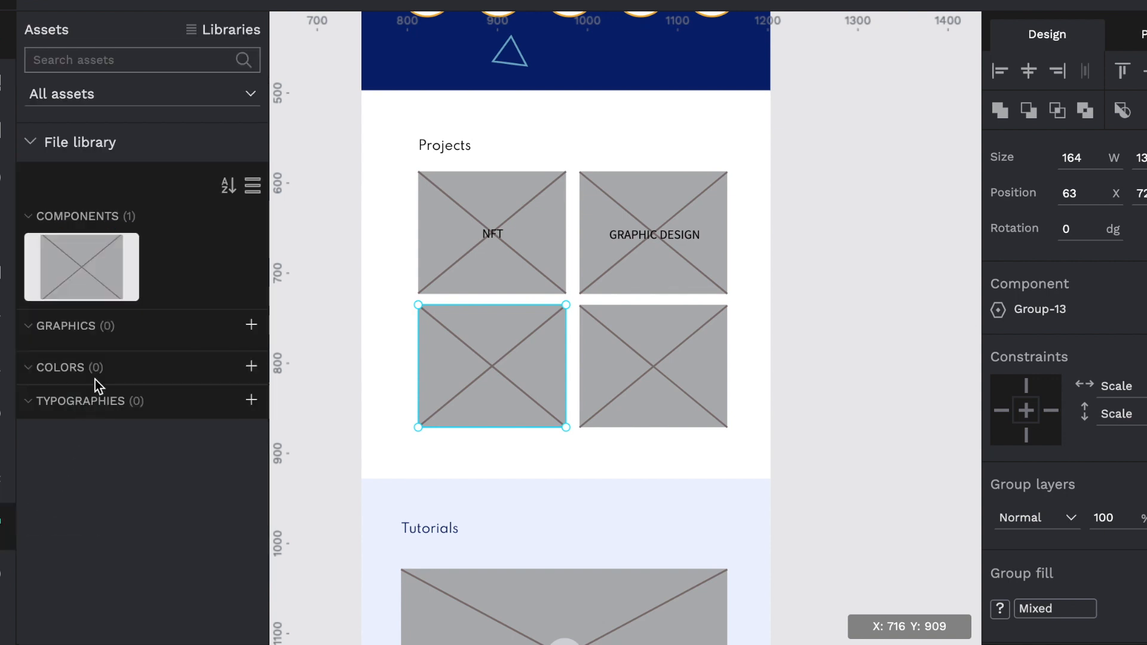
{"action": "mouse_move", "coordinate": [81, 267]}
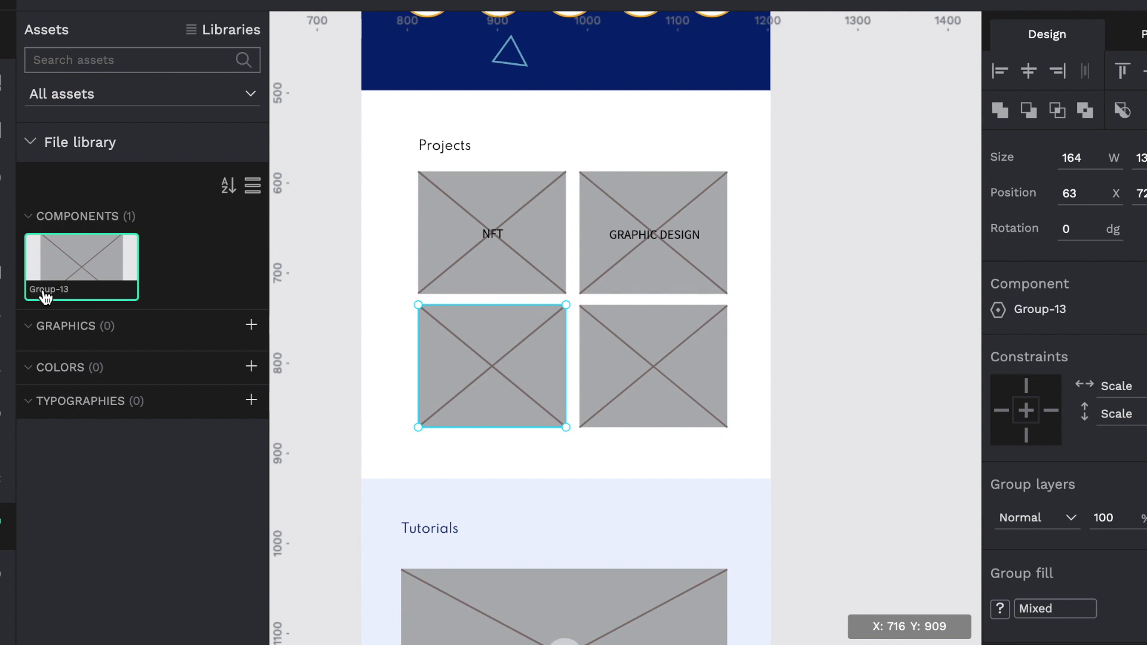
{"action": "mouse_move", "coordinate": [613, 329]}
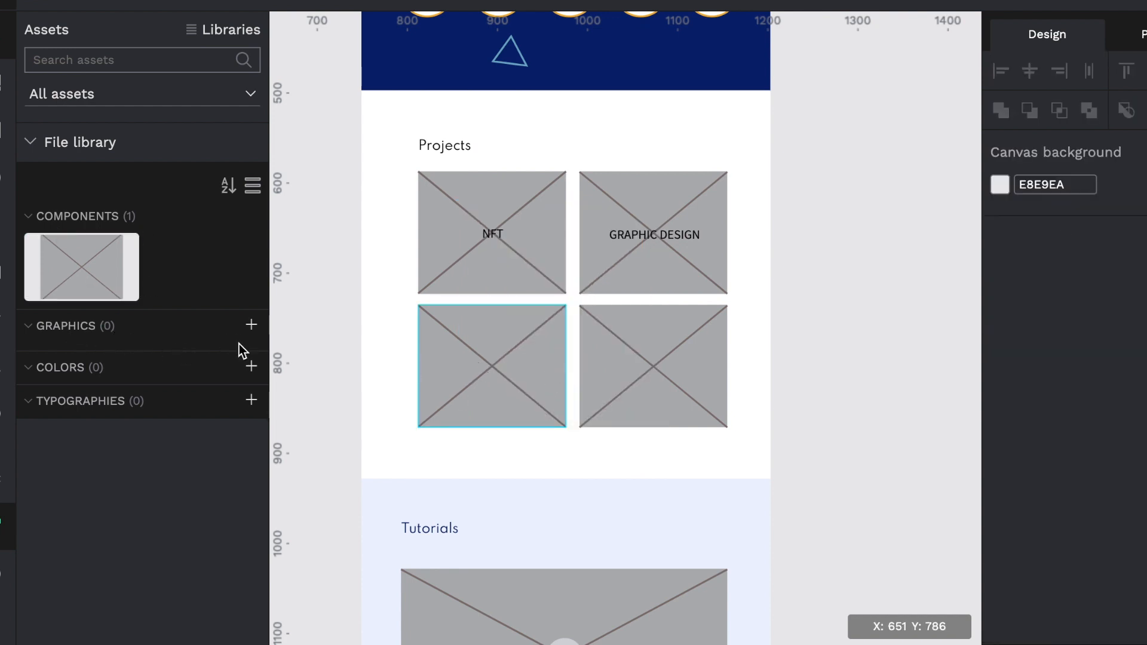
{"action": "mouse_move", "coordinate": [122, 345]}
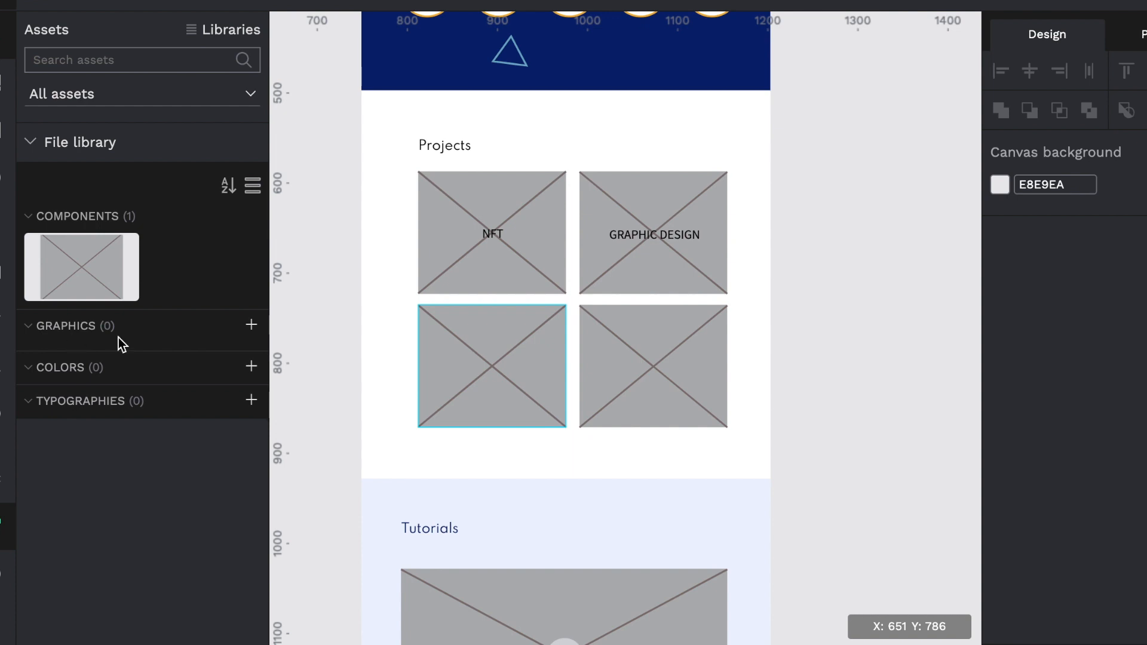
{"action": "mouse_move", "coordinate": [146, 326]}
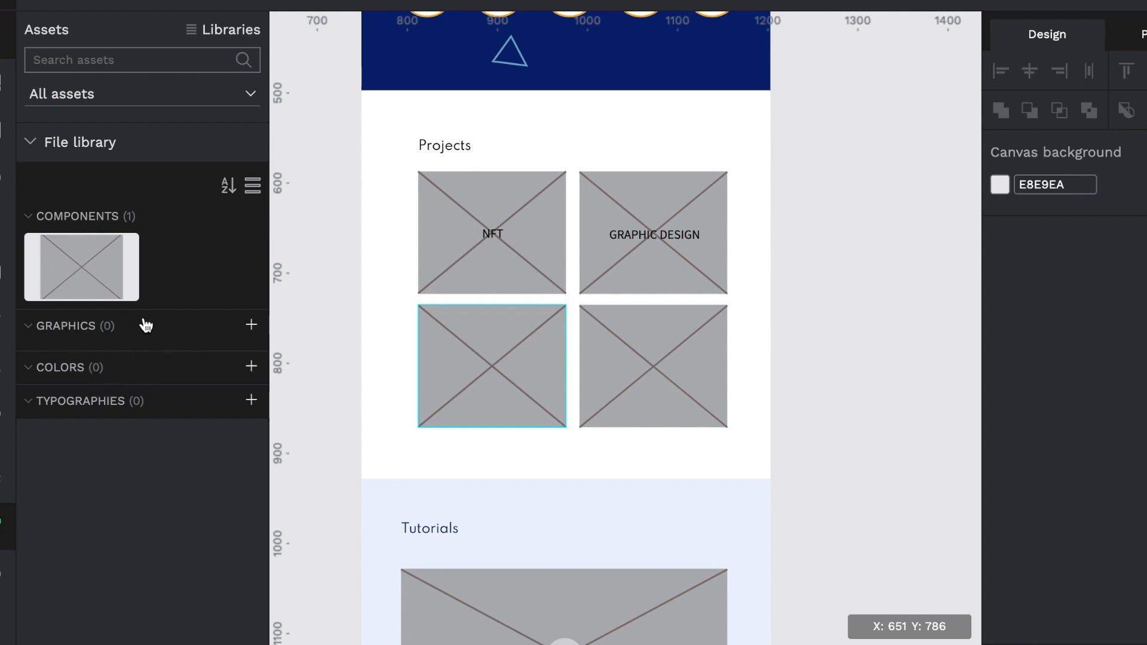
{"action": "mouse_move", "coordinate": [62, 391]}
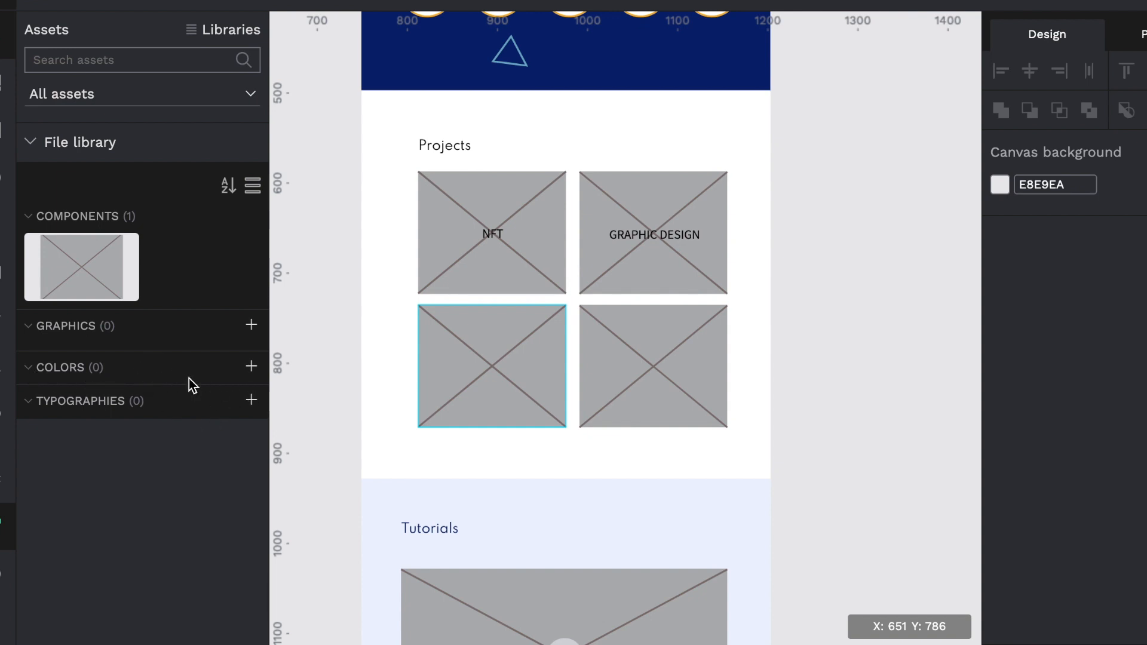
{"action": "mouse_move", "coordinate": [219, 389]}
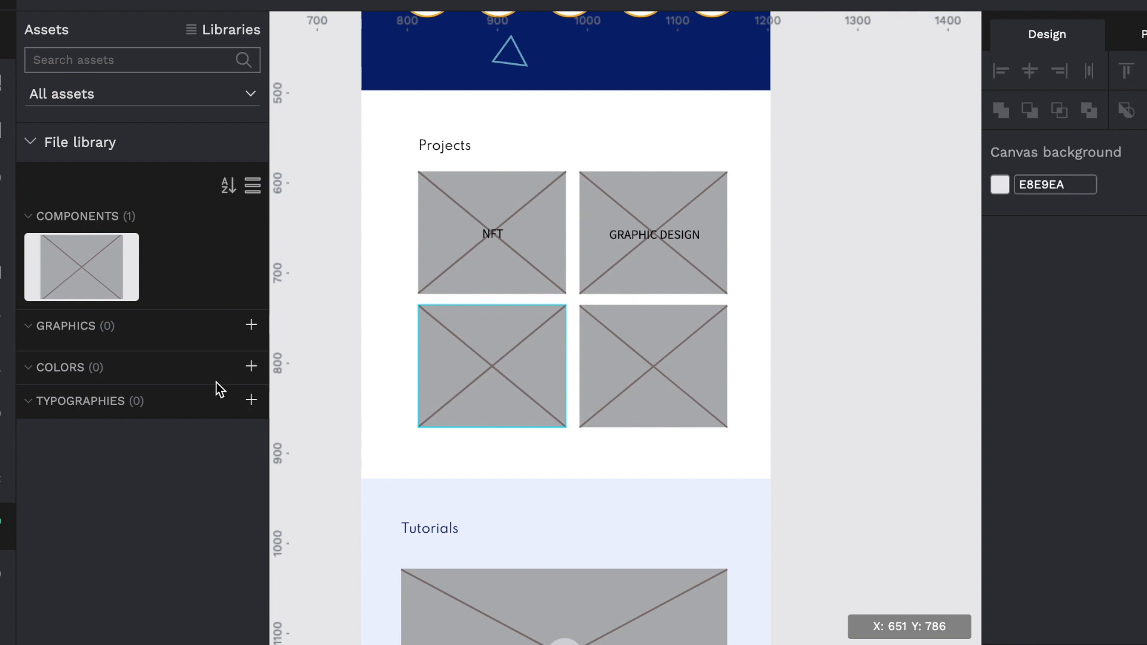
{"action": "mouse_move", "coordinate": [103, 380]}
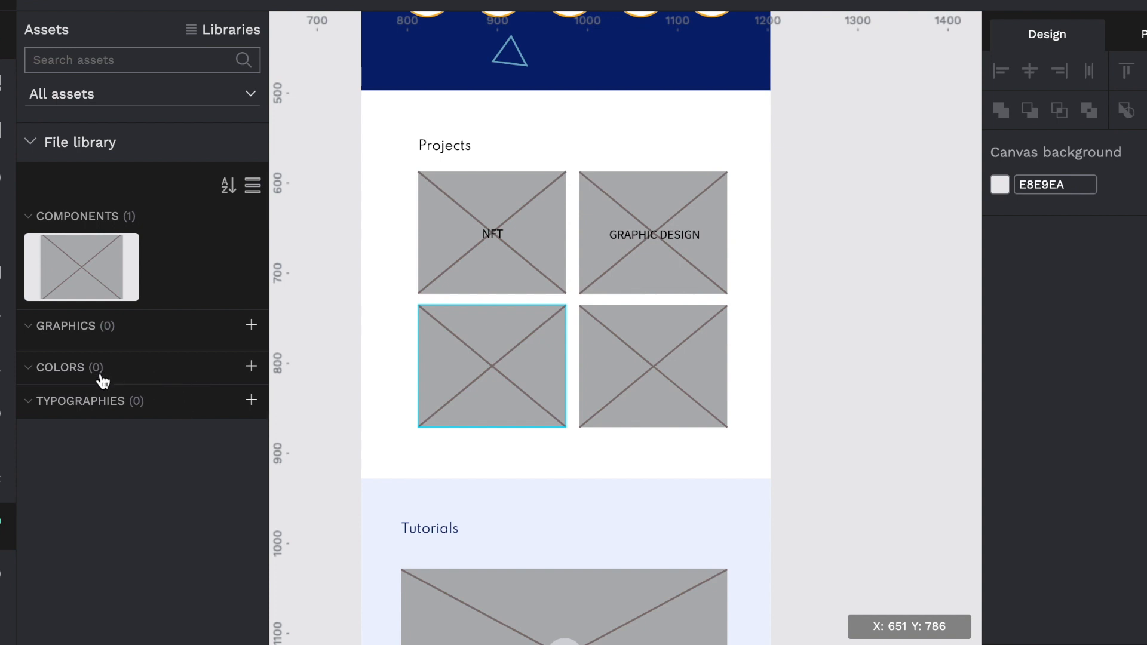
{"action": "mouse_move", "coordinate": [147, 369]}
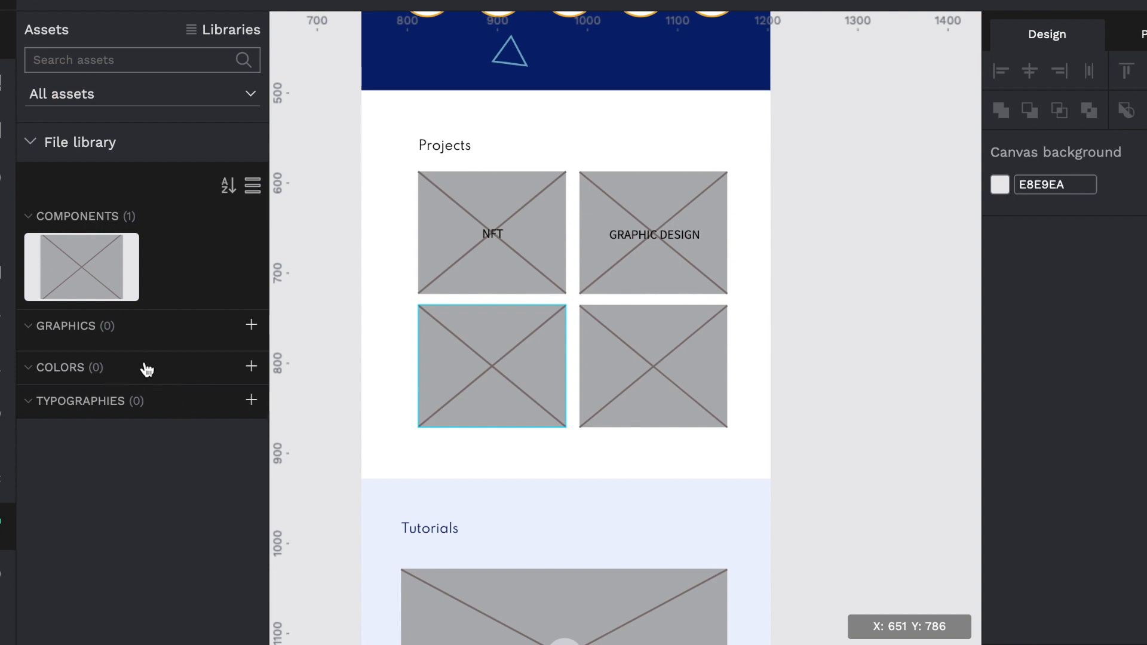
{"action": "mouse_move", "coordinate": [82, 418]}
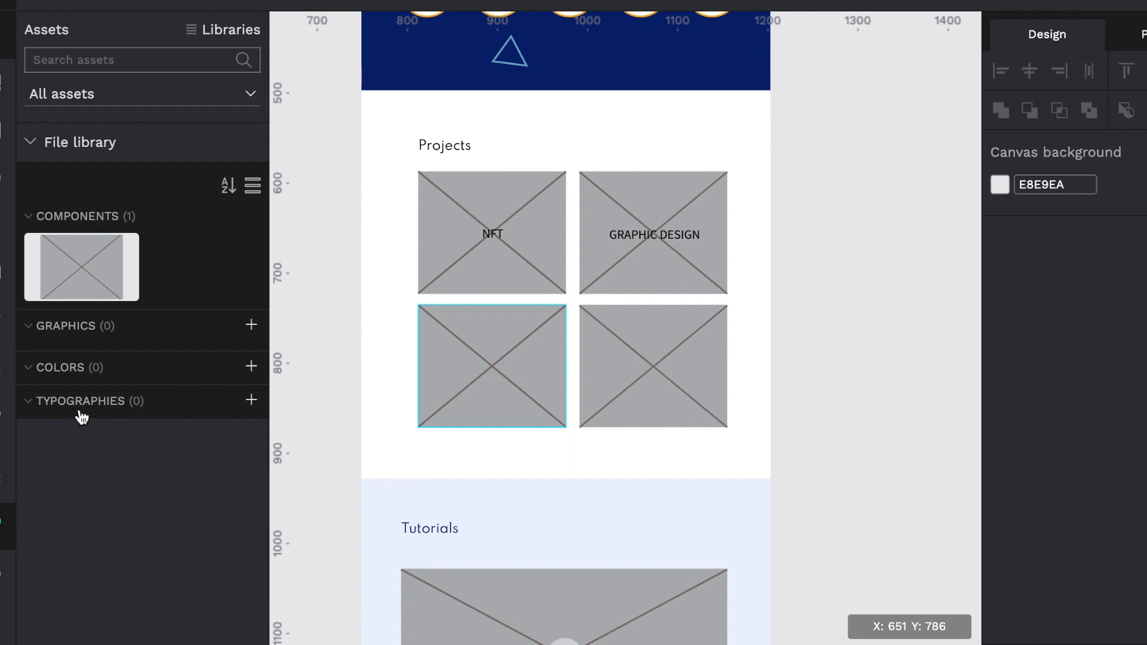
{"action": "mouse_move", "coordinate": [174, 409]}
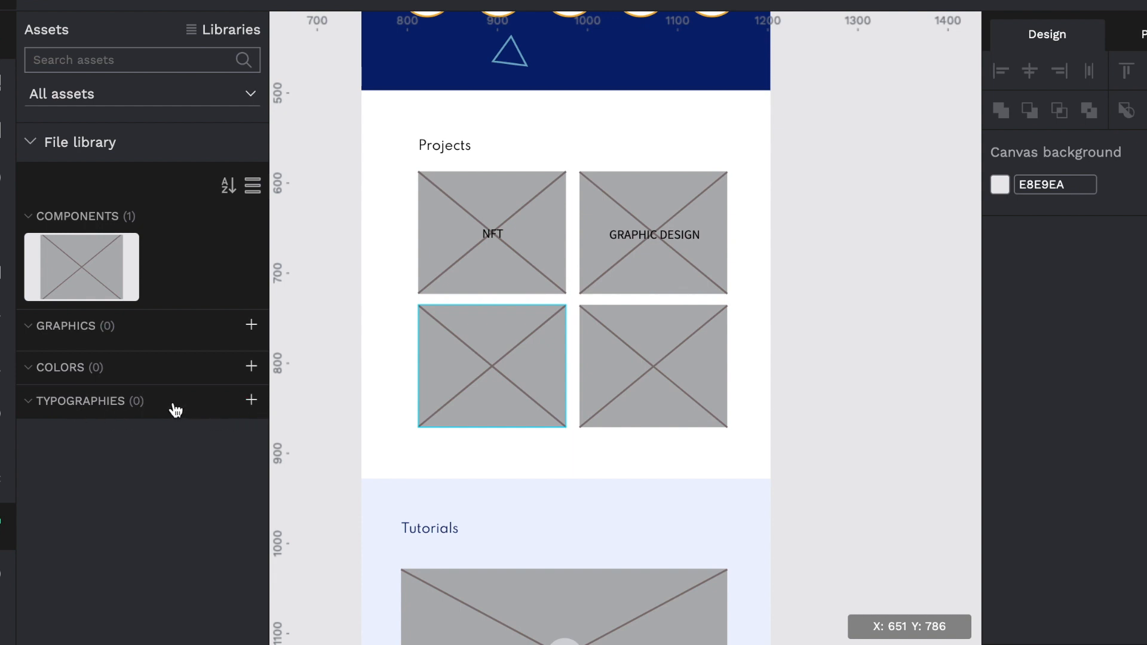
{"action": "mouse_move", "coordinate": [130, 405]}
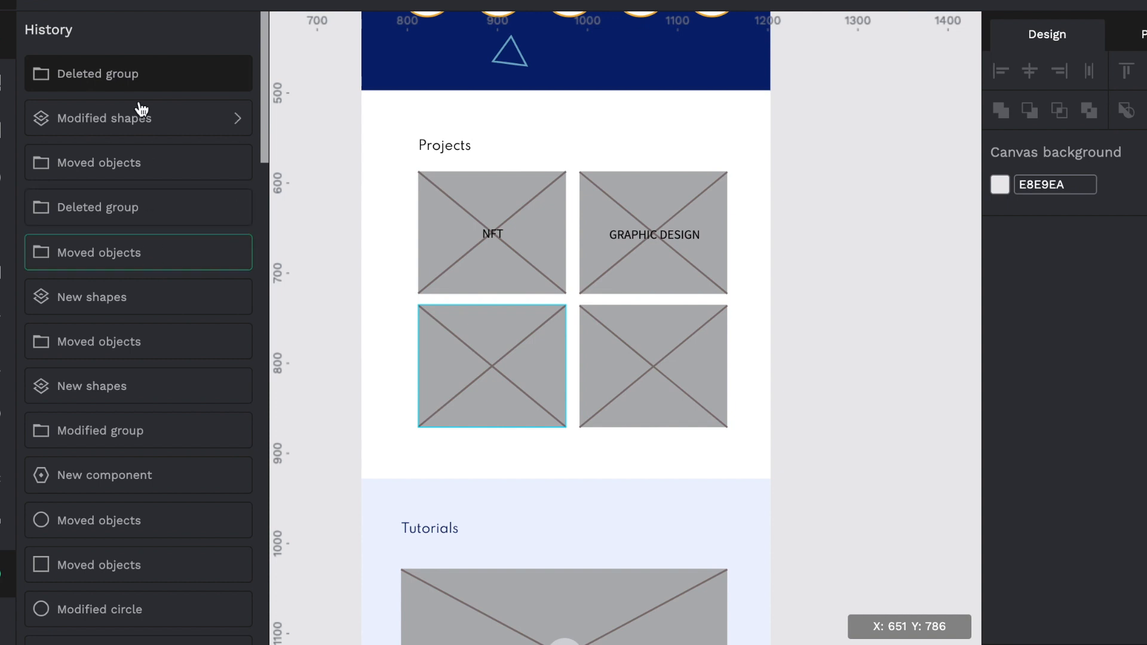
{"action": "mouse_move", "coordinate": [10, 623]}
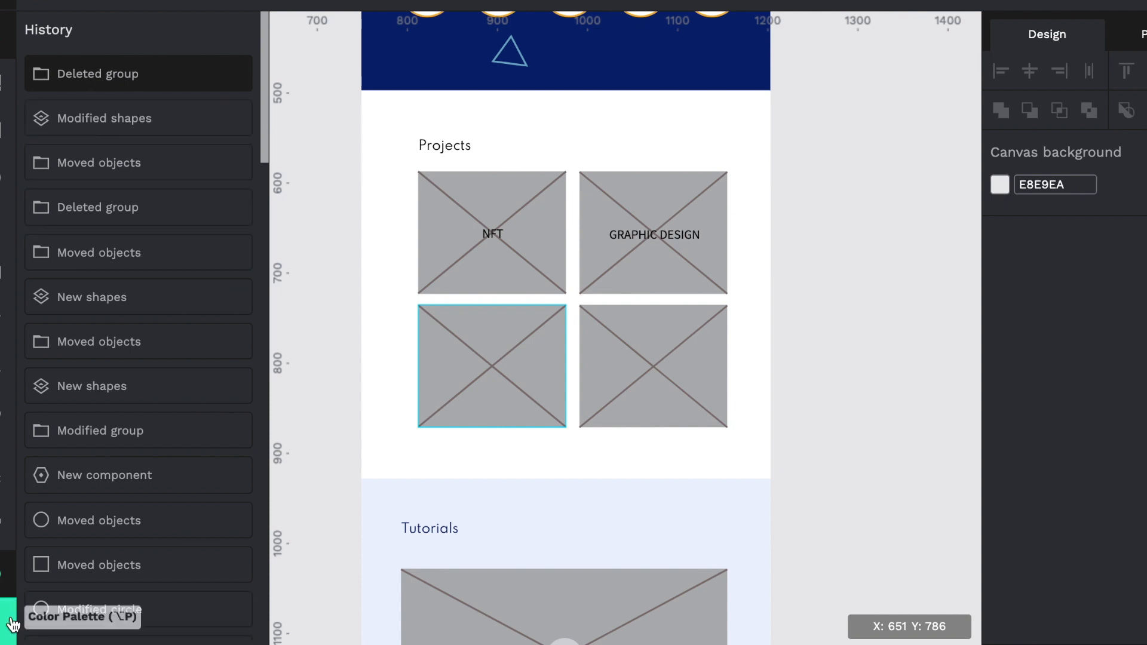
- Show the colour palette strip and page through swatches such as 112359 and 40538d
{"action": "left_click", "coordinate": [9, 622]}
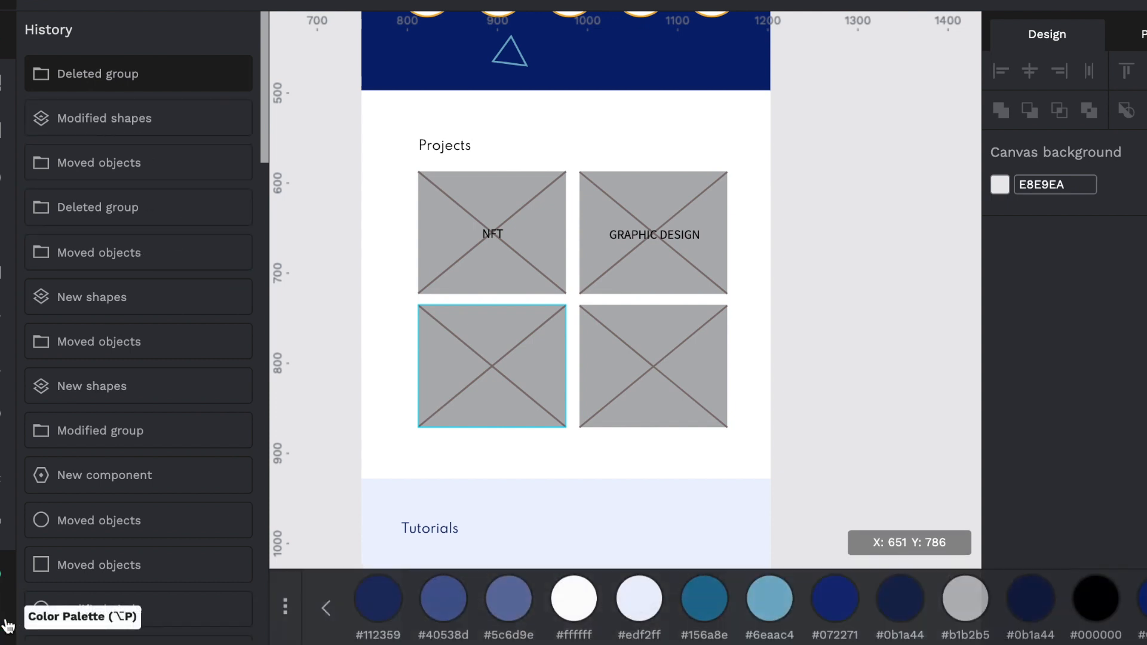
{"action": "left_click", "coordinate": [508, 597]}
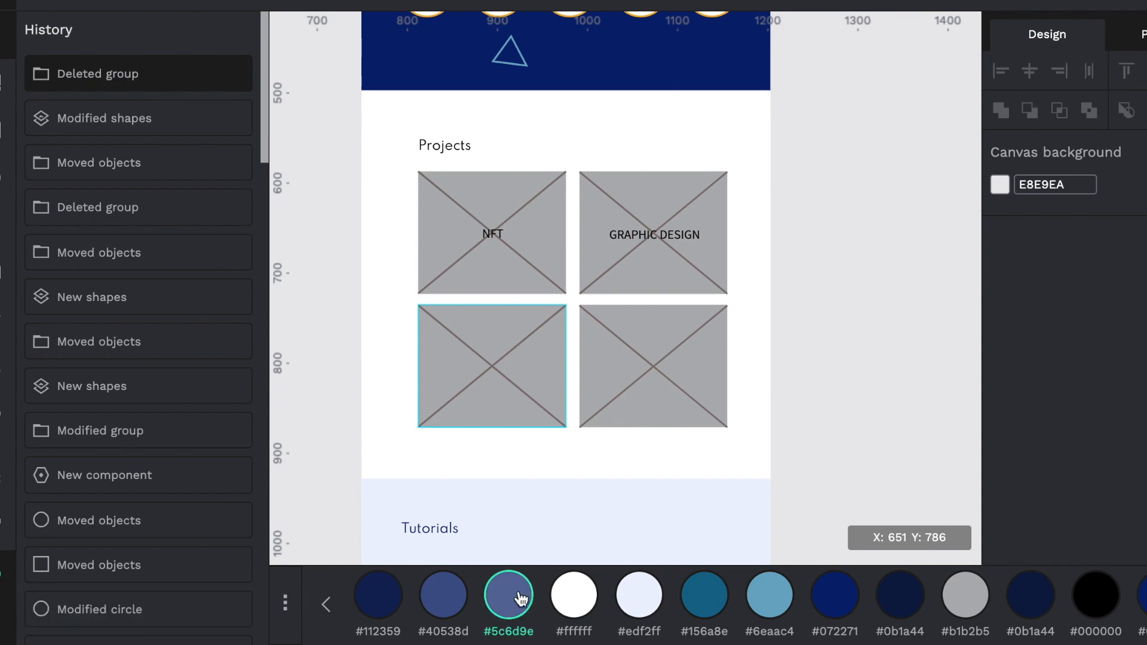
{"action": "left_click", "coordinate": [652, 232]}
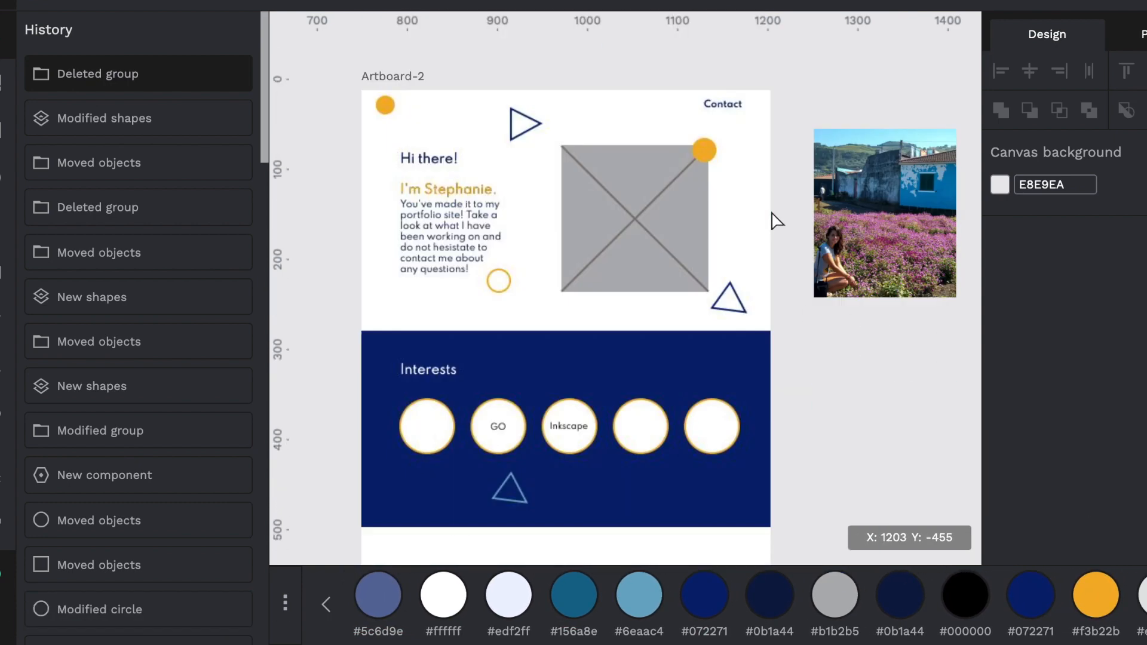
{"action": "left_click", "coordinate": [439, 241]}
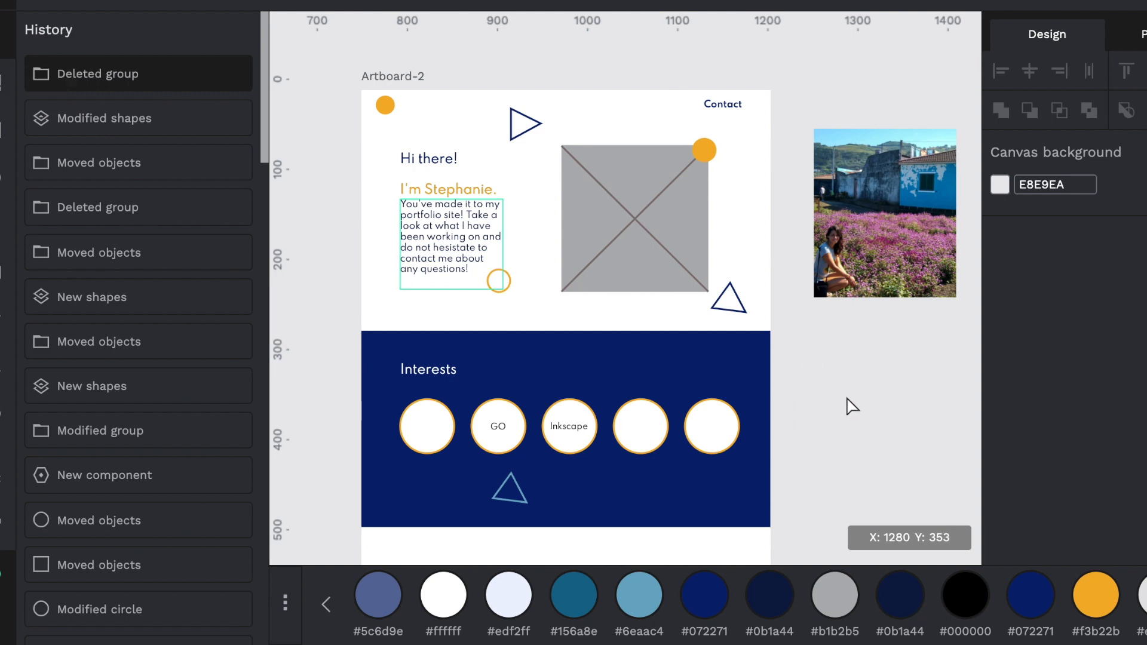
{"action": "scroll", "scroll_direction": "down", "scroll_amount": 3}
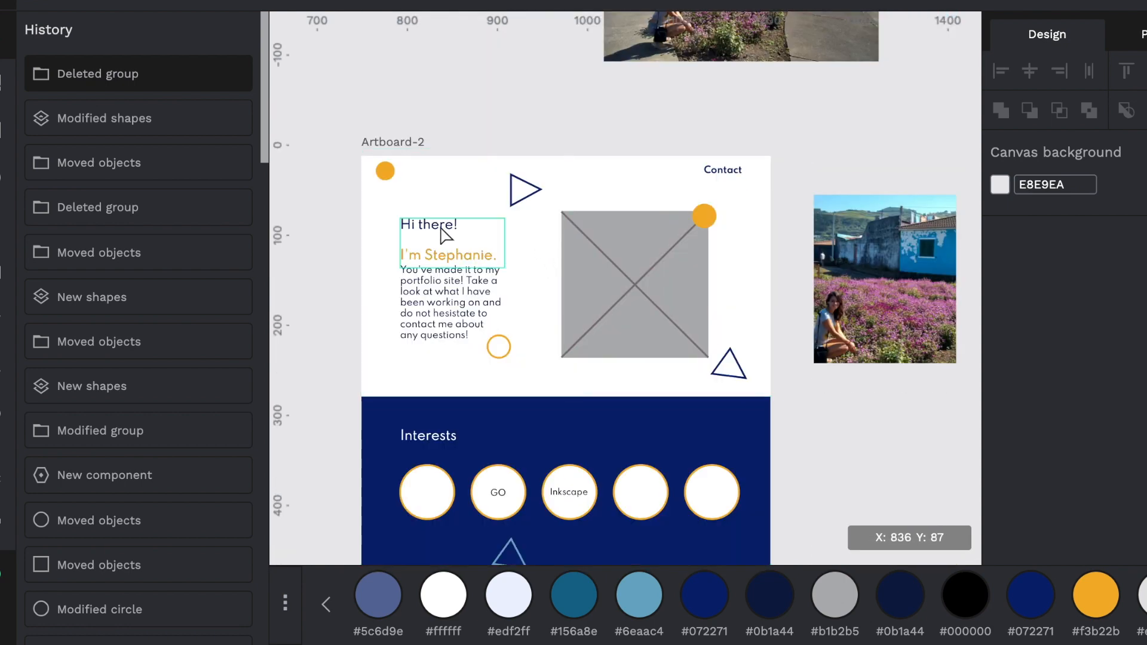
{"action": "scroll", "scroll_direction": "down", "scroll_amount": 3}
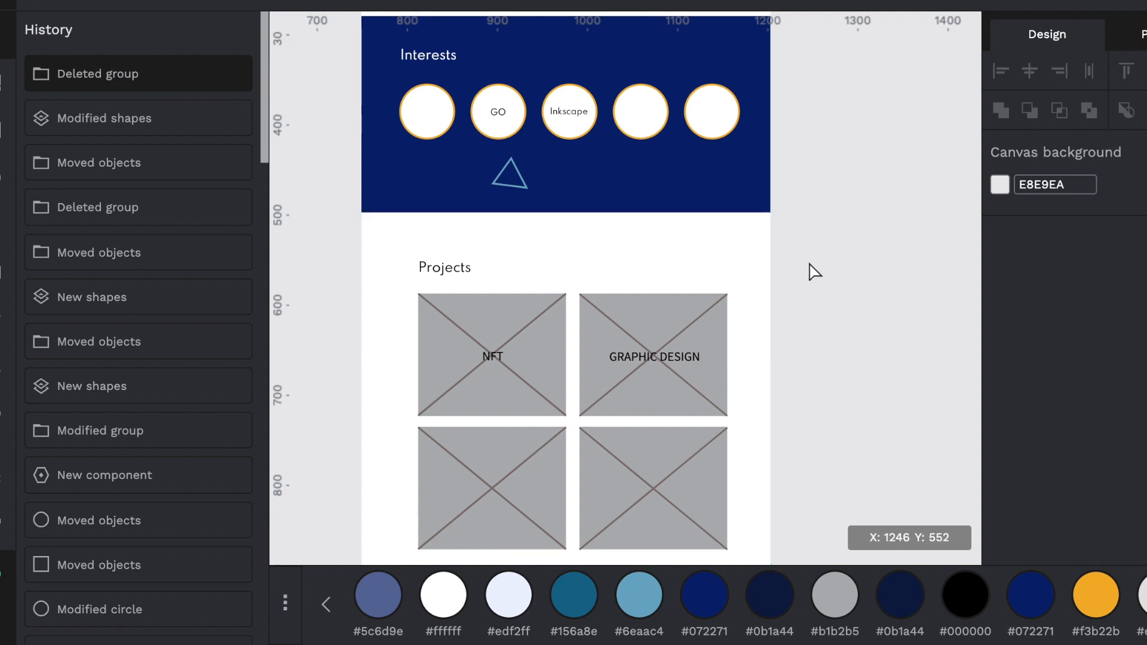
{"action": "scroll", "scroll_direction": "down", "scroll_amount": 3}
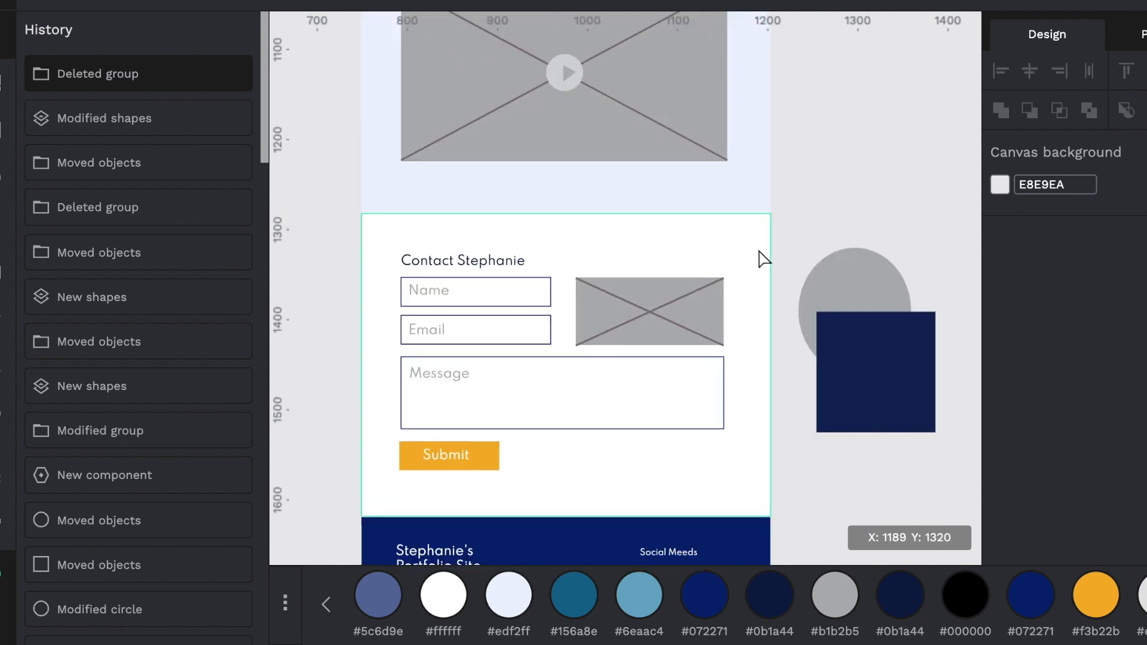
{"action": "scroll", "scroll_direction": "down", "scroll_amount": 3}
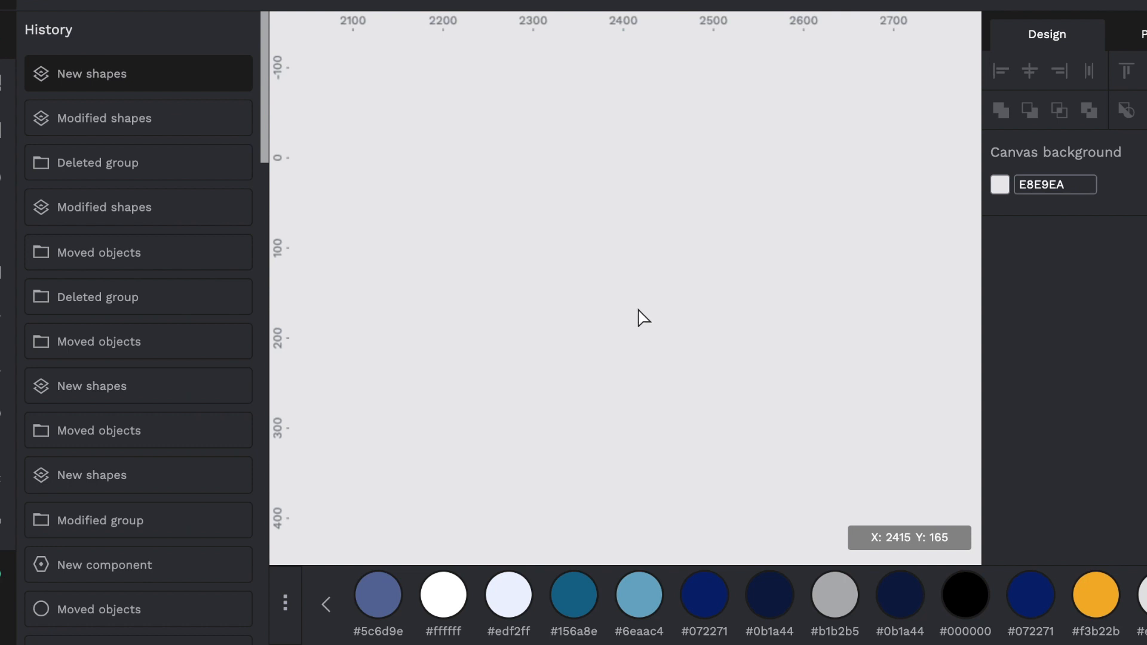
- Wrap the pasted hero and Interests copy into the new Artboard-3
{"action": "scroll", "scroll_direction": "down", "scroll_amount": 3}
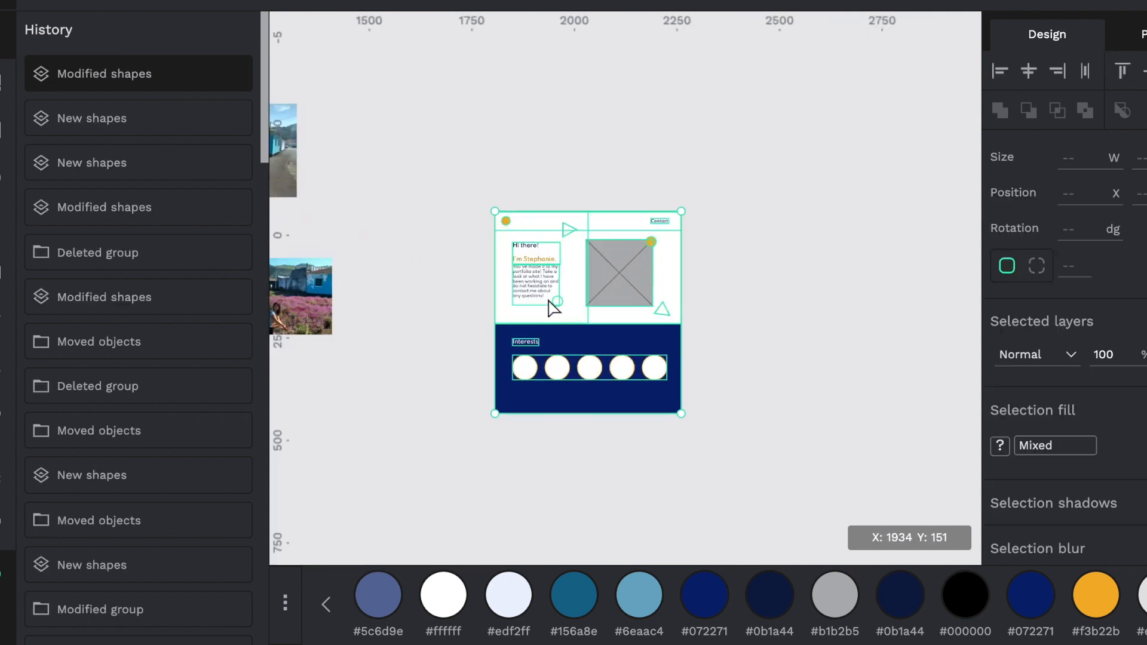
{"action": "left_click", "coordinate": [425, 191]}
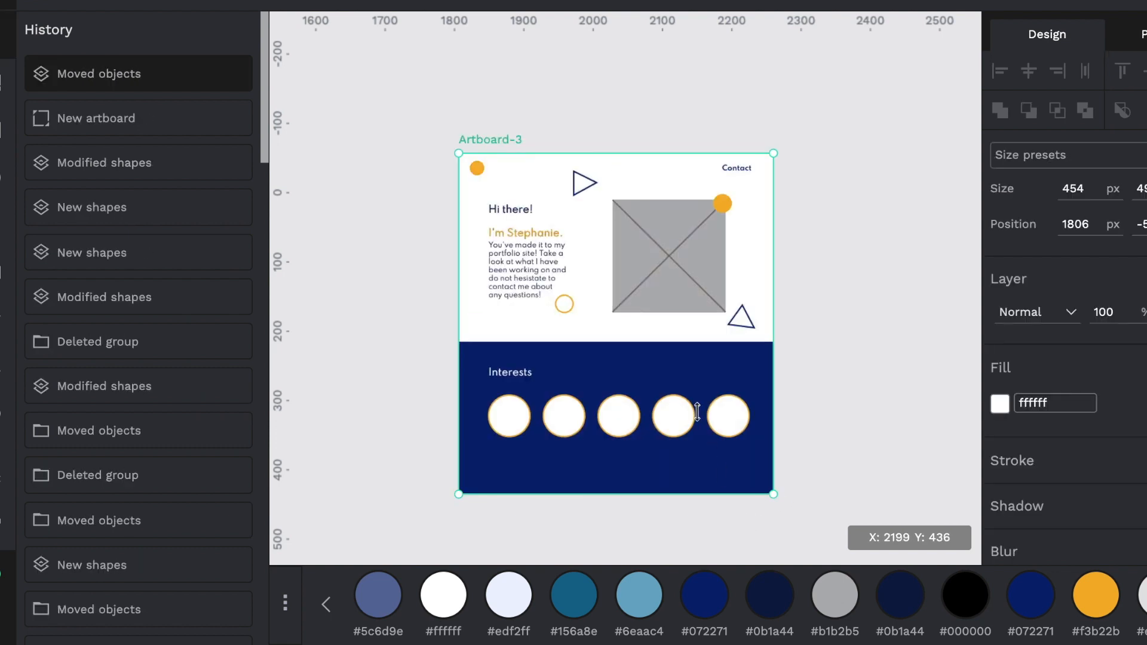
{"action": "mouse_move", "coordinate": [480, 149]}
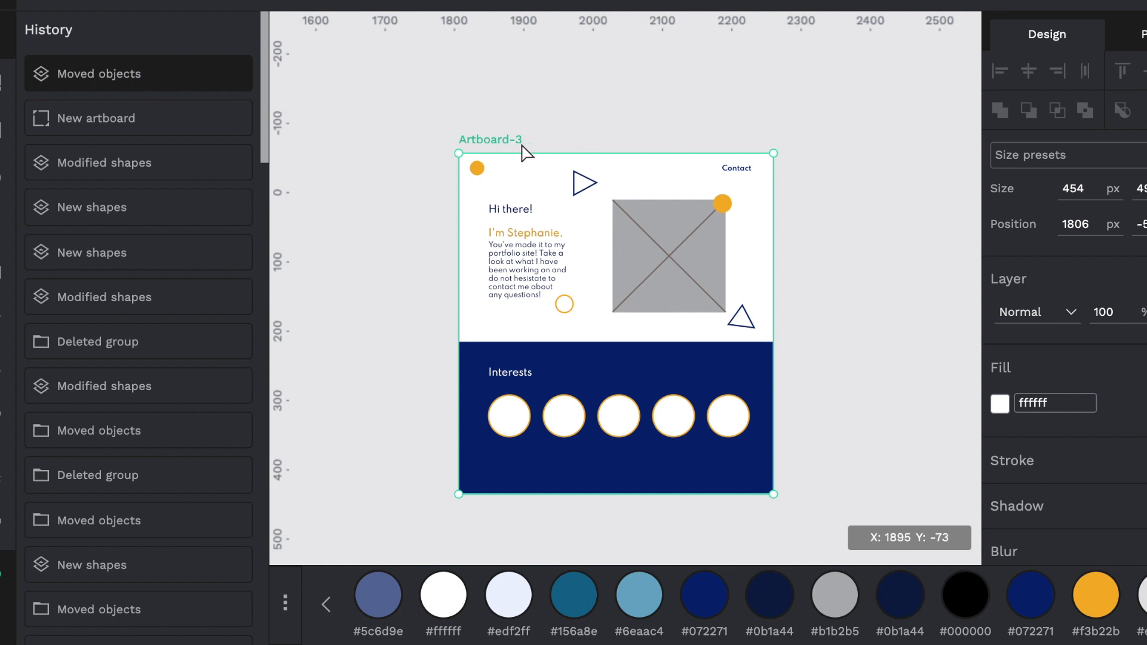
{"action": "mouse_move", "coordinate": [617, 172]}
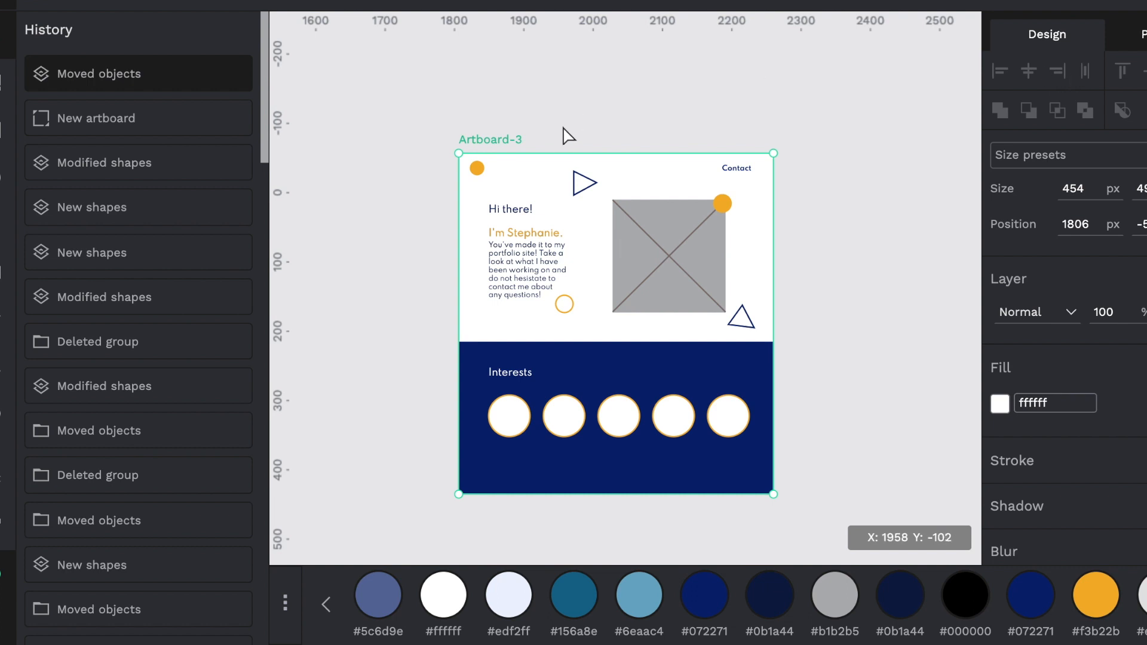
{"action": "mouse_move", "coordinate": [570, 136]}
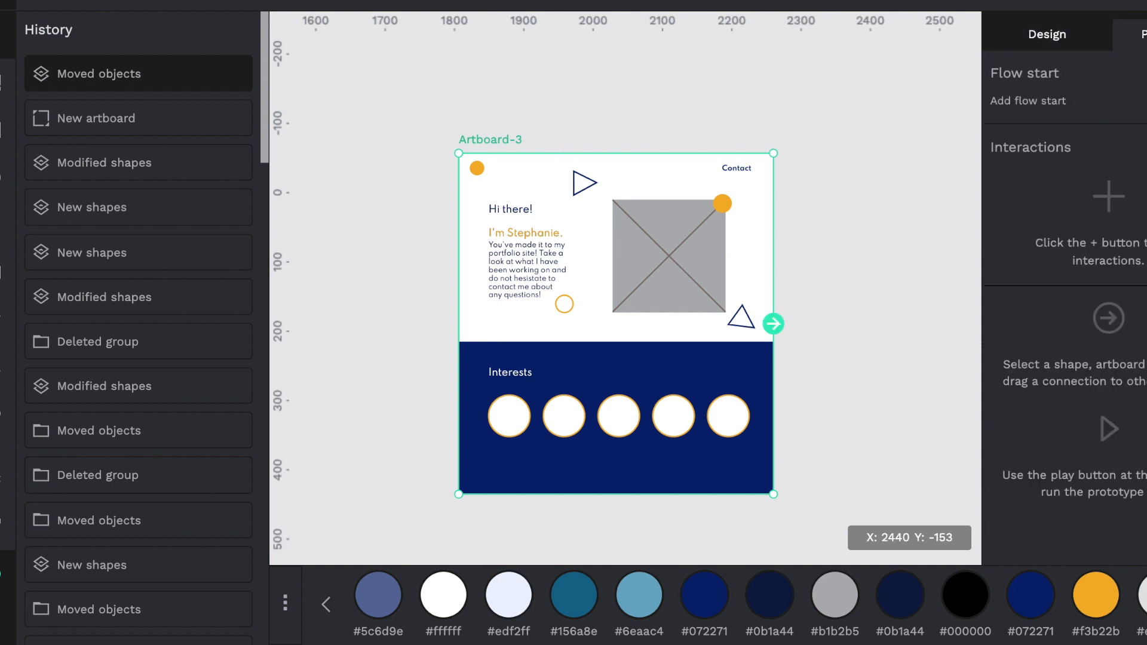
- In prototype mode, link Artboard-2's greeting text to Artboard-1 as its interaction destination
{"action": "left_click", "coordinate": [1046, 35]}
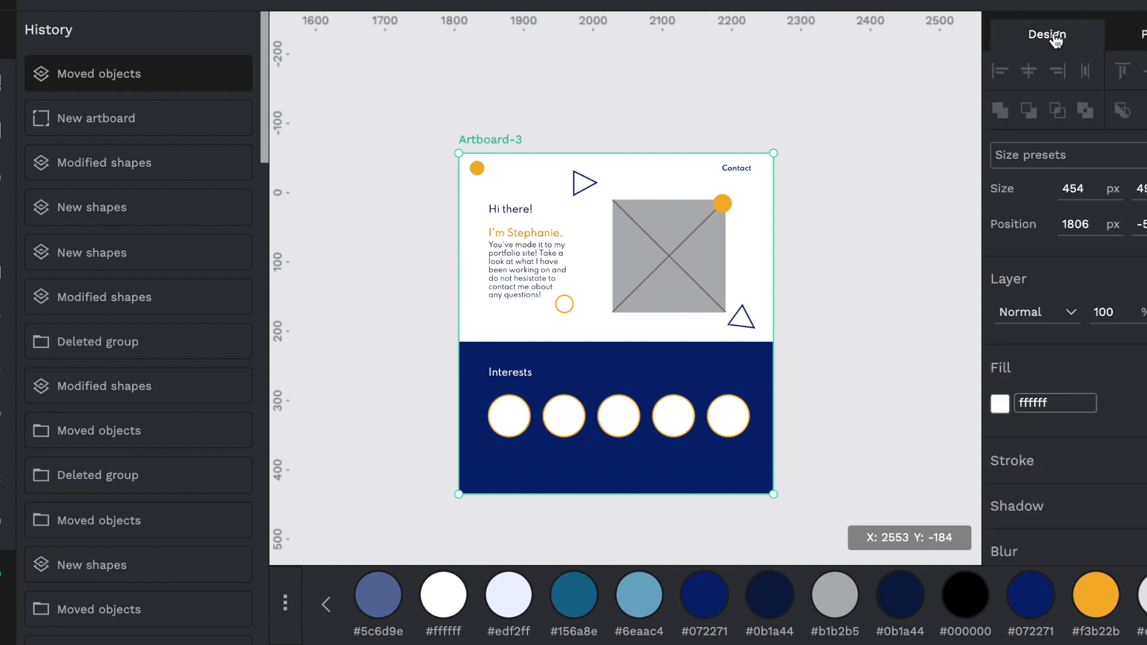
{"action": "left_click", "coordinate": [1142, 35]}
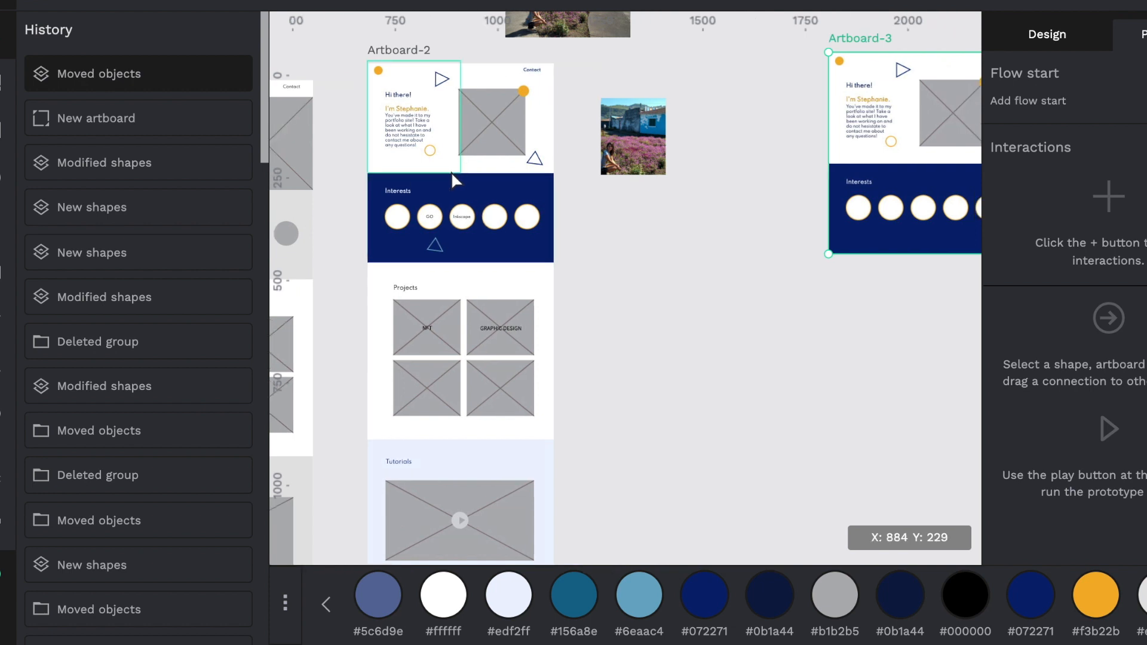
{"action": "left_click", "coordinate": [404, 104]}
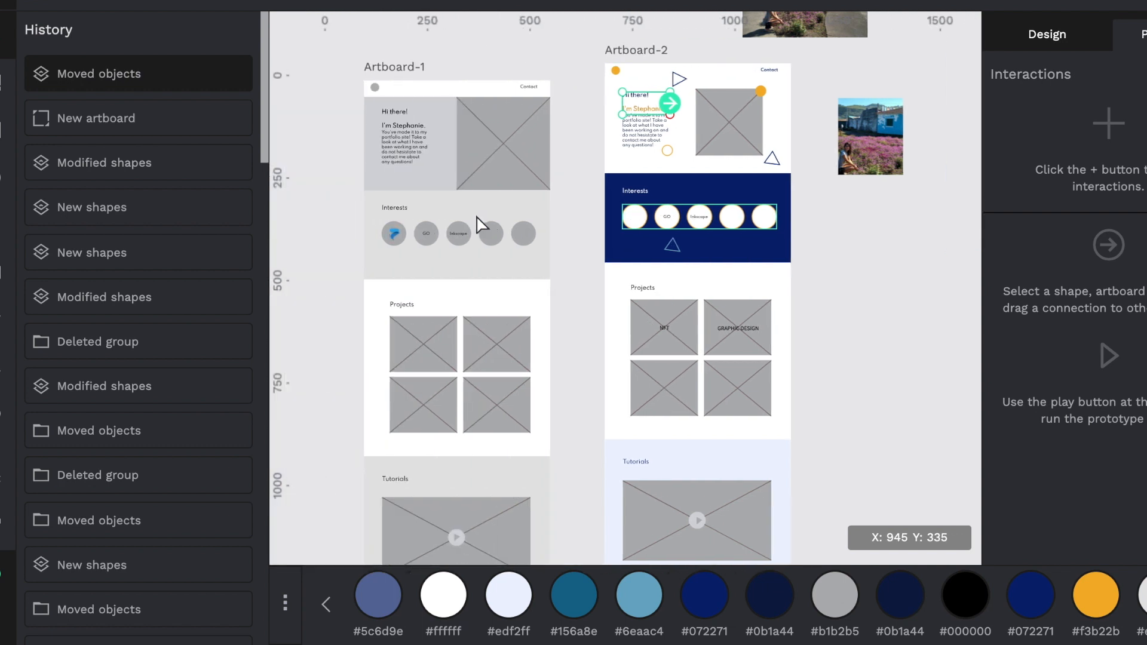
{"action": "left_click", "coordinate": [502, 143]}
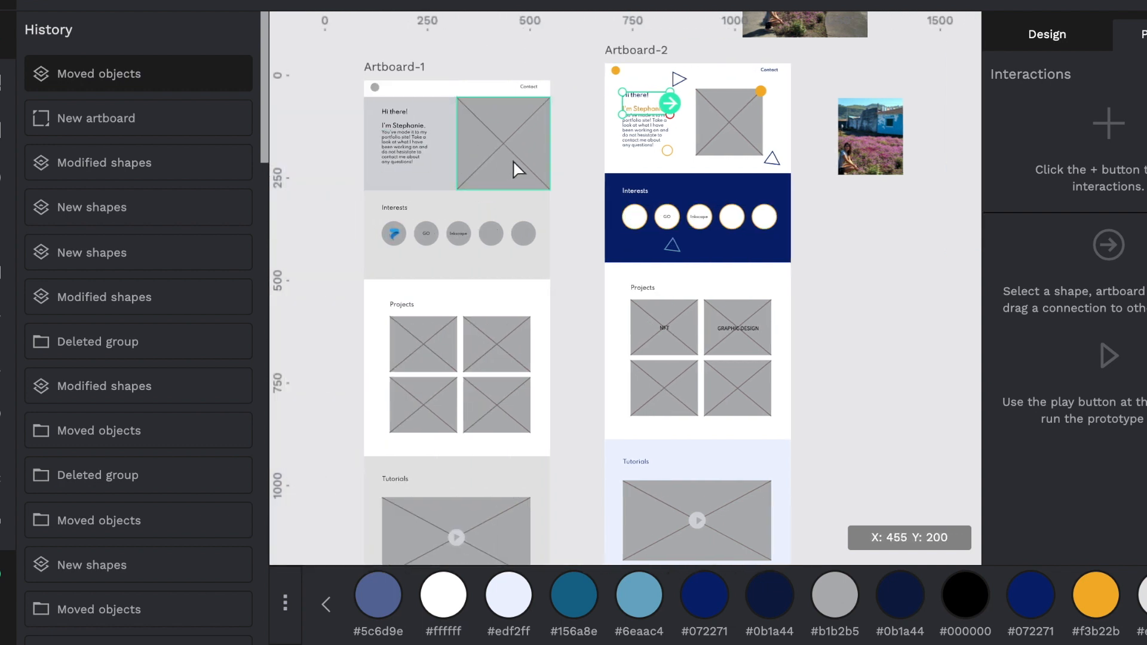
{"action": "mouse_move", "coordinate": [472, 152]}
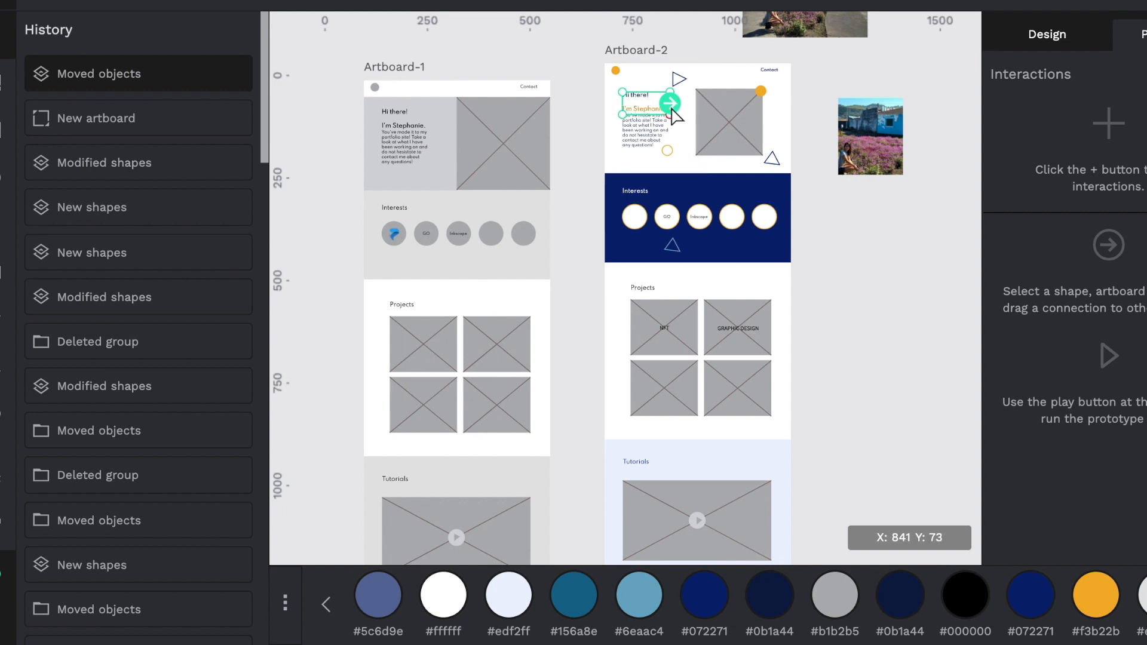
{"action": "mouse_move", "coordinate": [674, 115]}
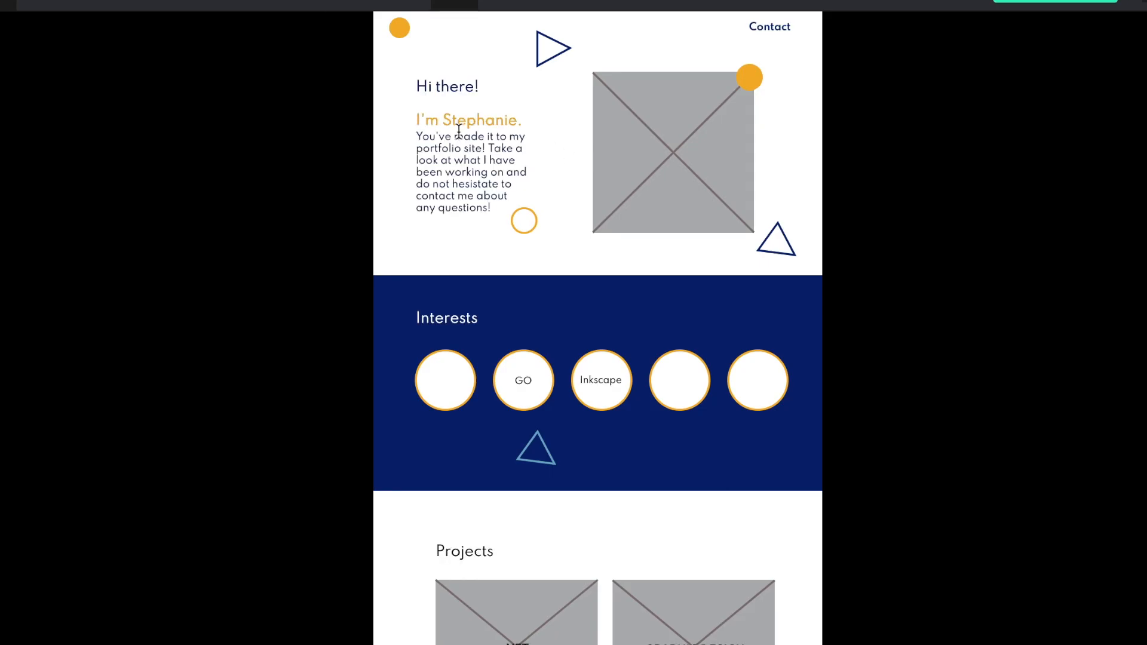
{"action": "mouse_move", "coordinate": [454, 93]}
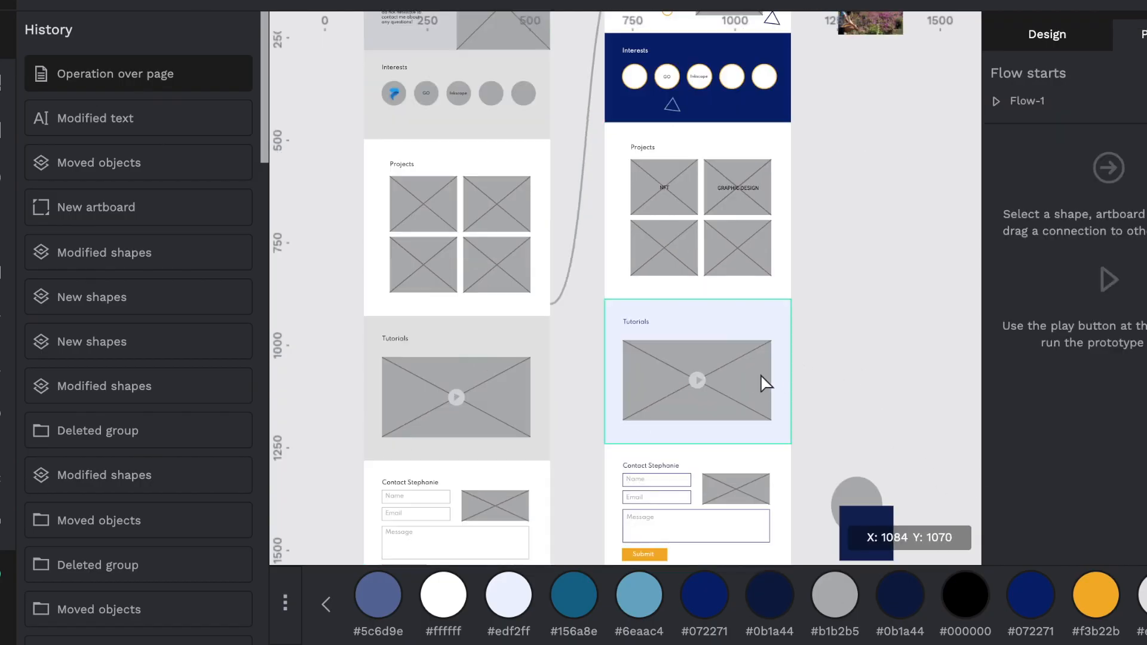
- Scroll the canvas to inspect Flow-1 starting at Artboard-2 and linking to Artboard-1
{"action": "scroll", "scroll_direction": "down", "scroll_amount": 3}
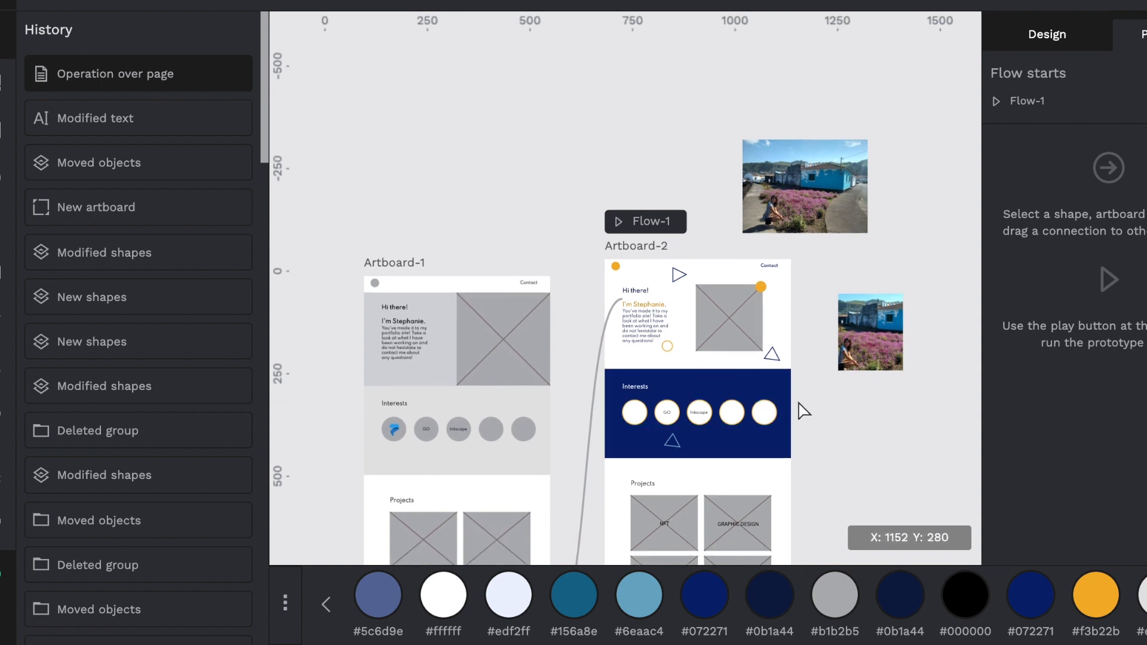
{"action": "scroll", "scroll_direction": "down", "scroll_amount": 3}
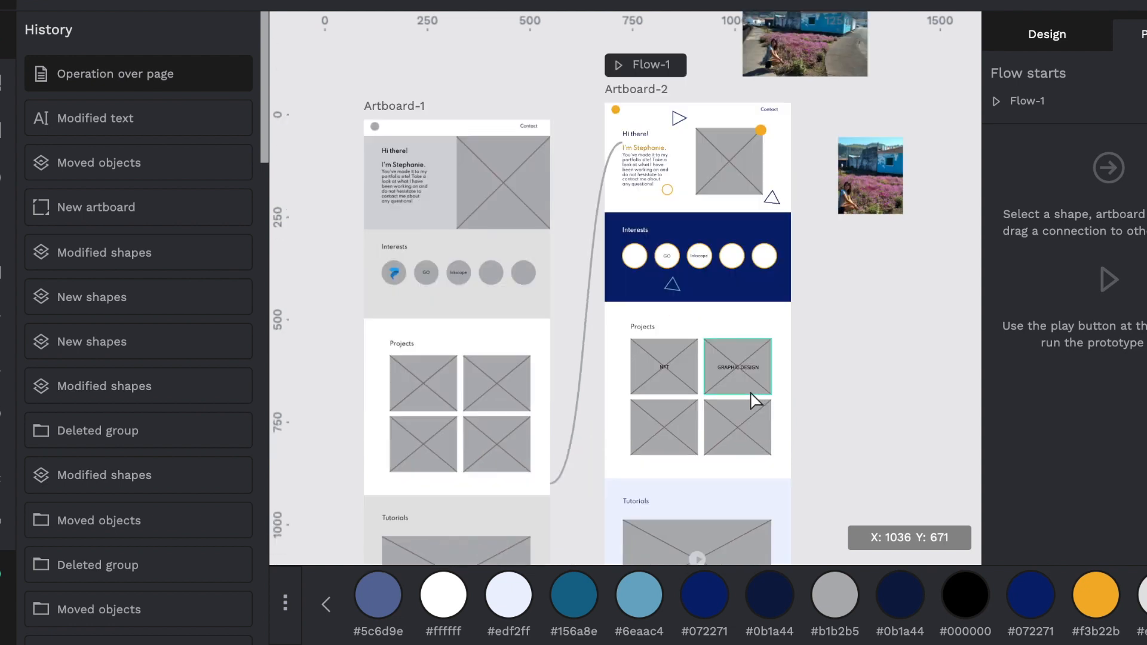